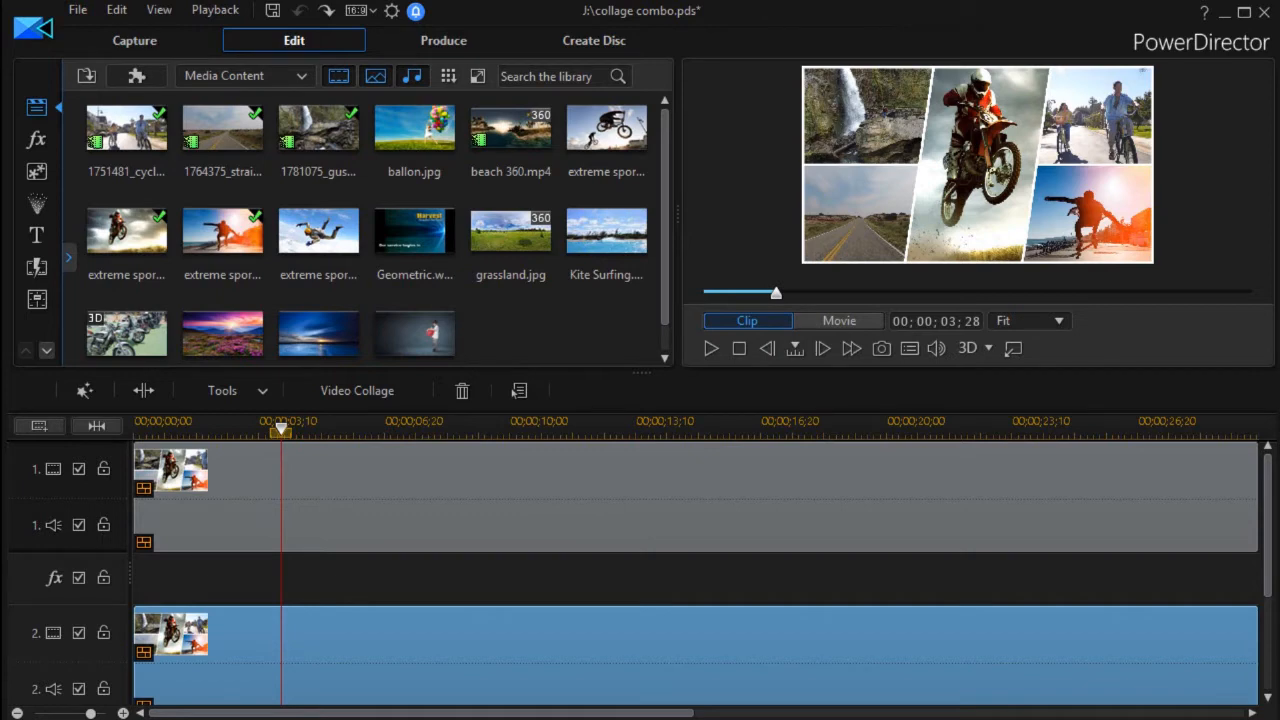
mouse_move(508, 668)
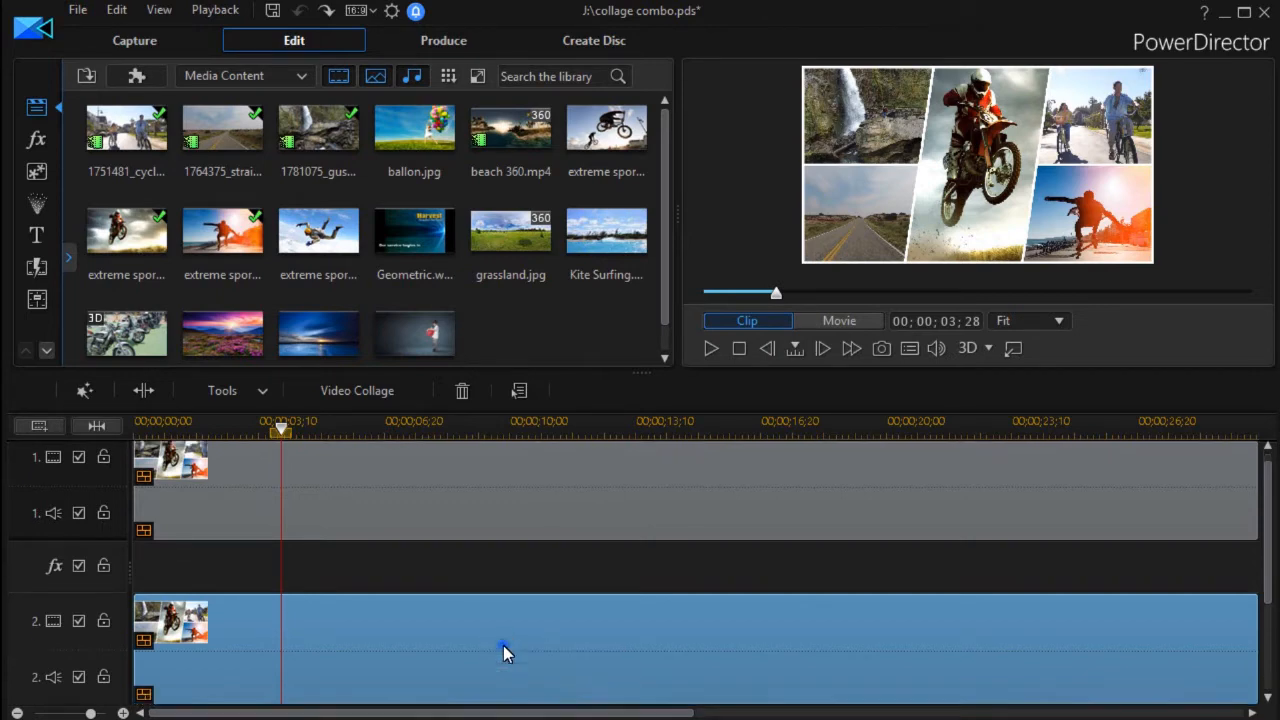
mouse_move(357, 390)
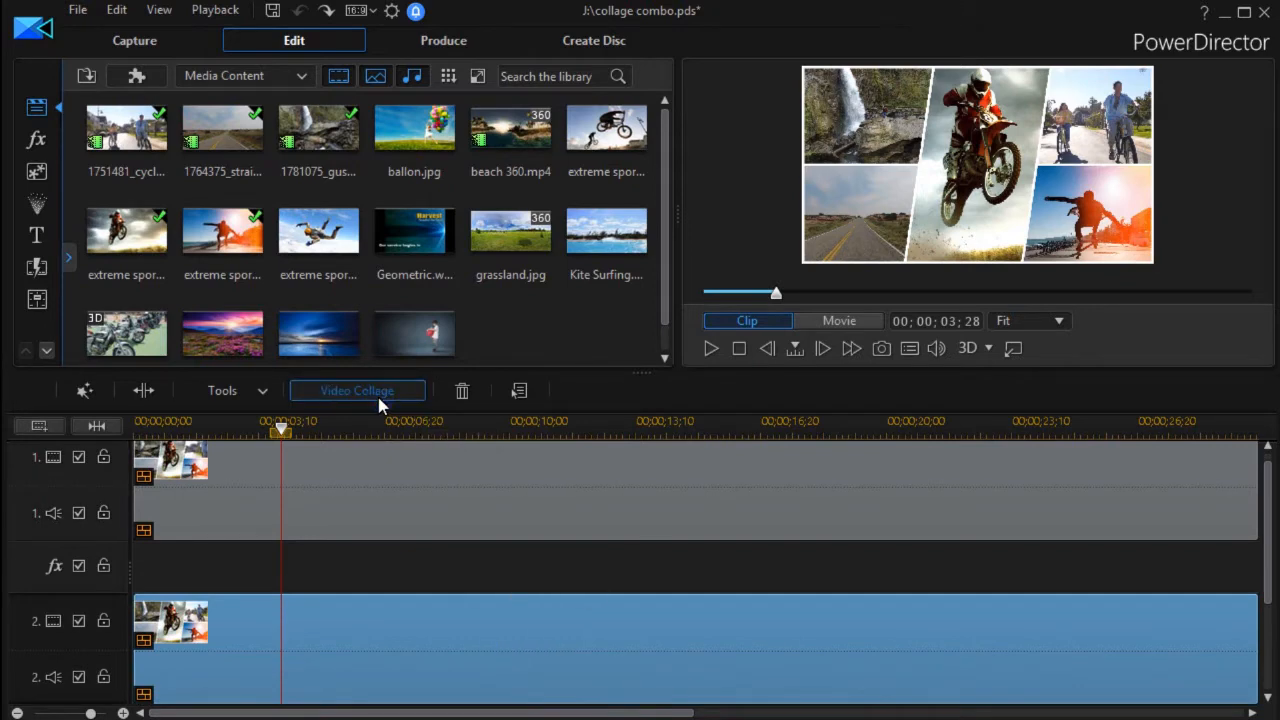
Step: Open the track 2 collage in the Video Collage Designer
left_click(357, 390)
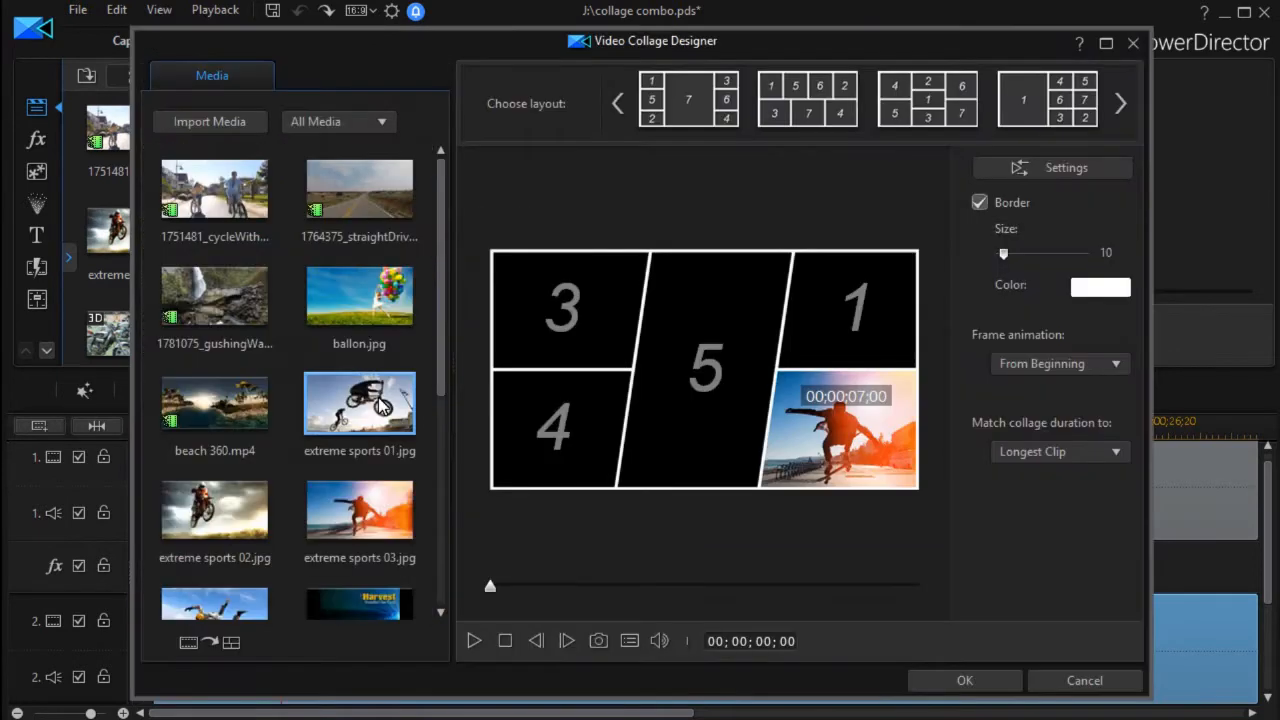
mouse_move(810, 540)
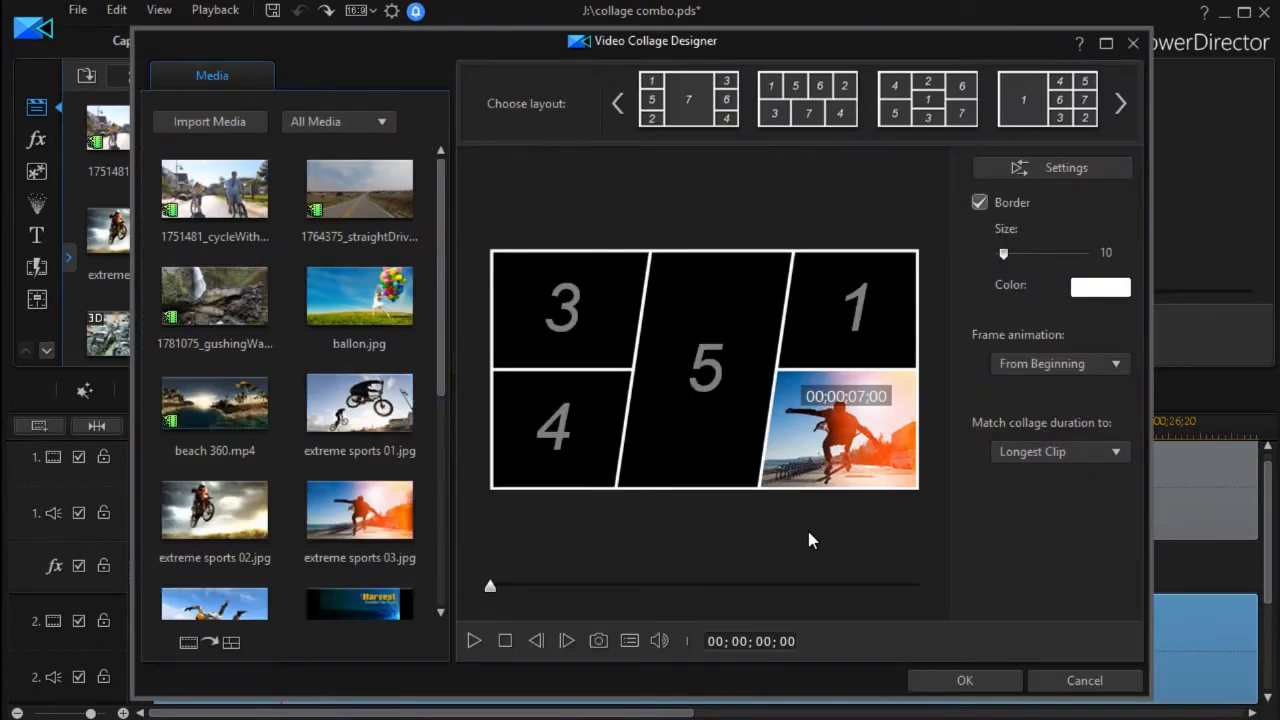
mouse_move(900, 508)
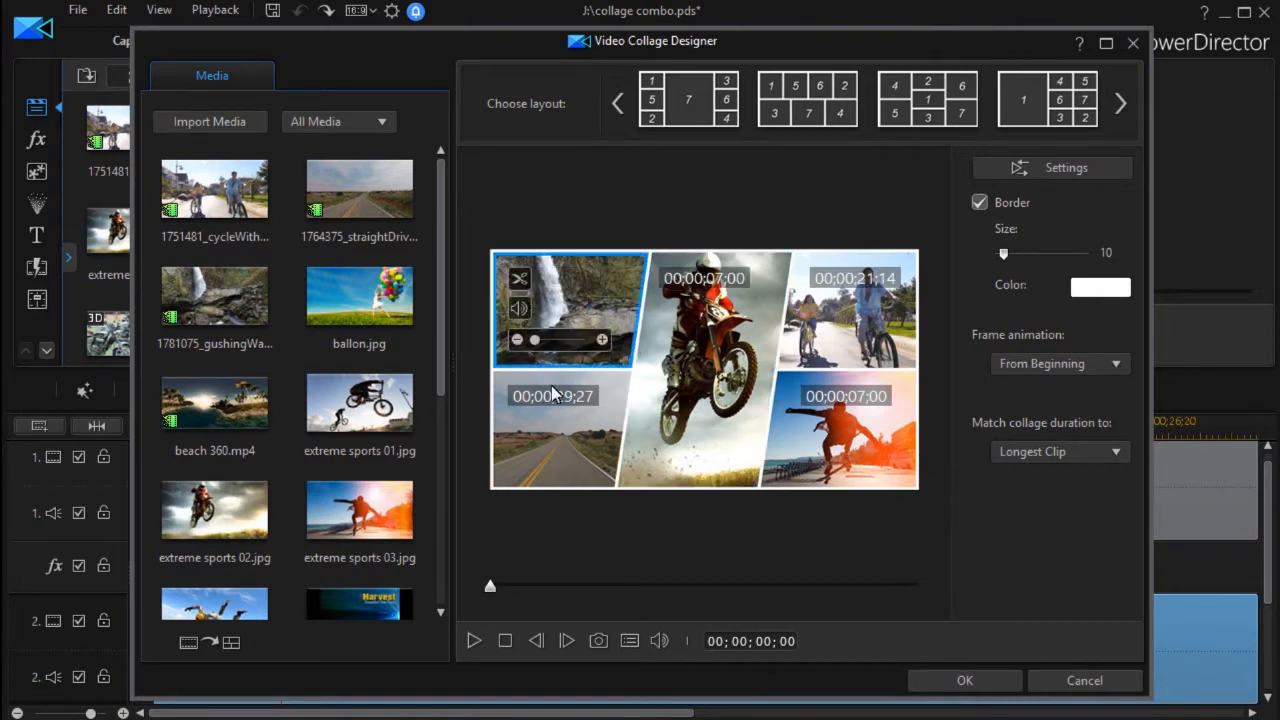
left_click(850, 310)
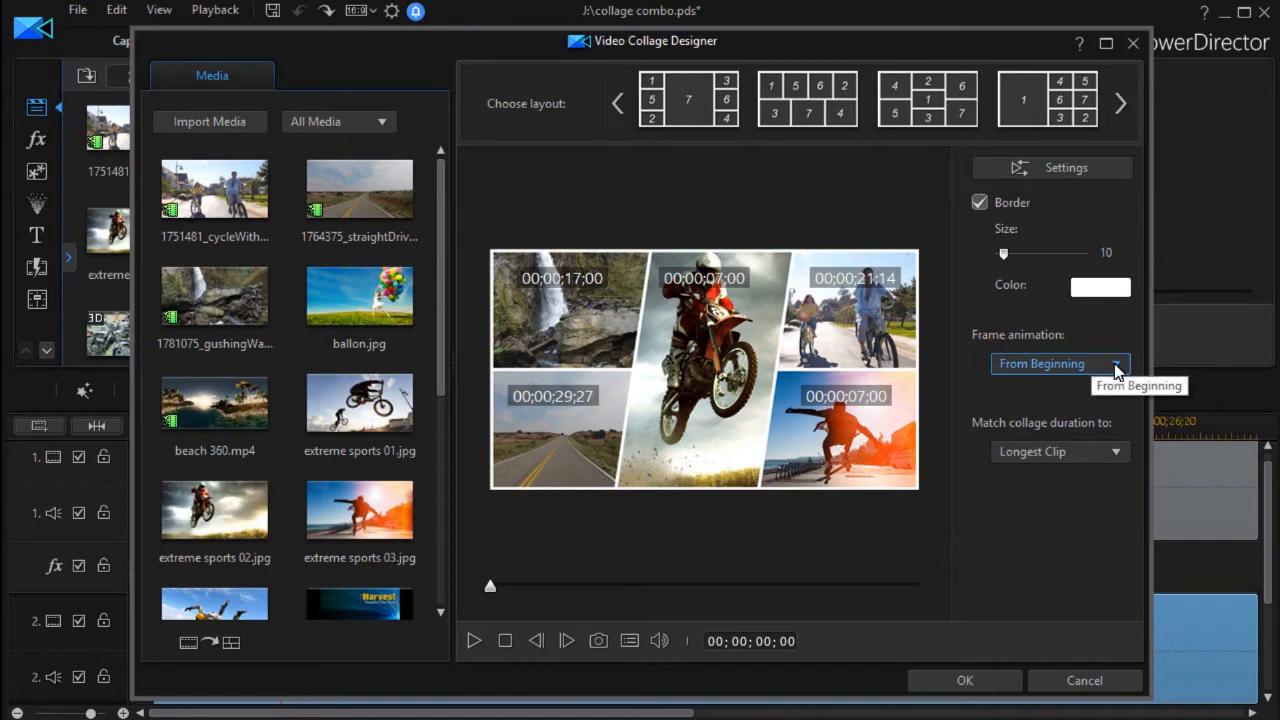
mouse_move(1053, 167)
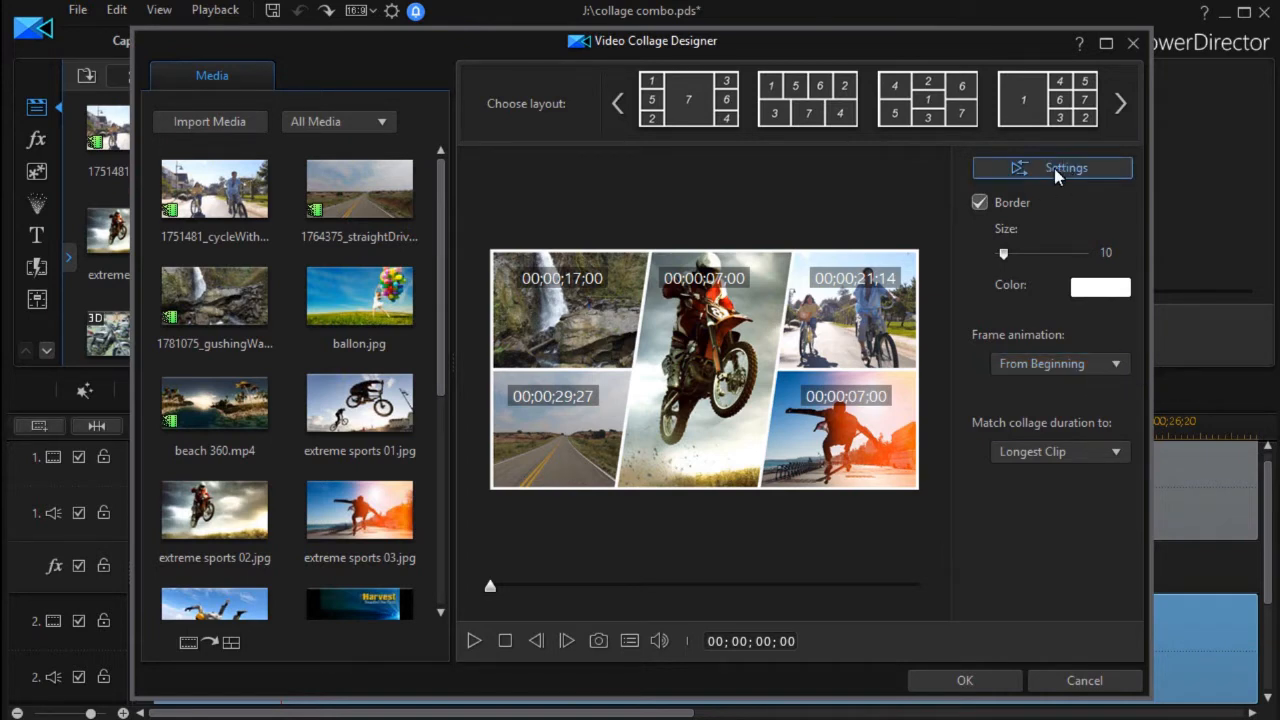
mouse_move(1065, 167)
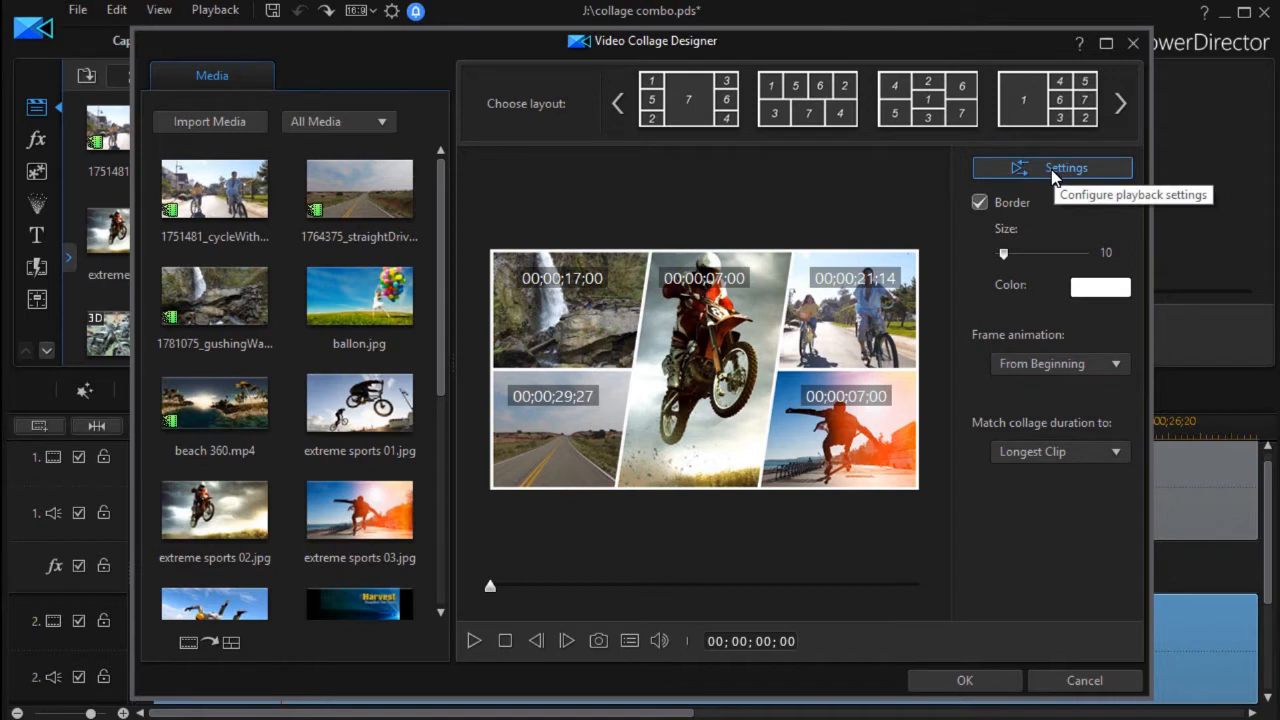
Step: Keep playback settings at All at once, After frame animation, Freeze the video
left_click(1051, 167)
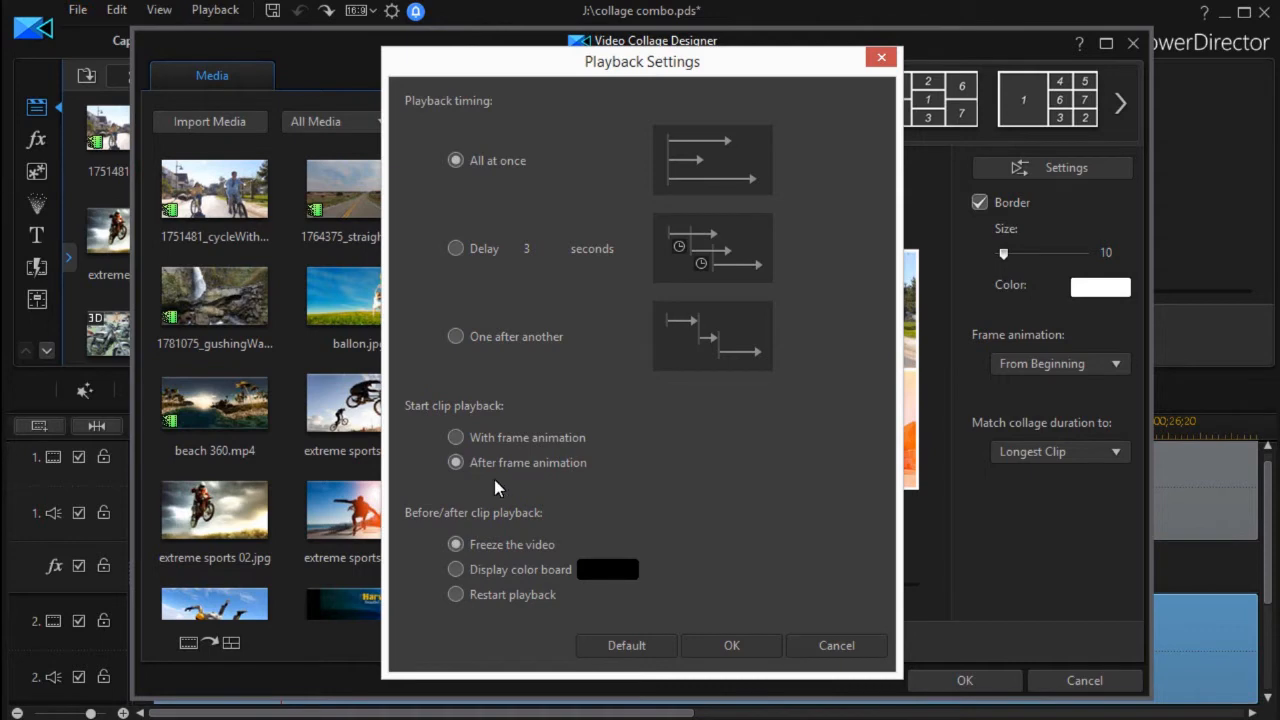
left_click(731, 645)
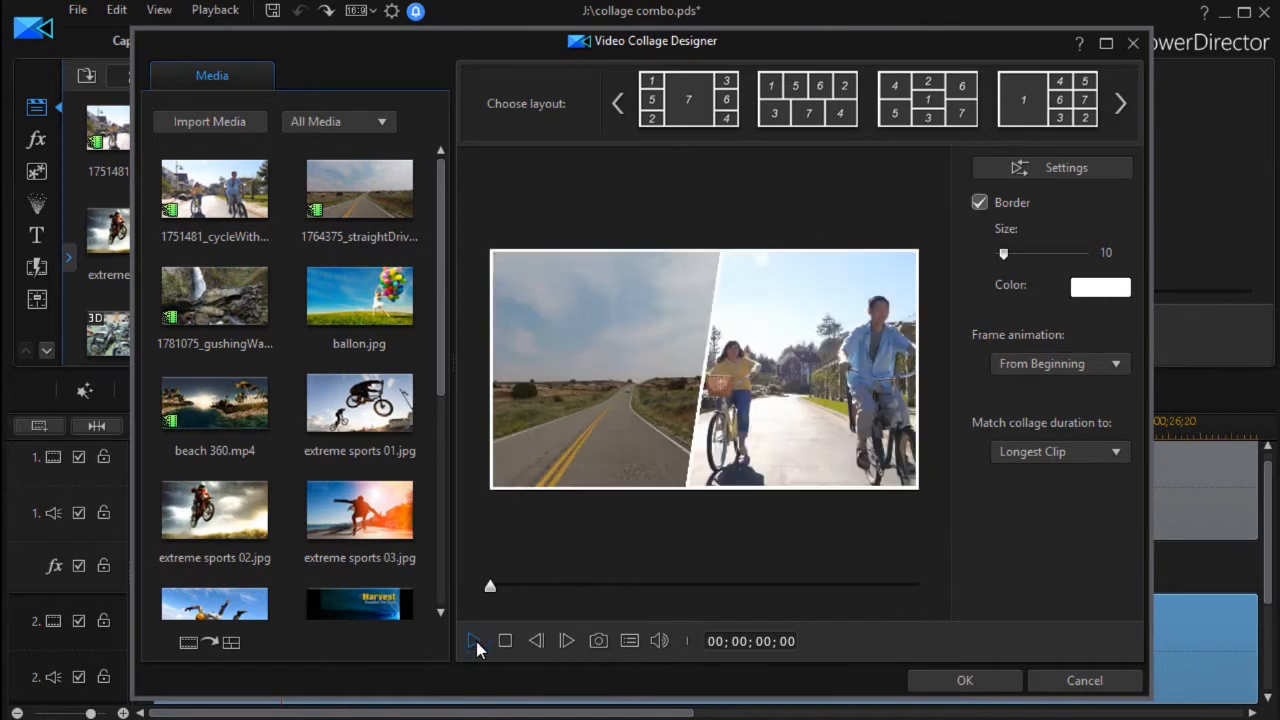
Step: Play the designer preview, then pause it partway through the frame animation
left_click(474, 641)
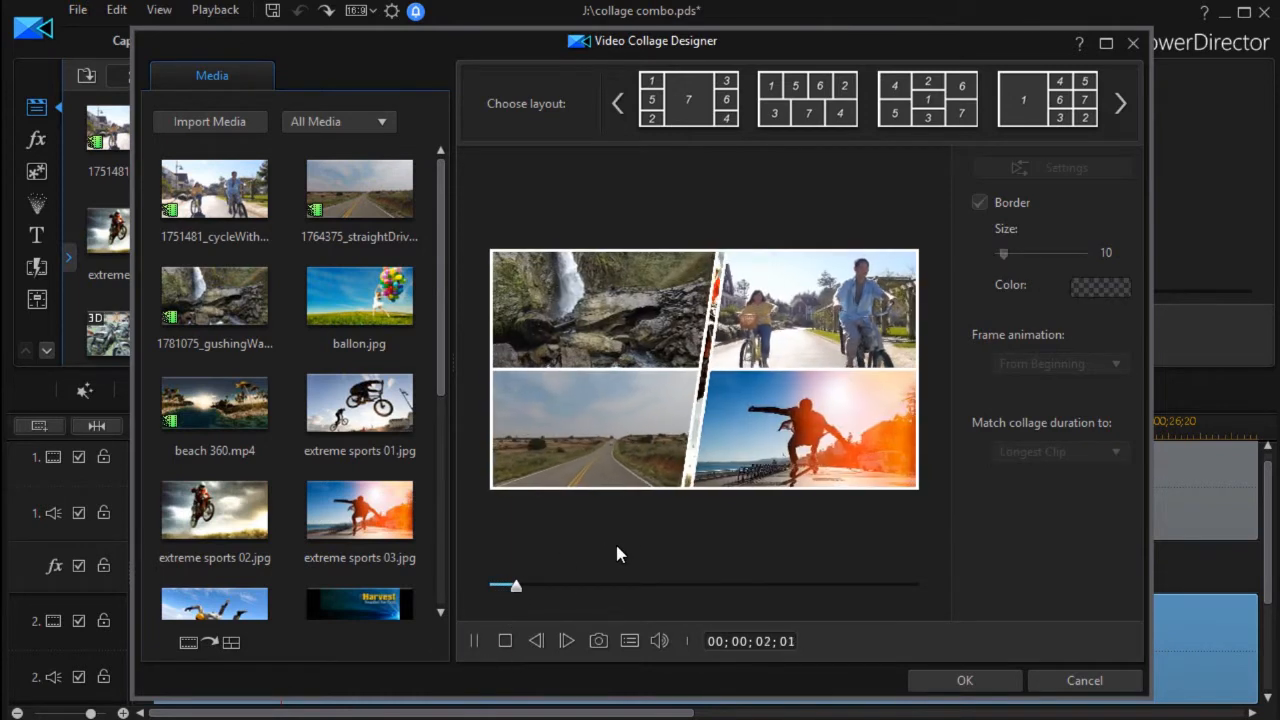
left_click(474, 641)
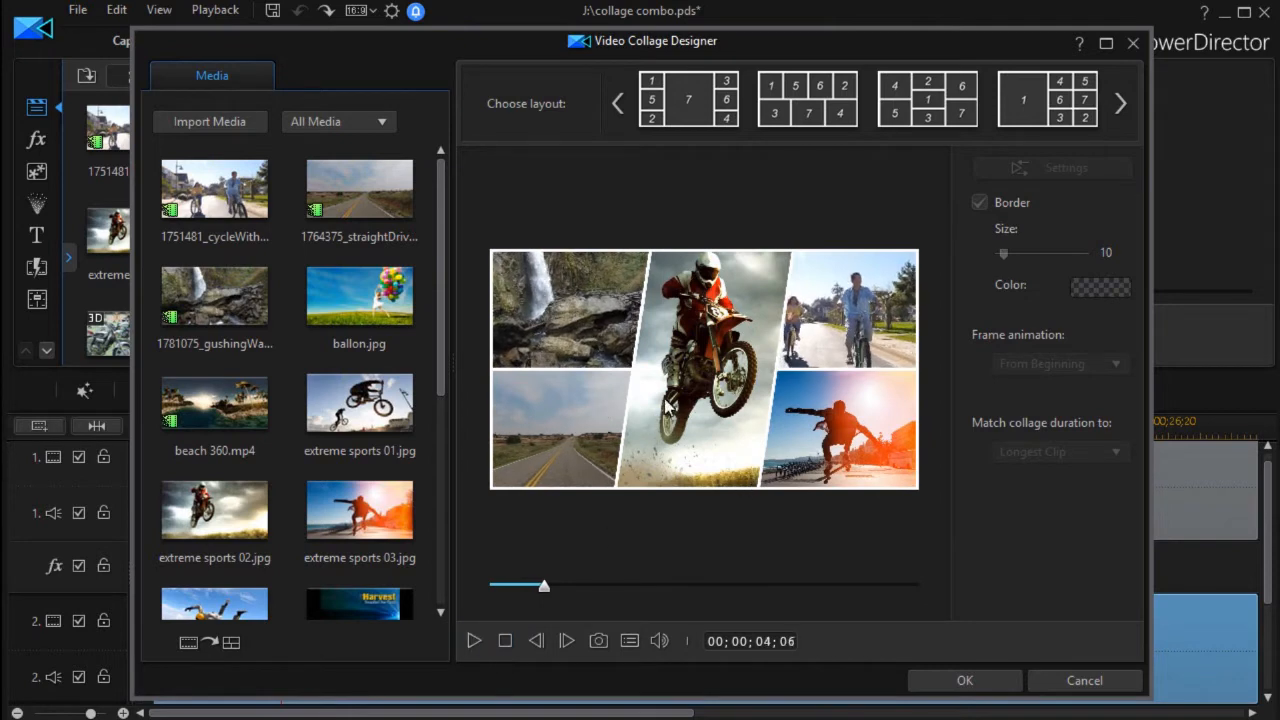
mouse_move(715, 480)
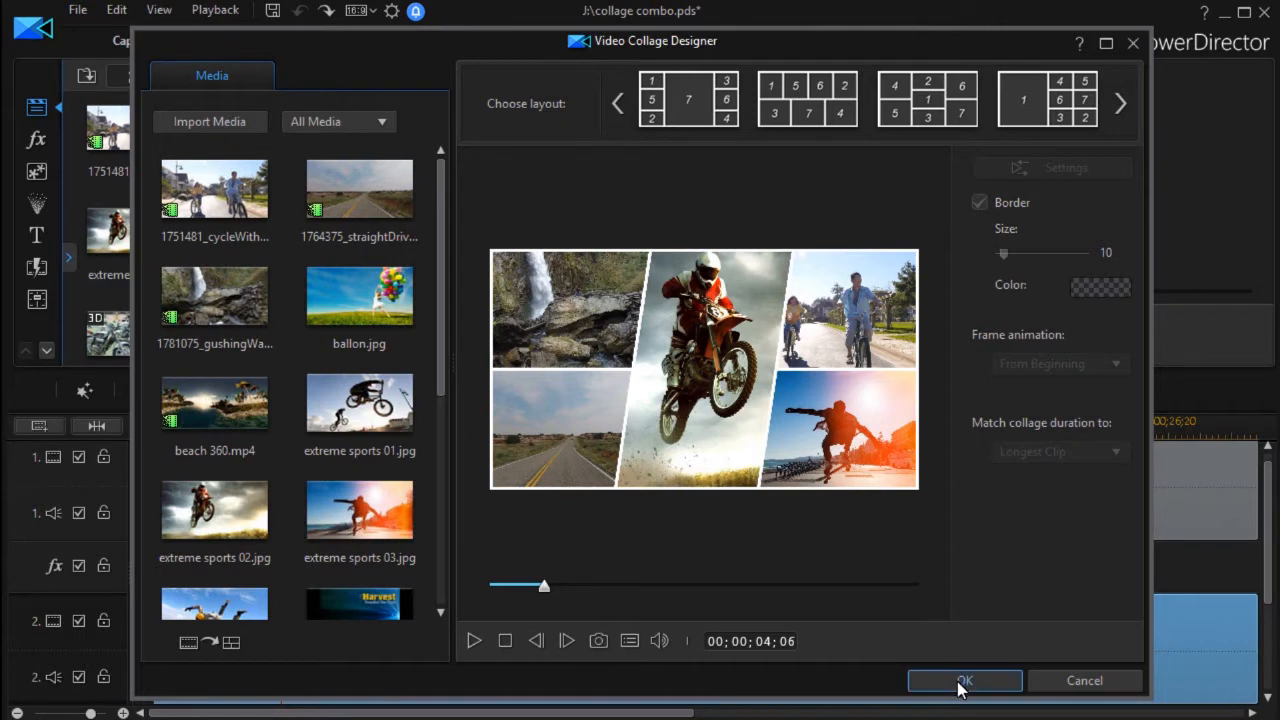
mouse_move(788, 438)
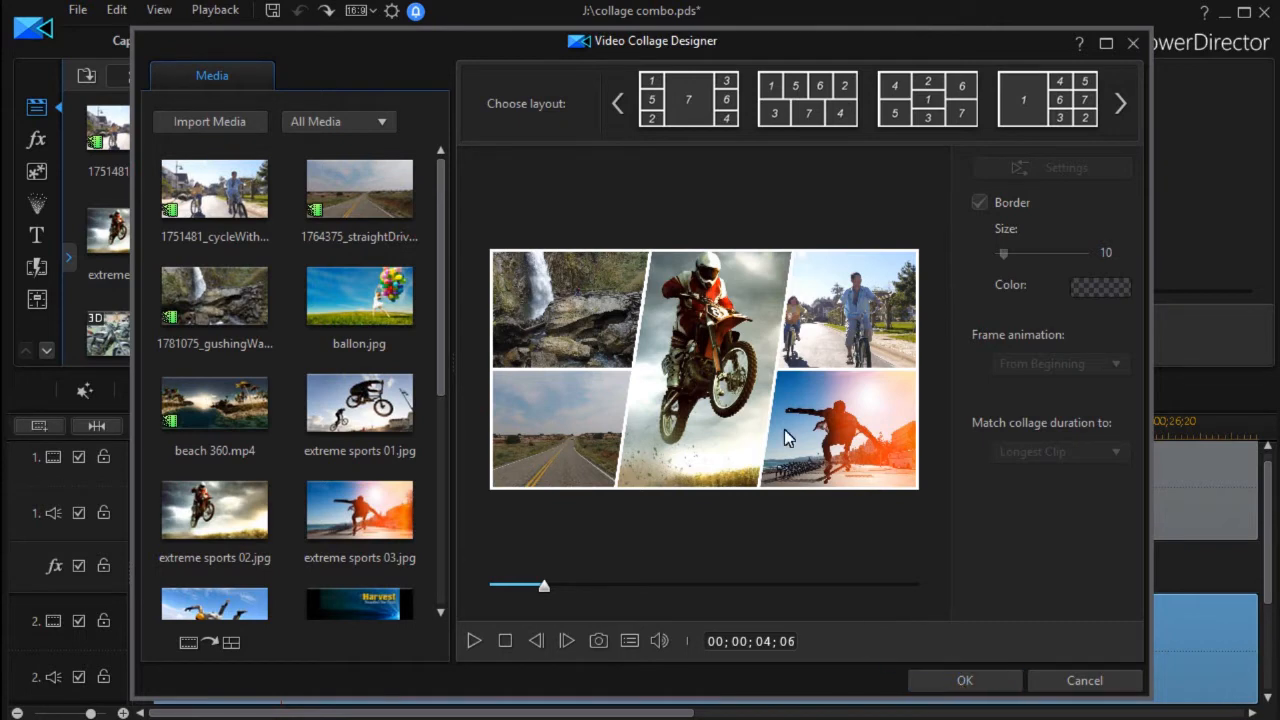
mouse_move(893, 681)
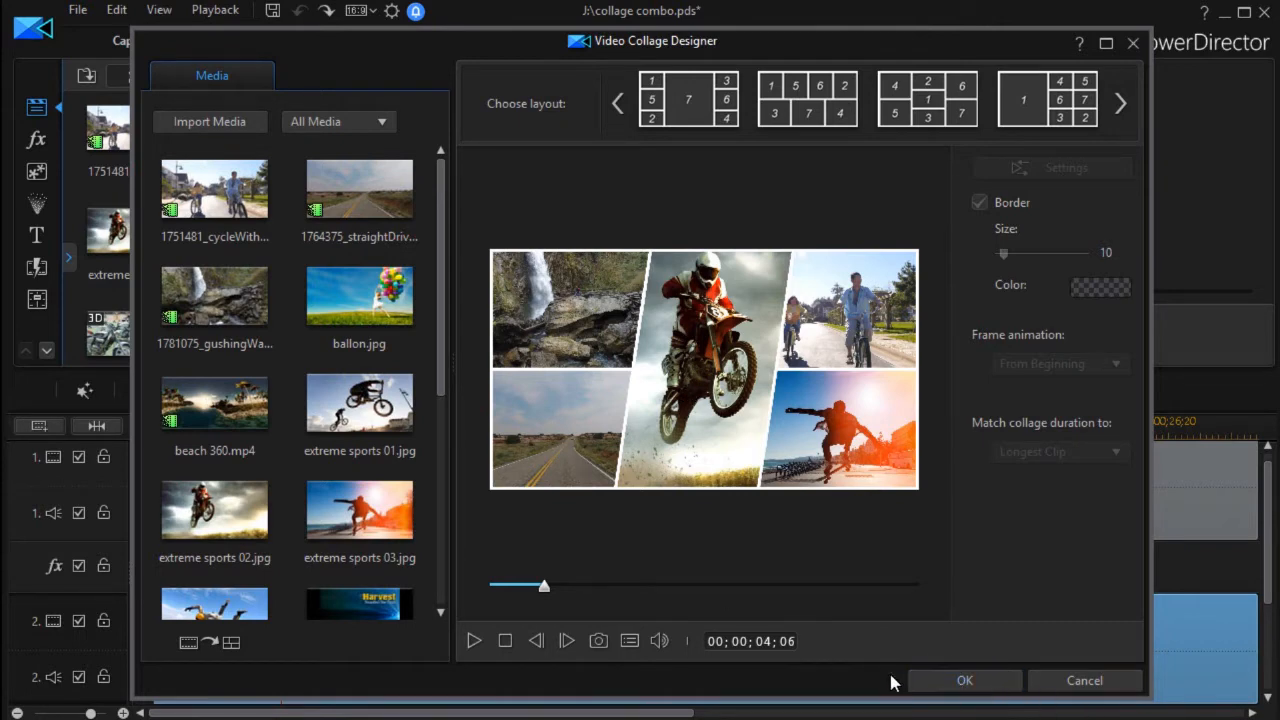
mouse_move(965, 680)
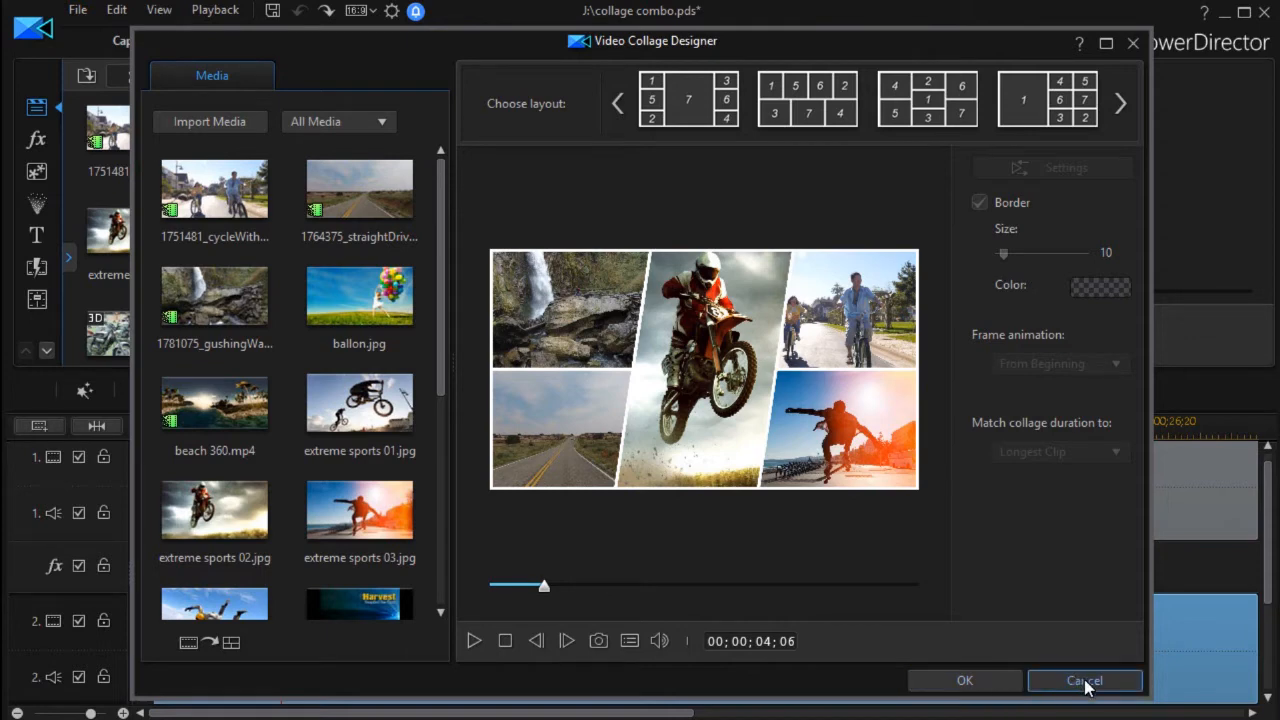
mouse_move(1090, 686)
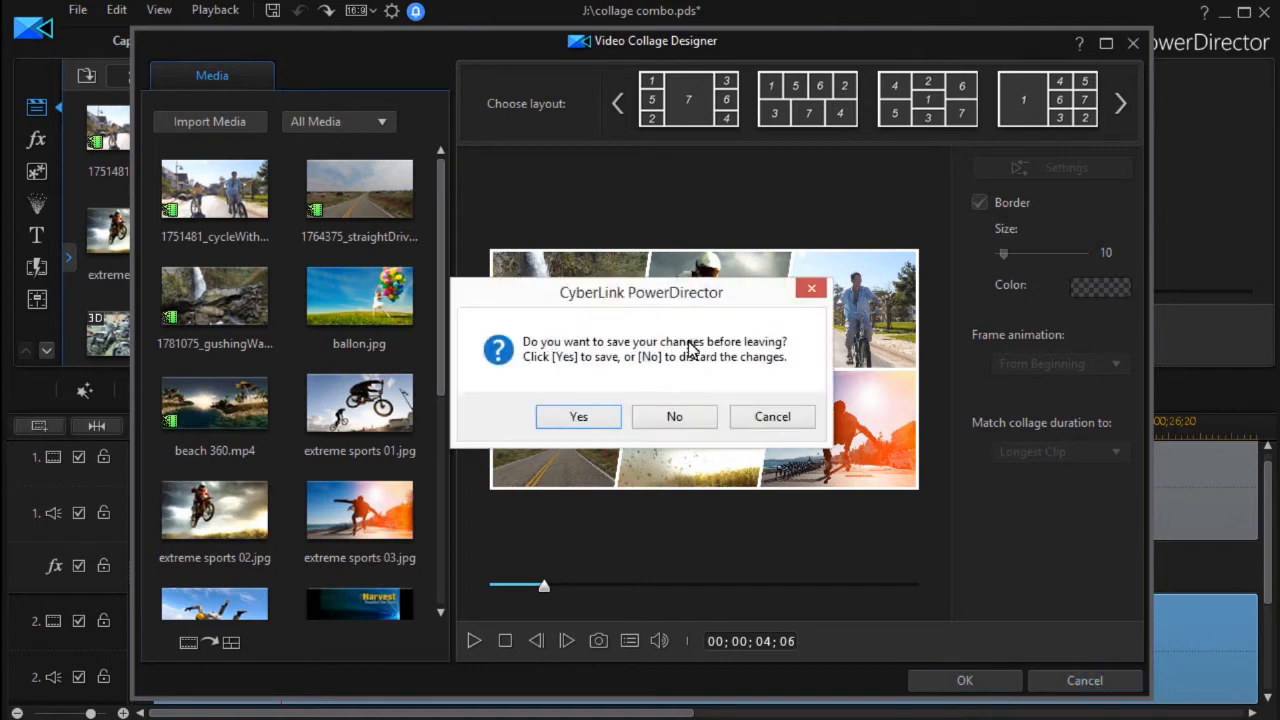
left_click(674, 416)
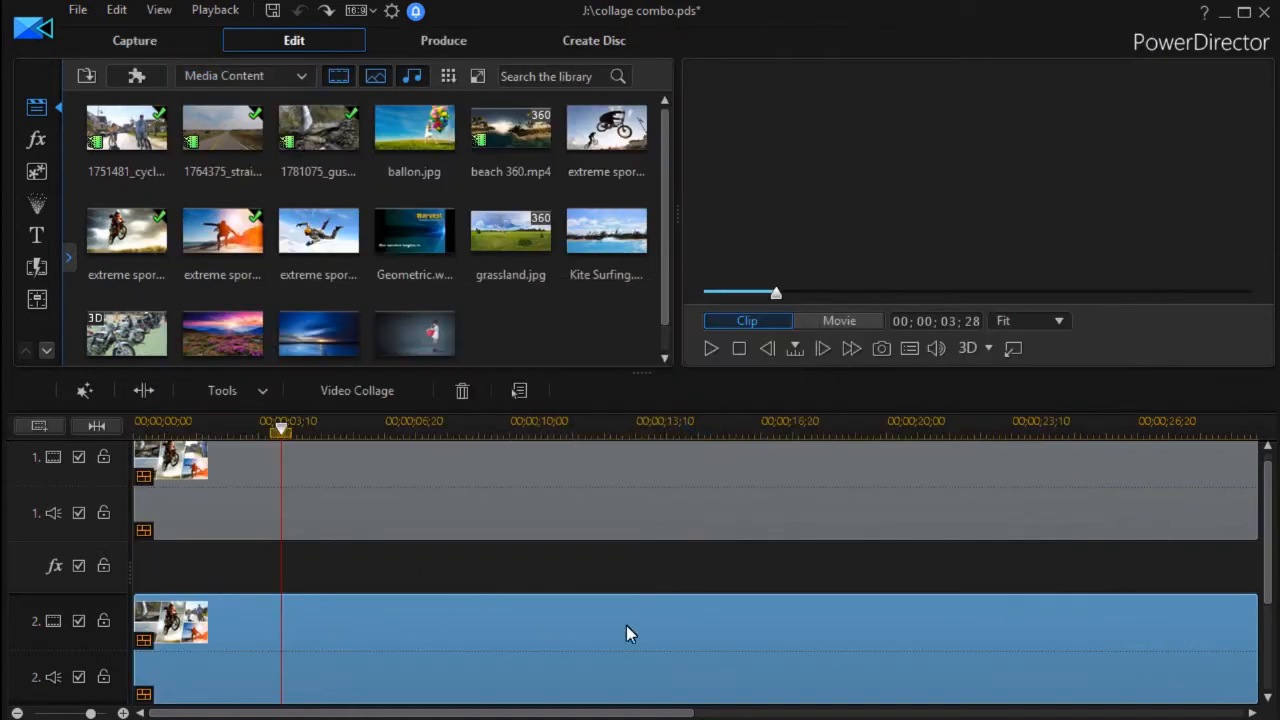
mouse_move(320, 640)
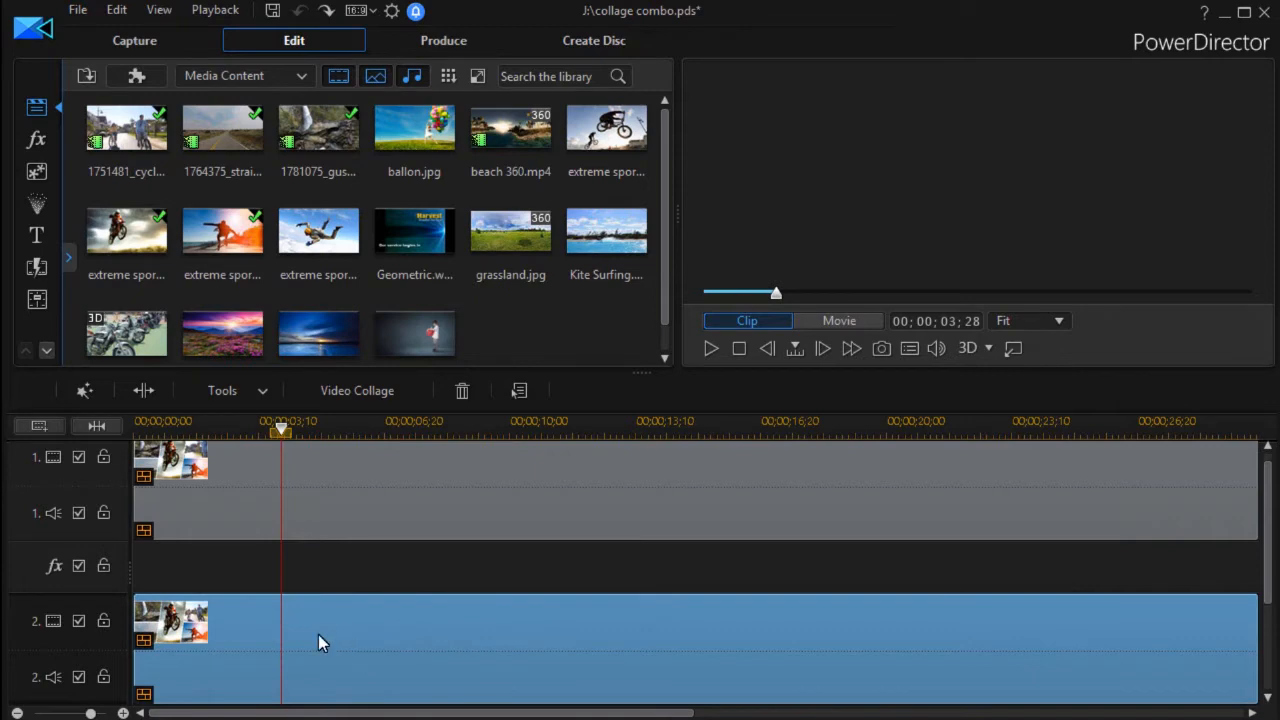
mouse_move(290, 475)
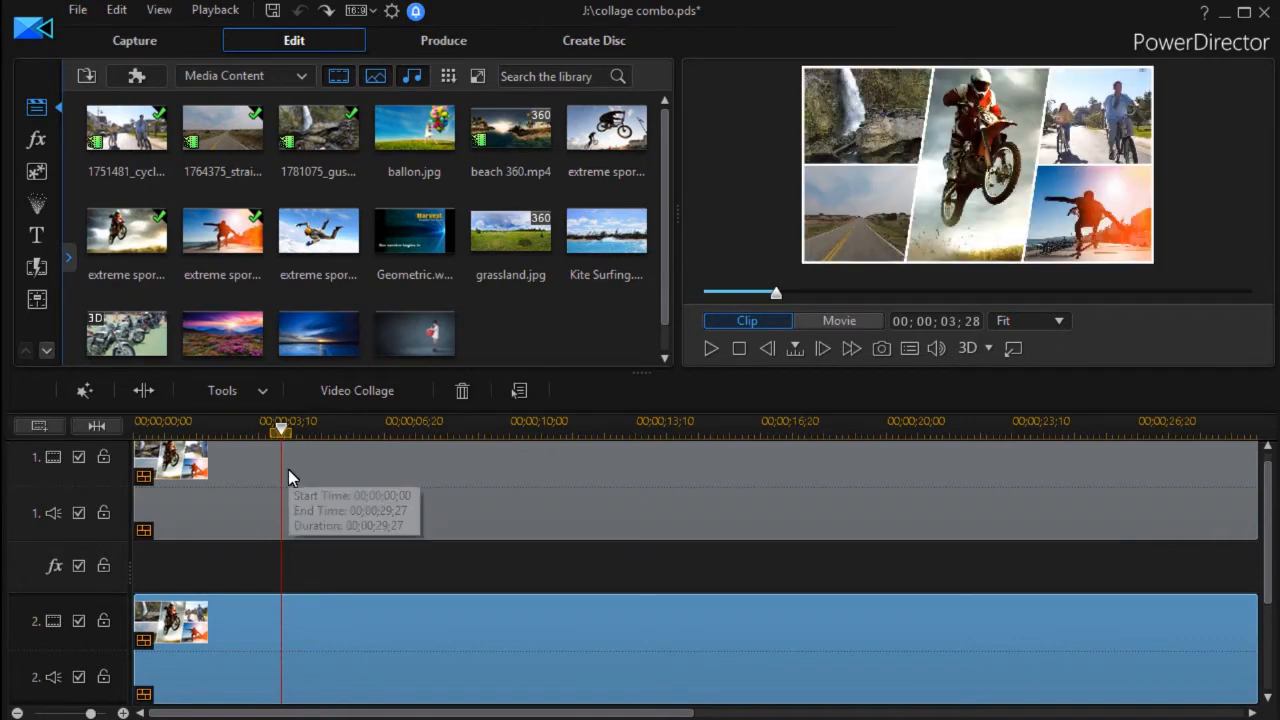
mouse_move(370, 472)
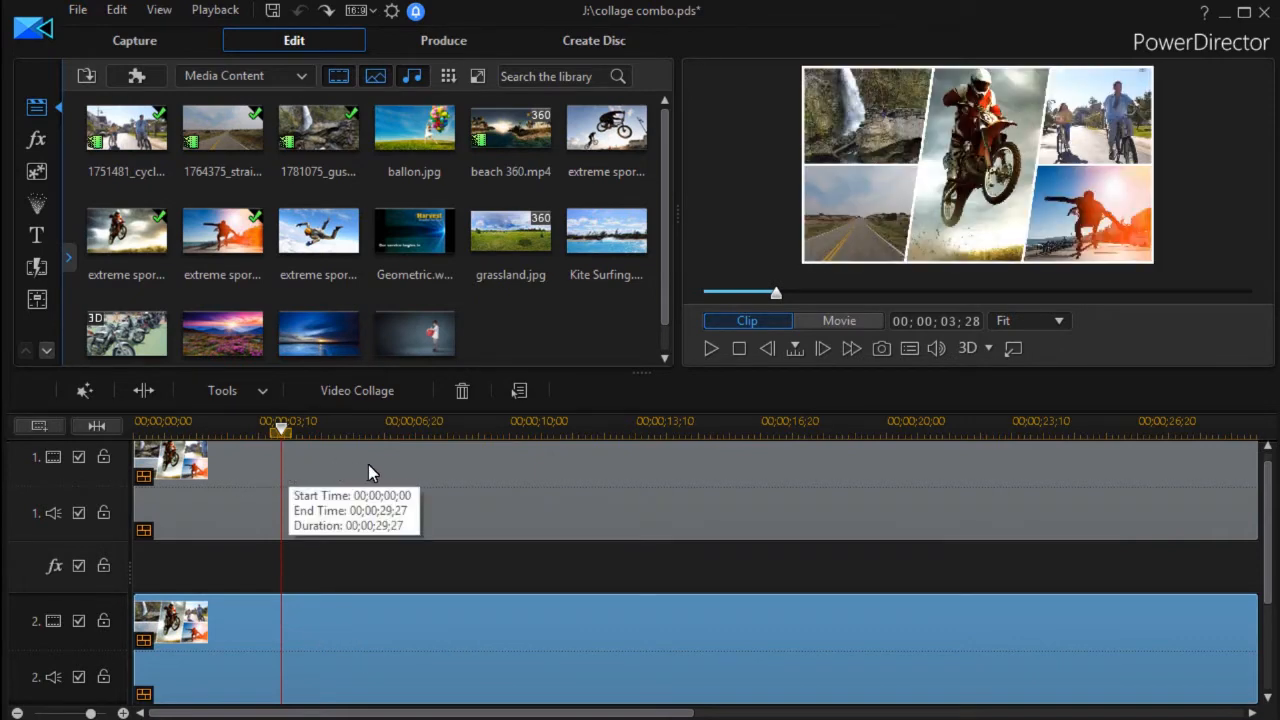
mouse_move(363, 470)
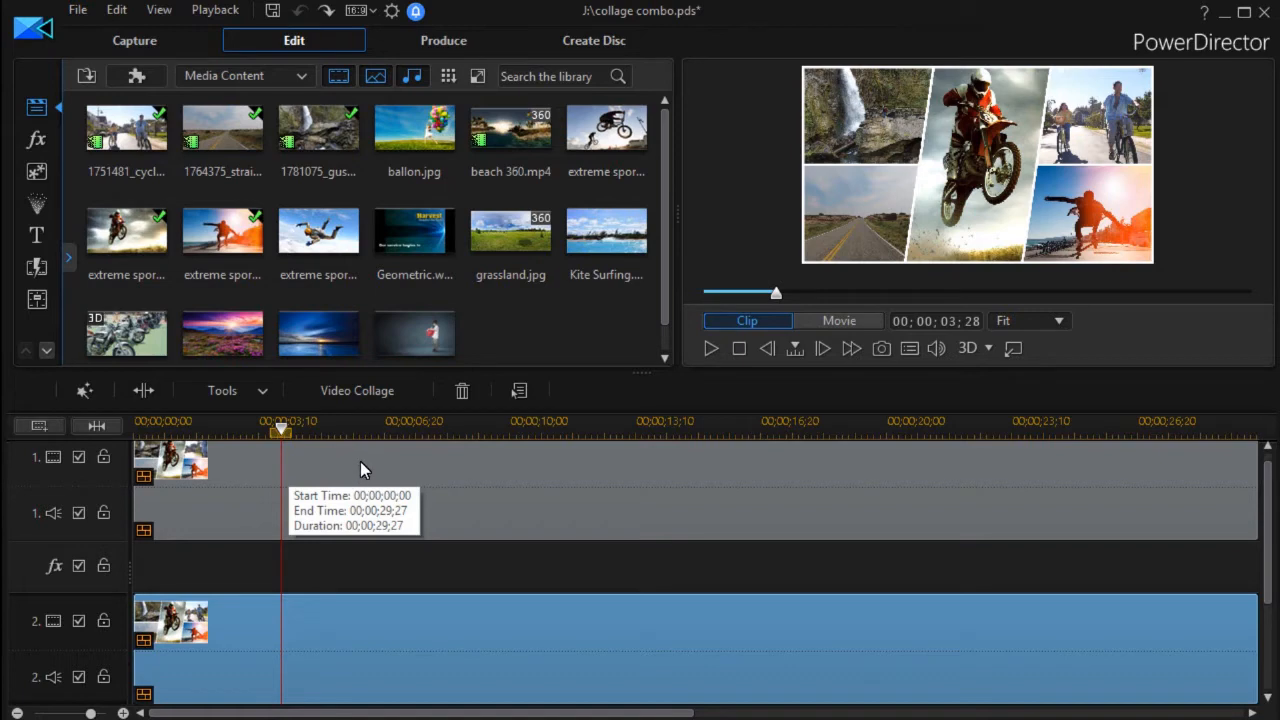
mouse_move(624, 442)
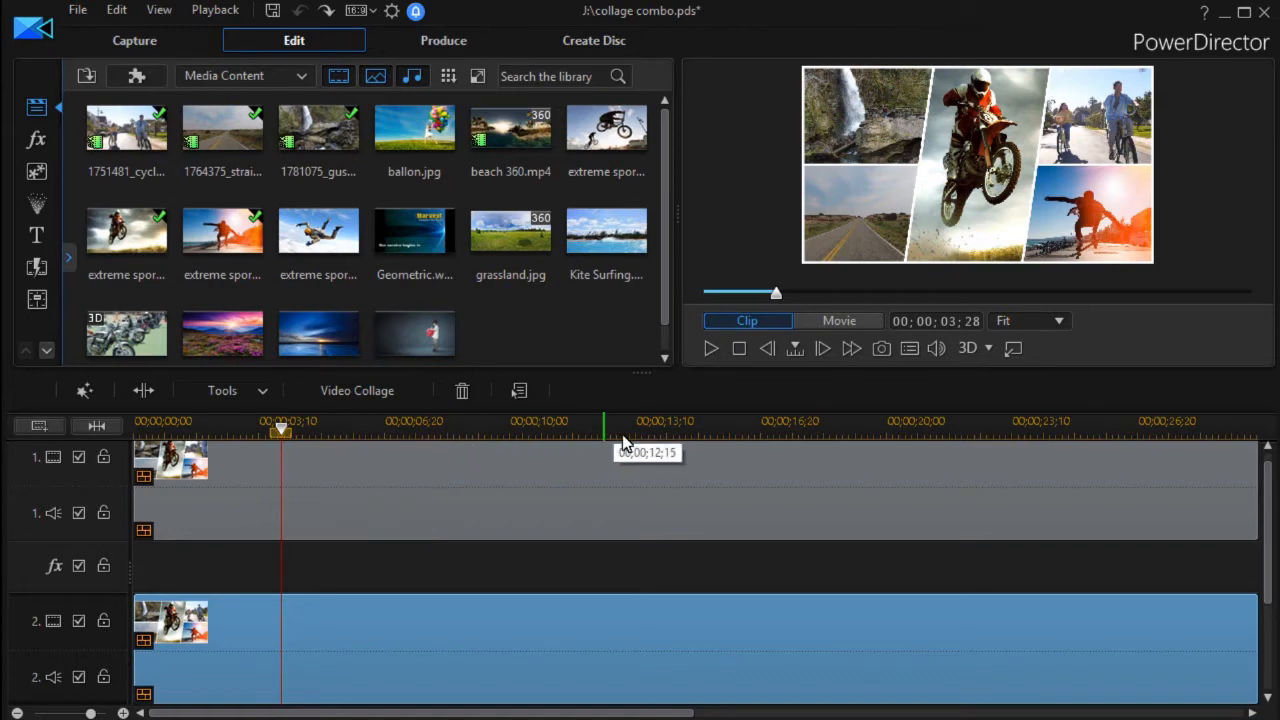
mouse_move(667, 475)
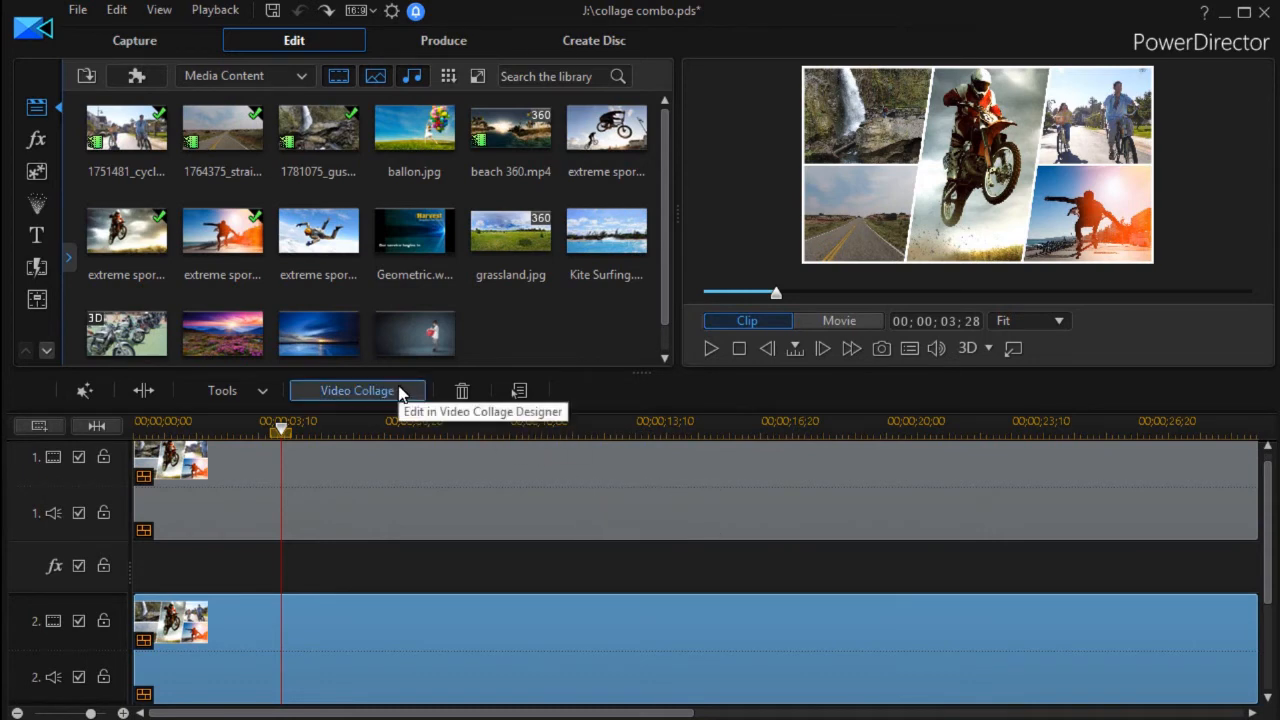
mouse_move(389, 488)
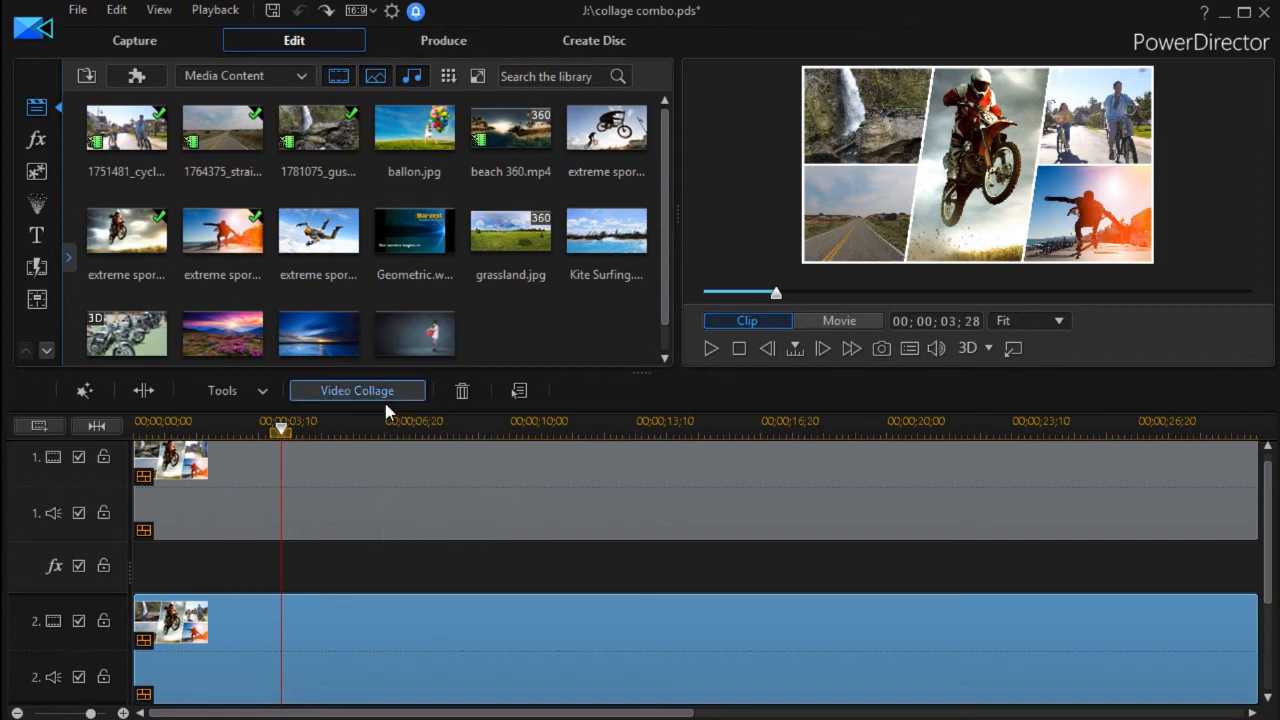
mouse_move(385, 390)
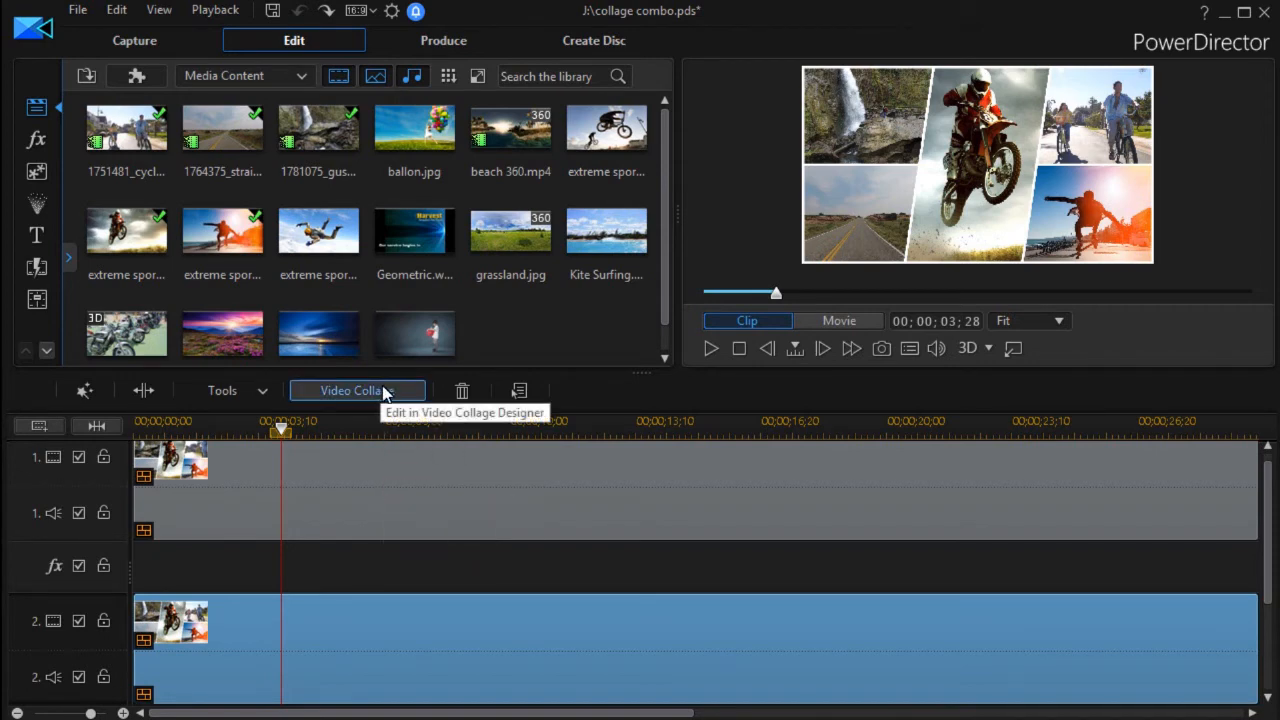
mouse_move(445, 465)
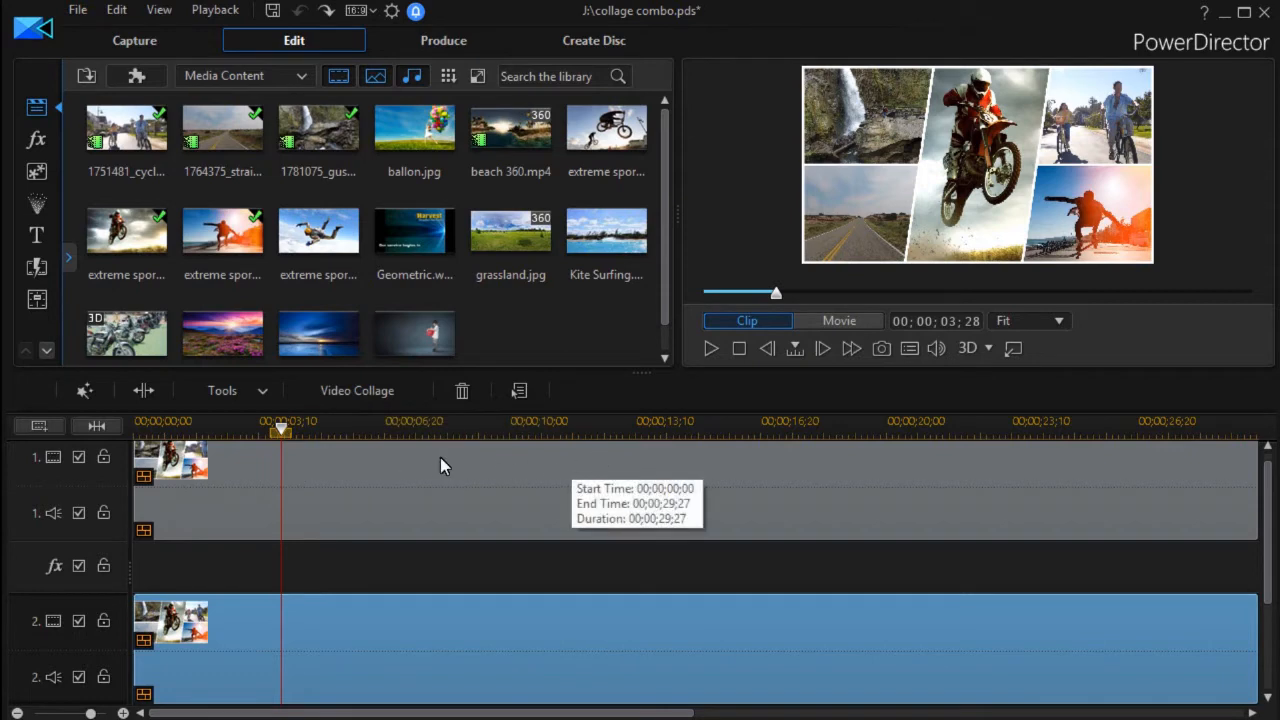
mouse_move(357, 390)
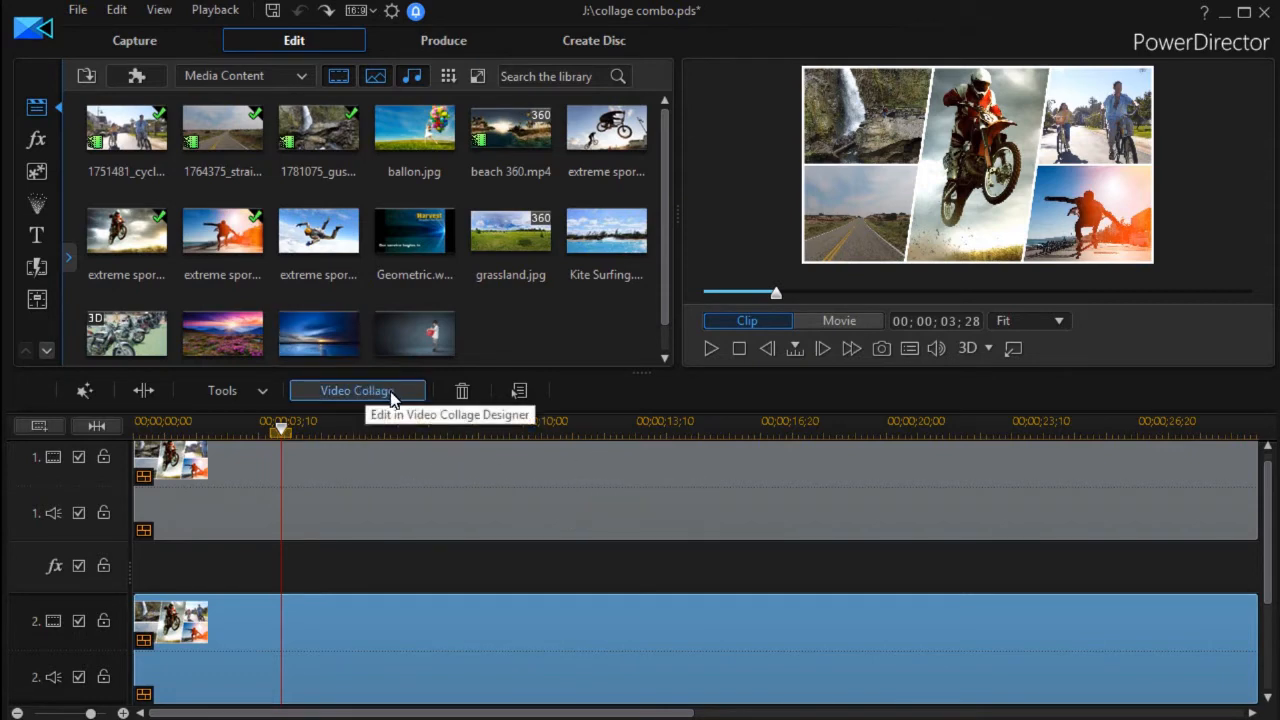
mouse_move(598, 300)
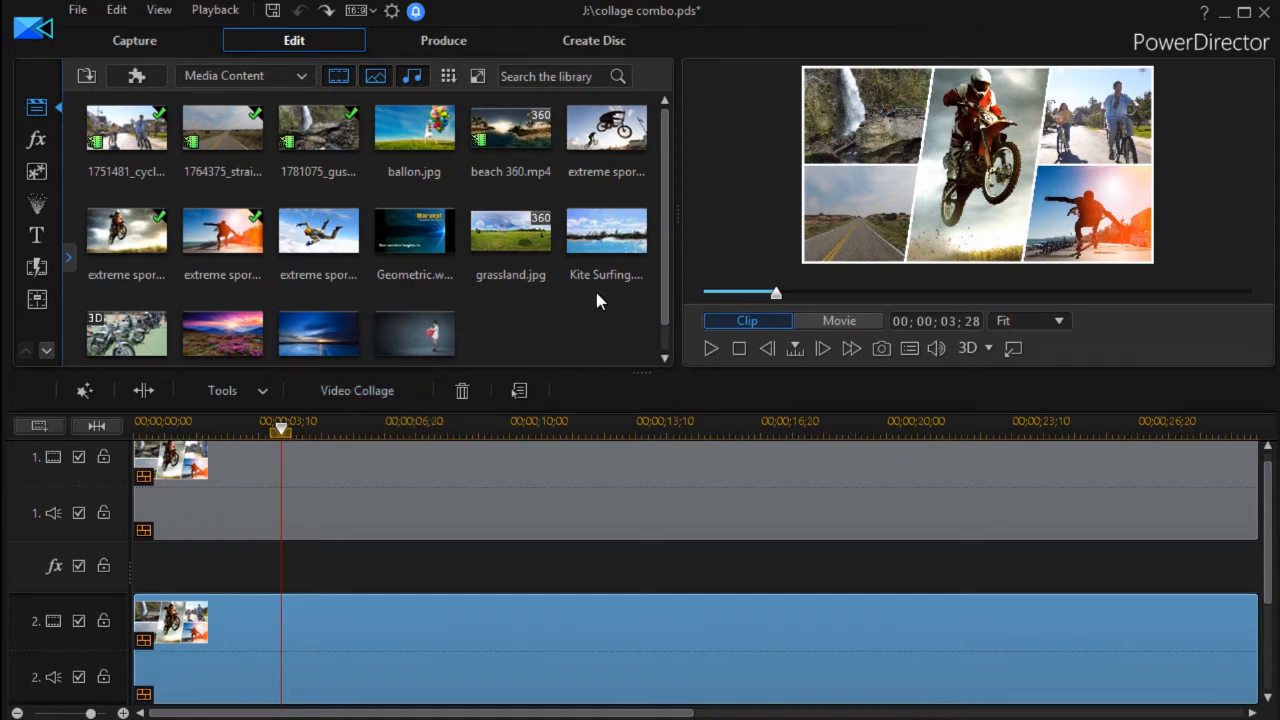
mouse_move(685, 483)
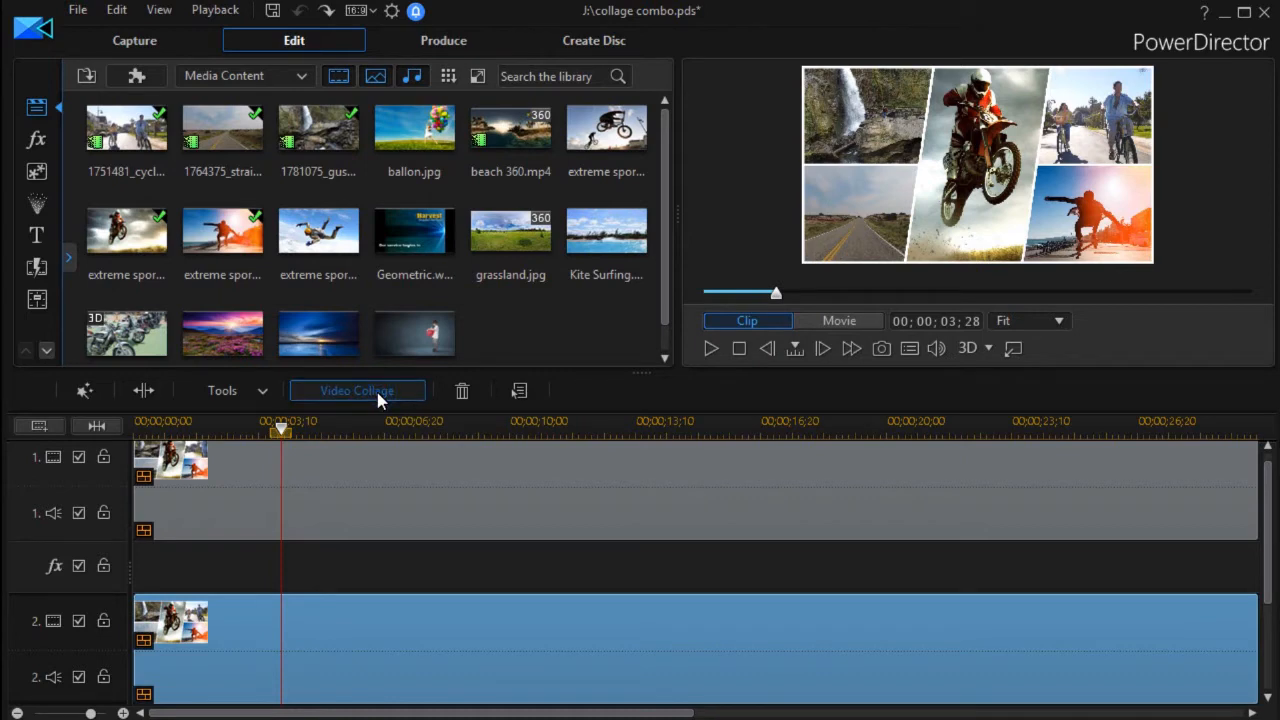
Step: Reopen the collage in the designer and select its top-right cell
left_click(357, 390)
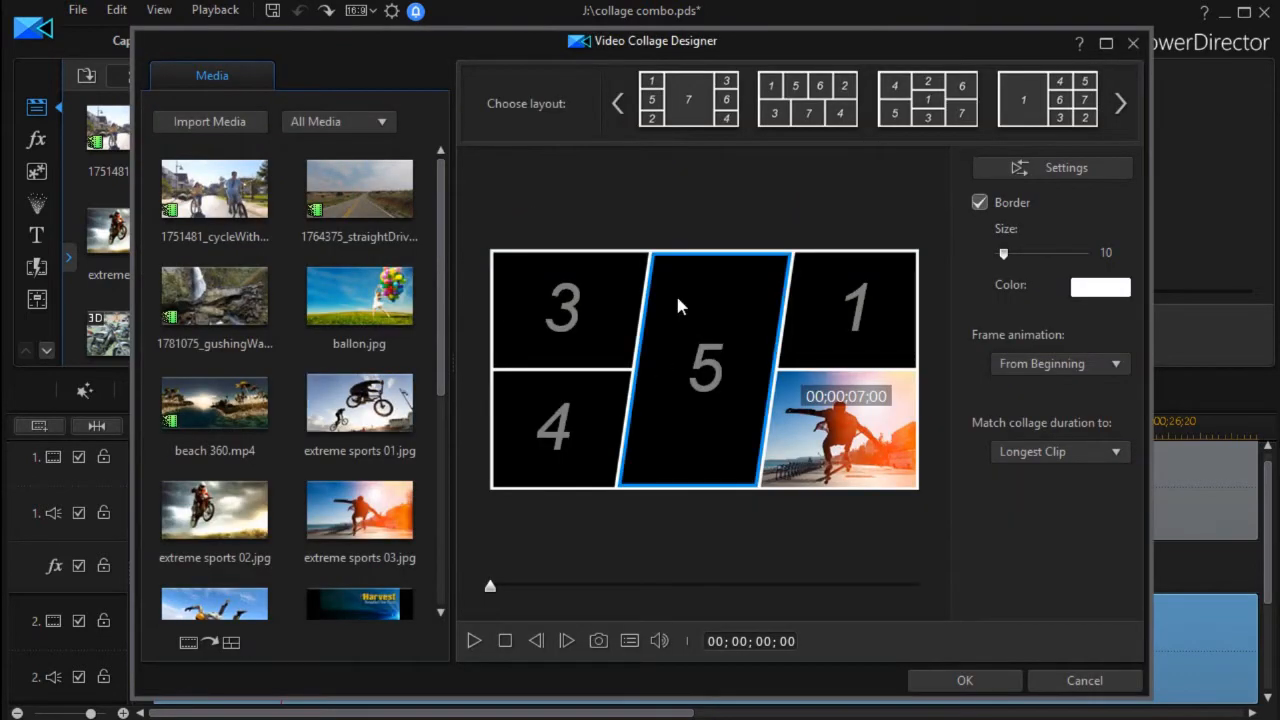
left_click(855, 308)
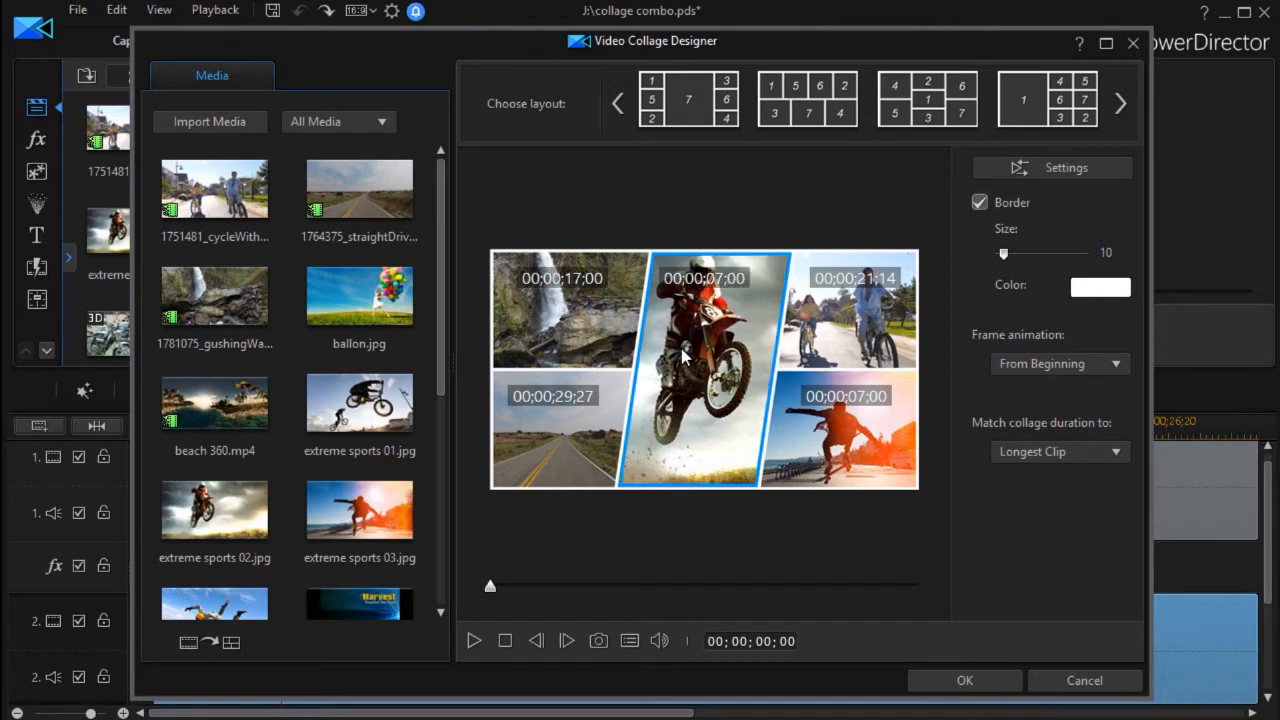
left_click(852, 310)
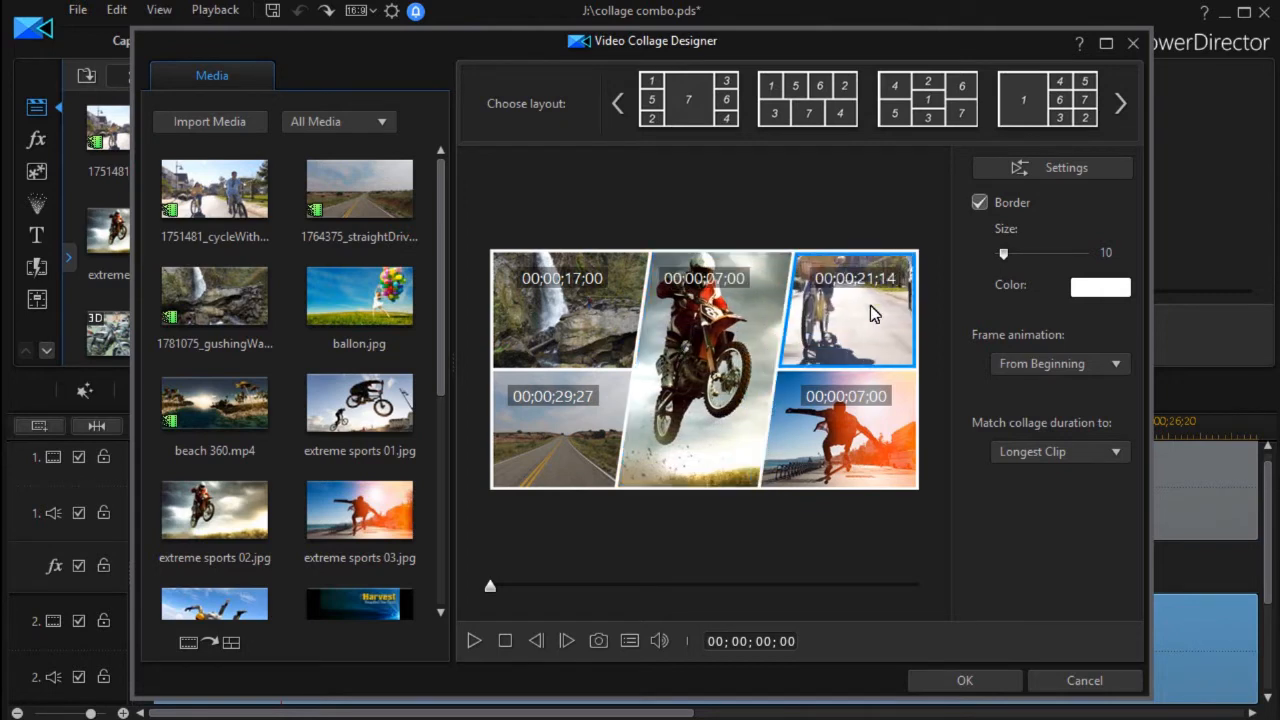
left_click(845, 430)
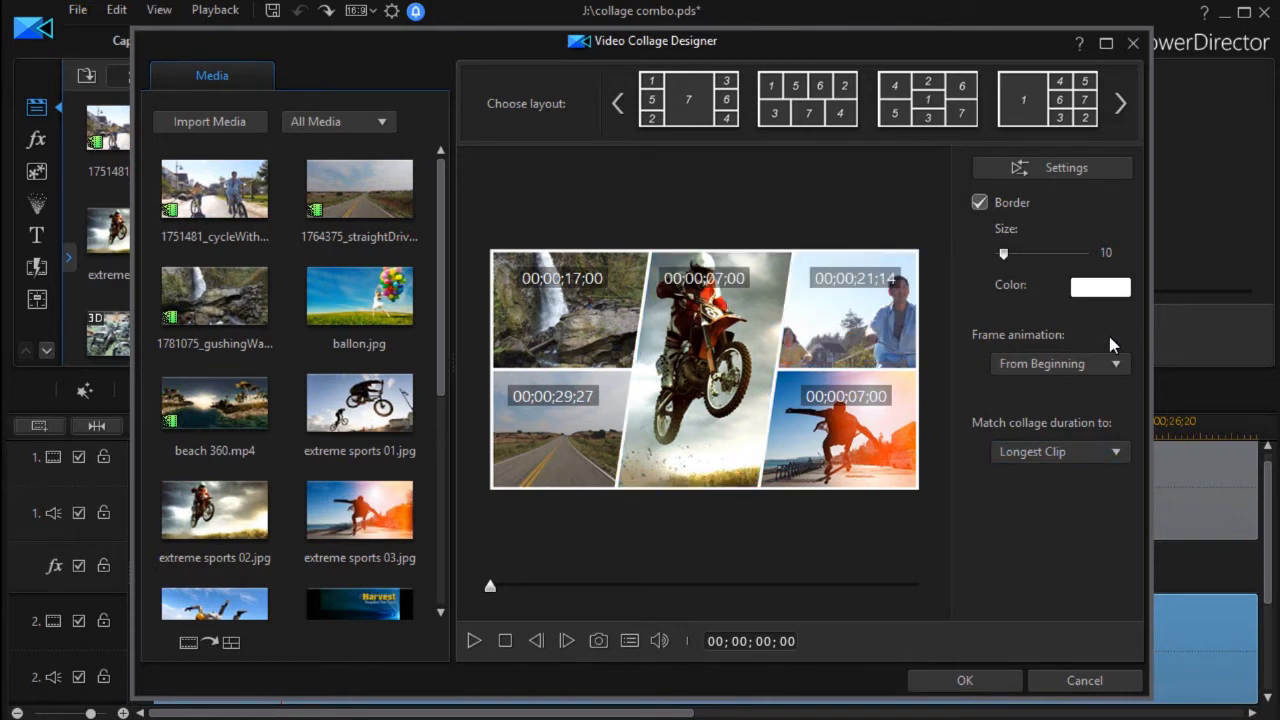
Step: Set the collage's frame animation to During Closing
left_click(1115, 363)
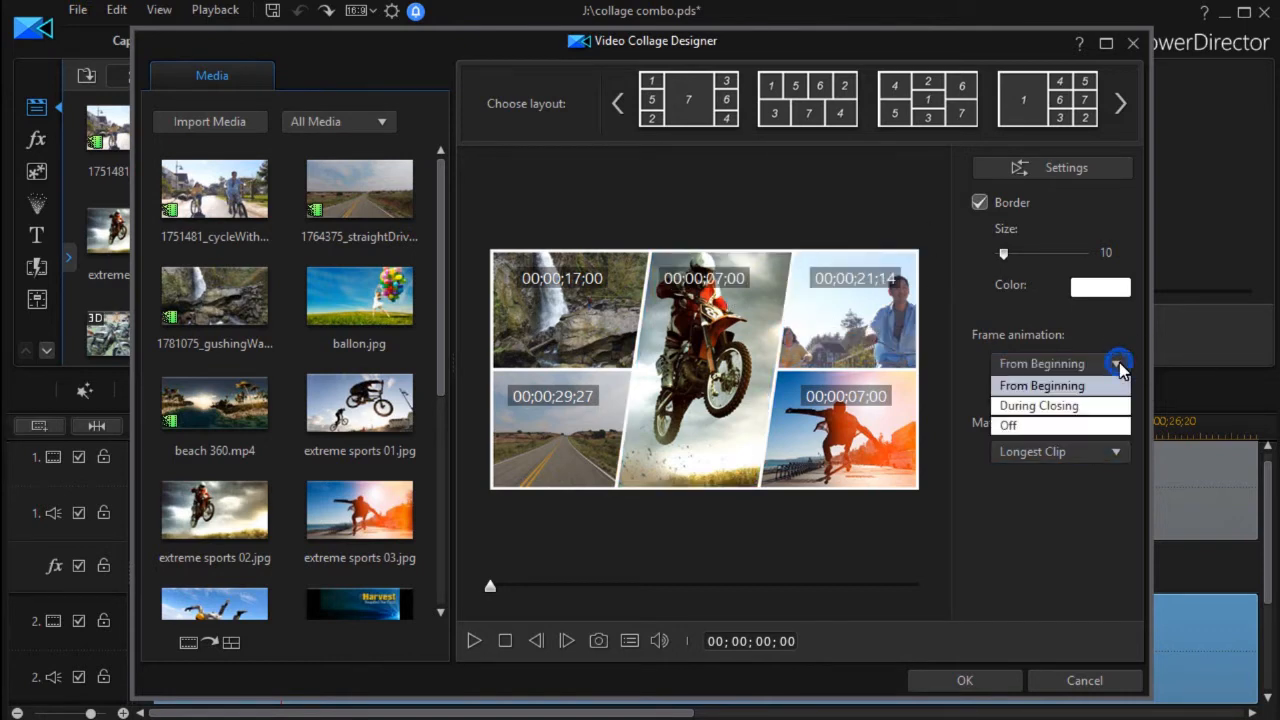
left_click(1038, 405)
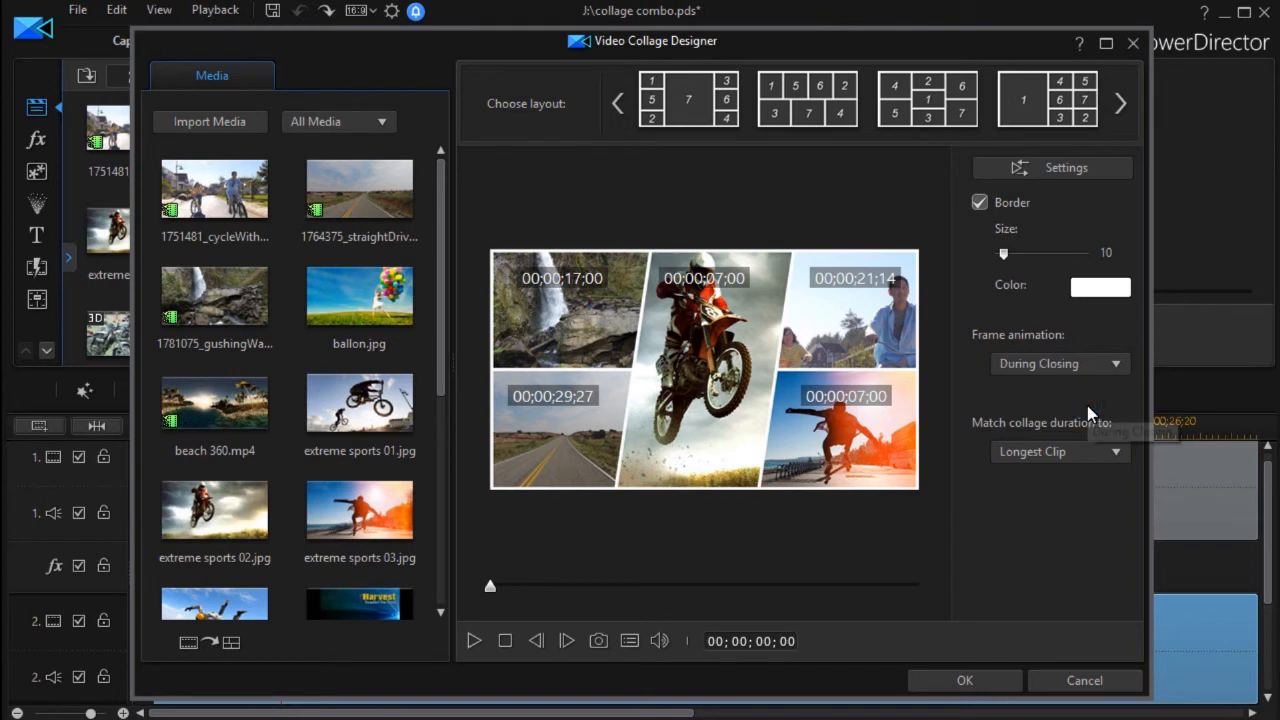
mouse_move(1025, 397)
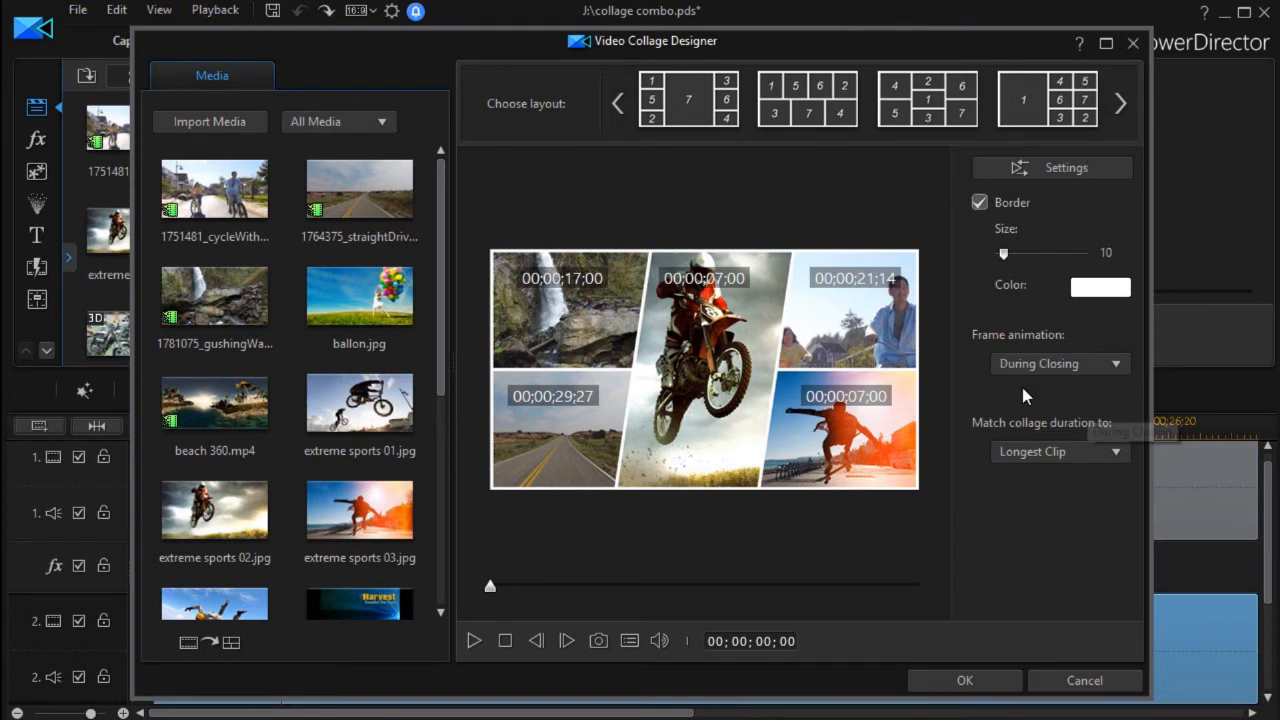
left_click(1059, 363)
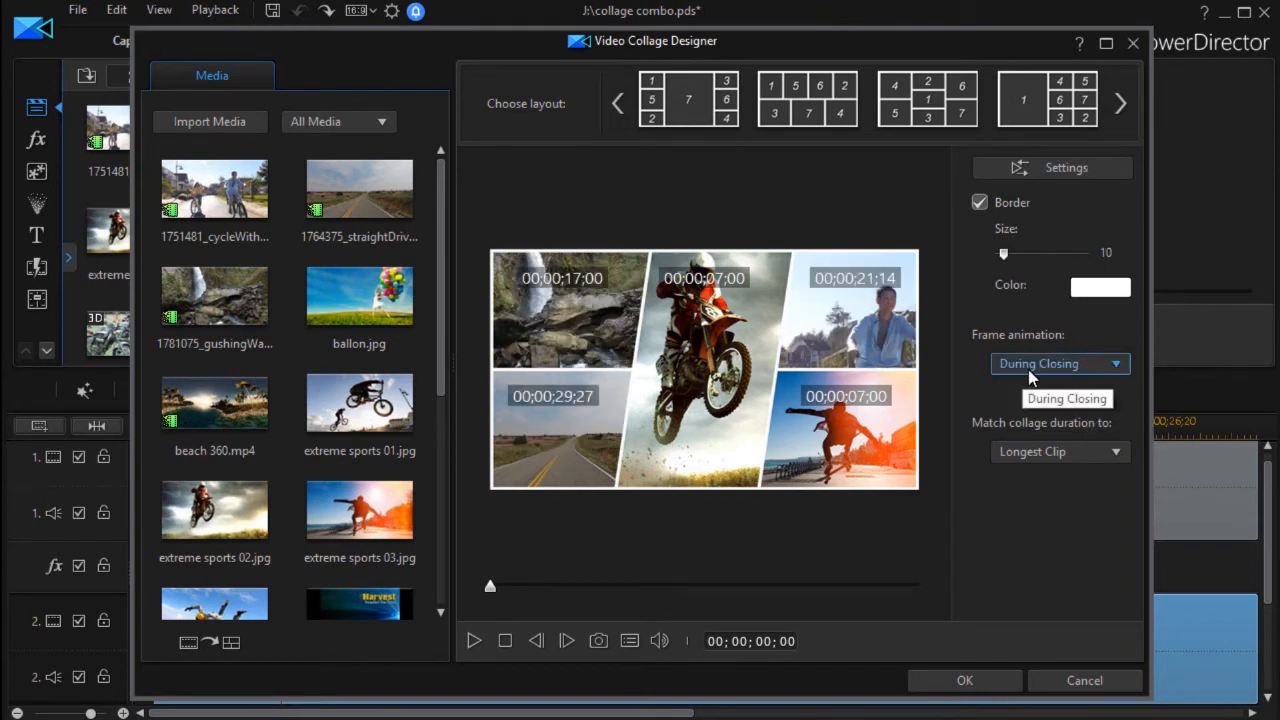
mouse_move(1070, 378)
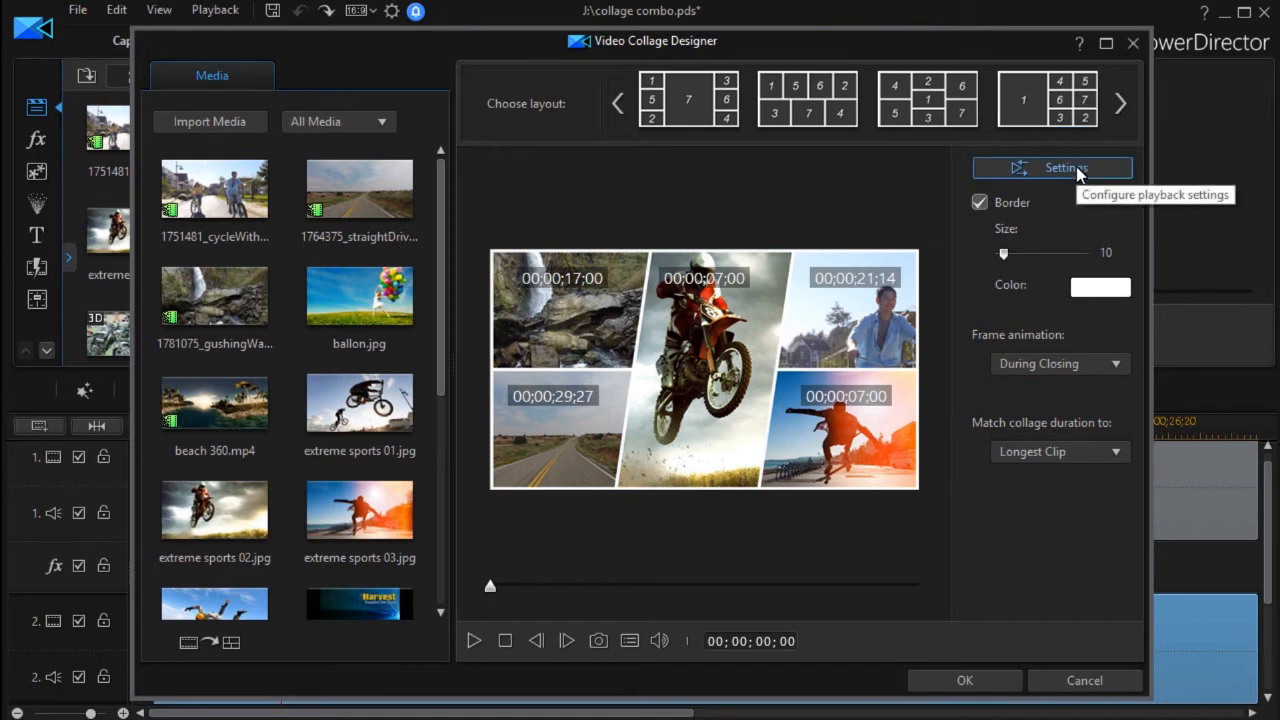
Step: Review and close Playback Settings, then leave the designer
left_click(1065, 167)
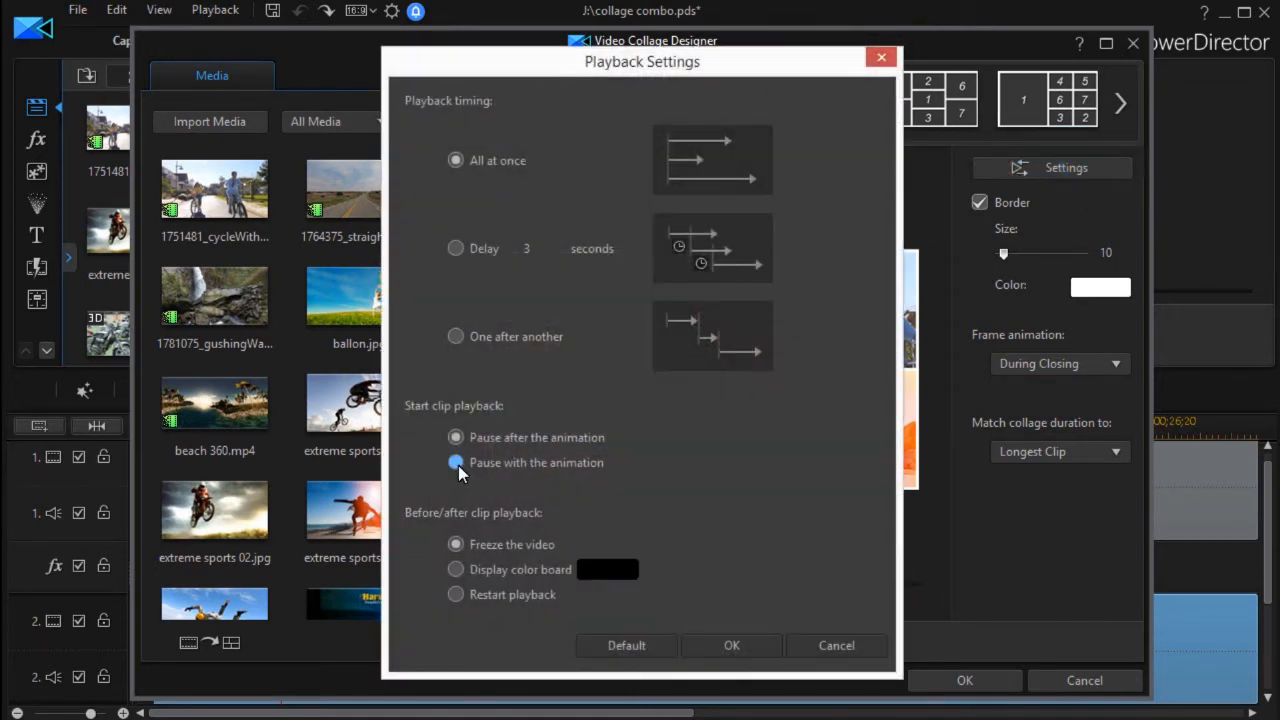
left_click(455, 437)
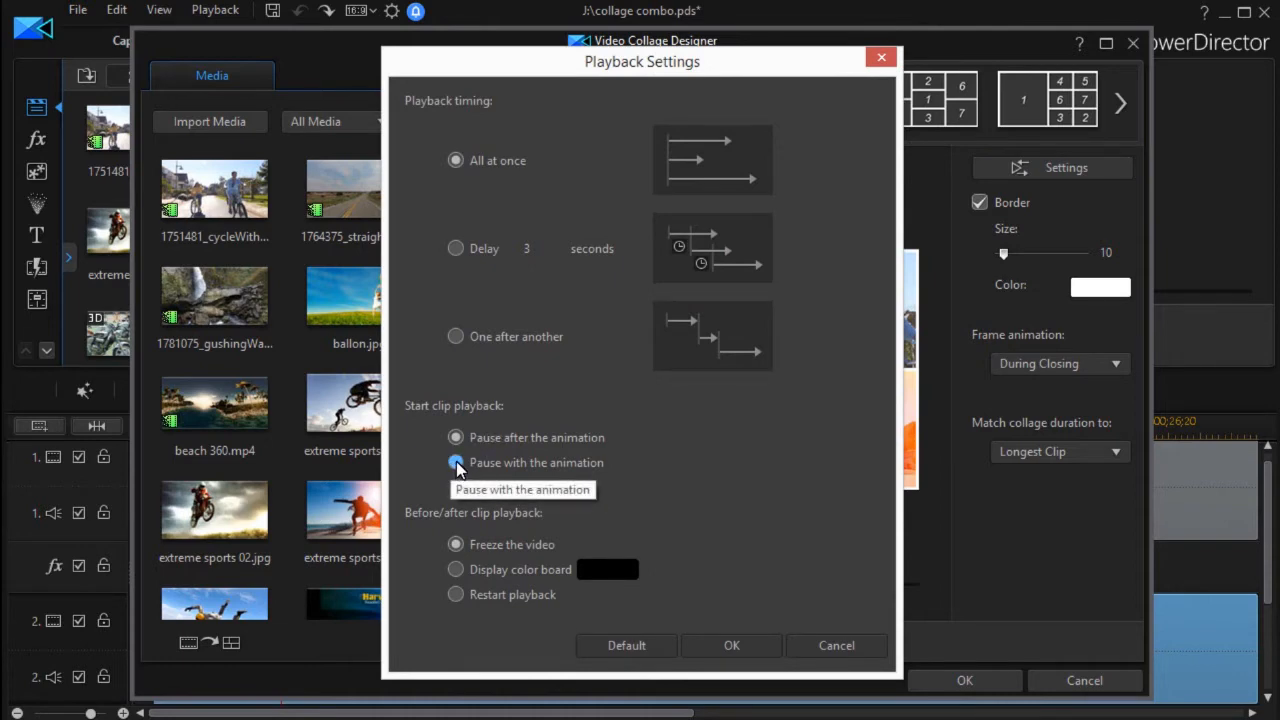
left_click(455, 437)
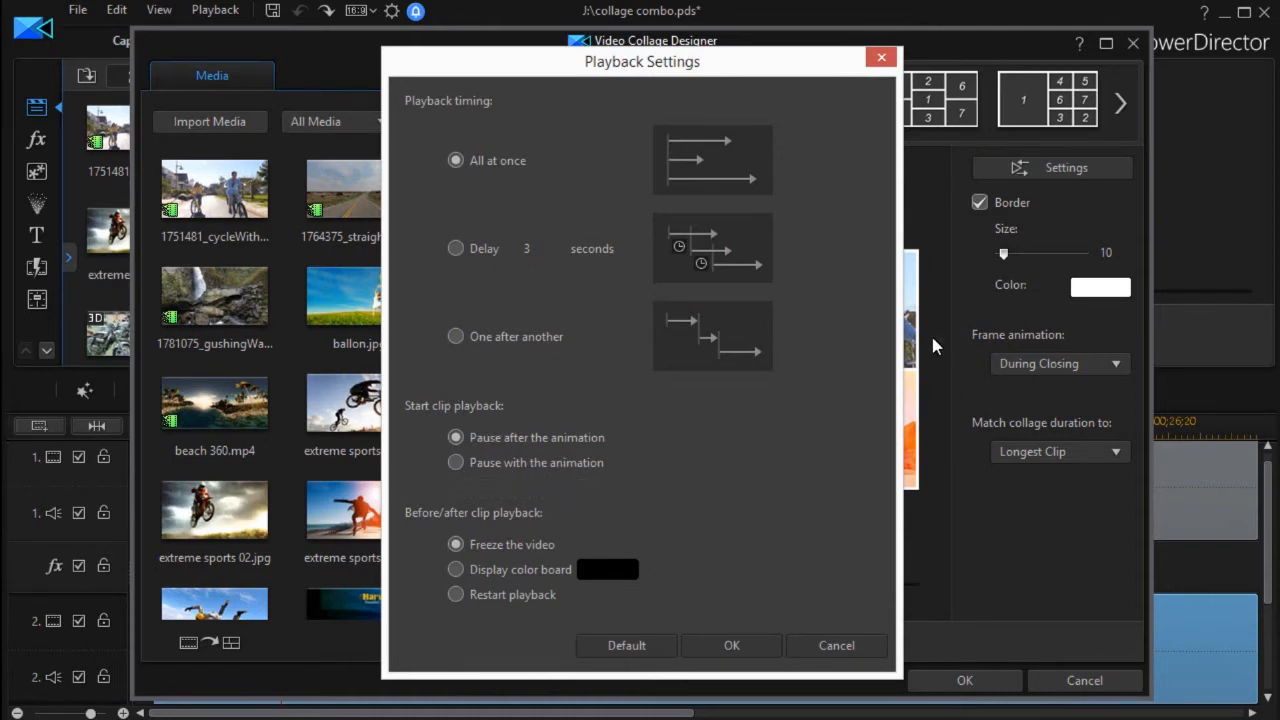
mouse_move(985, 466)
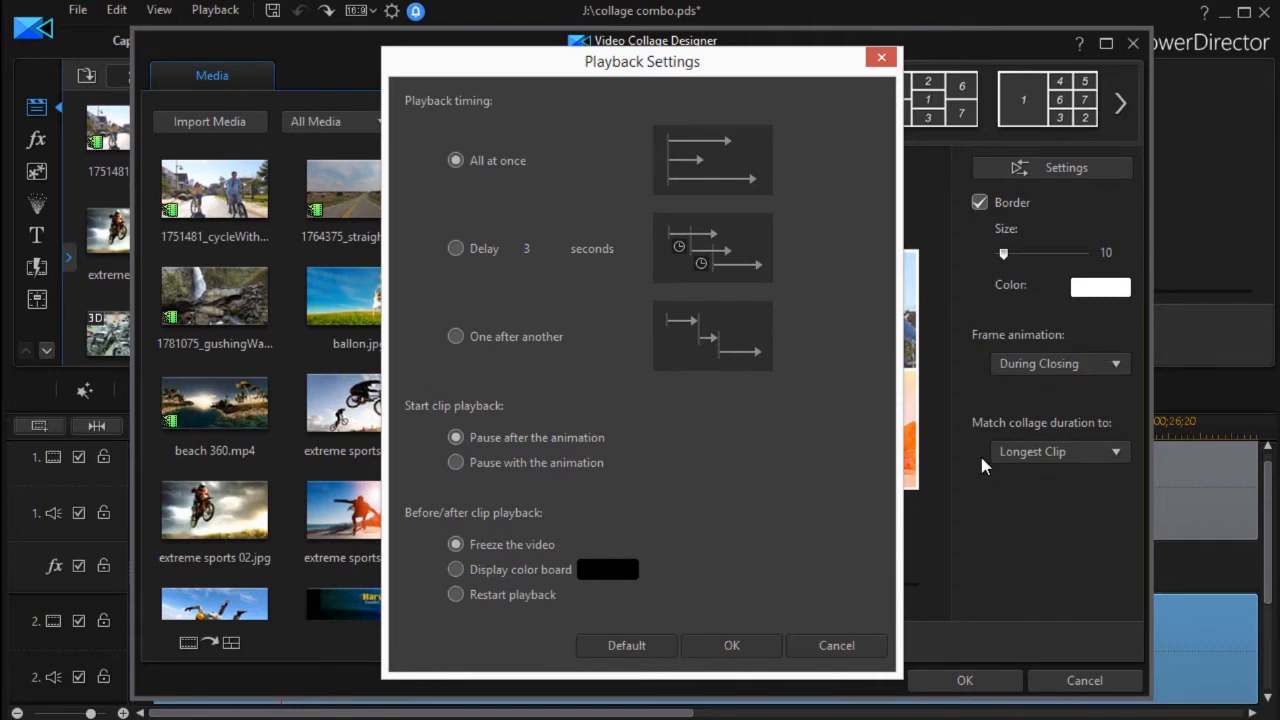
mouse_move(630, 488)
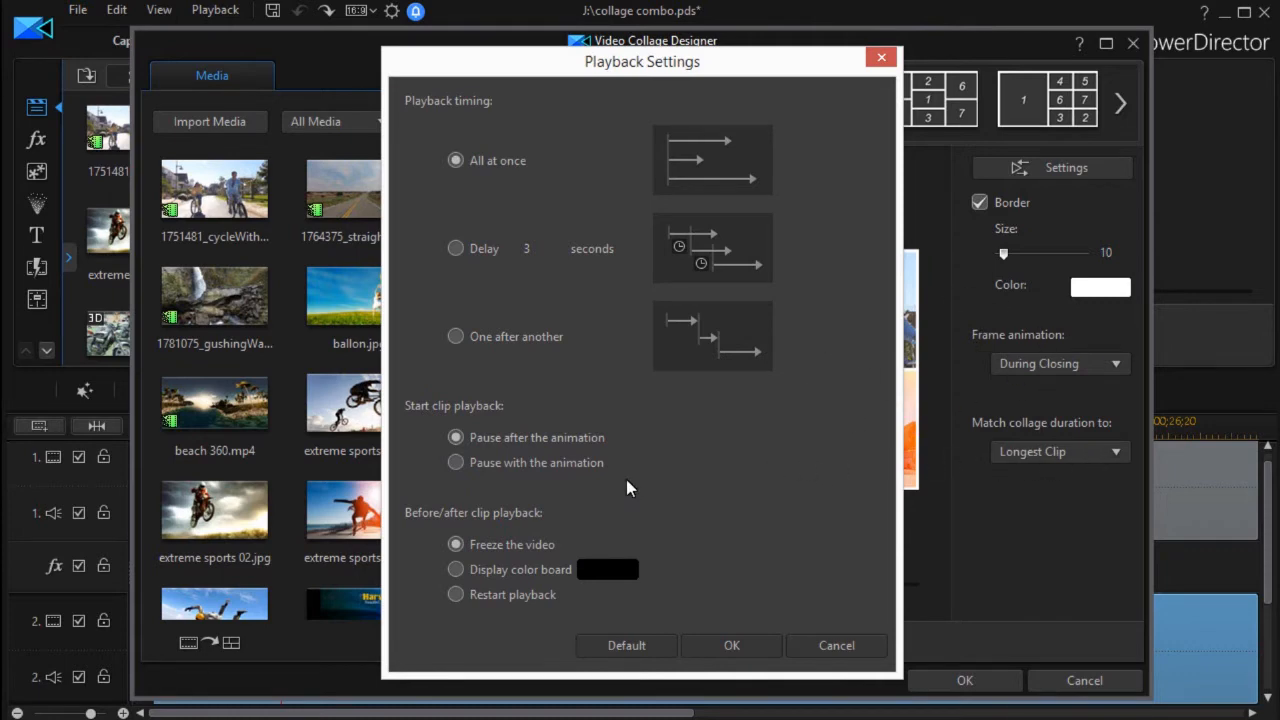
mouse_move(667, 538)
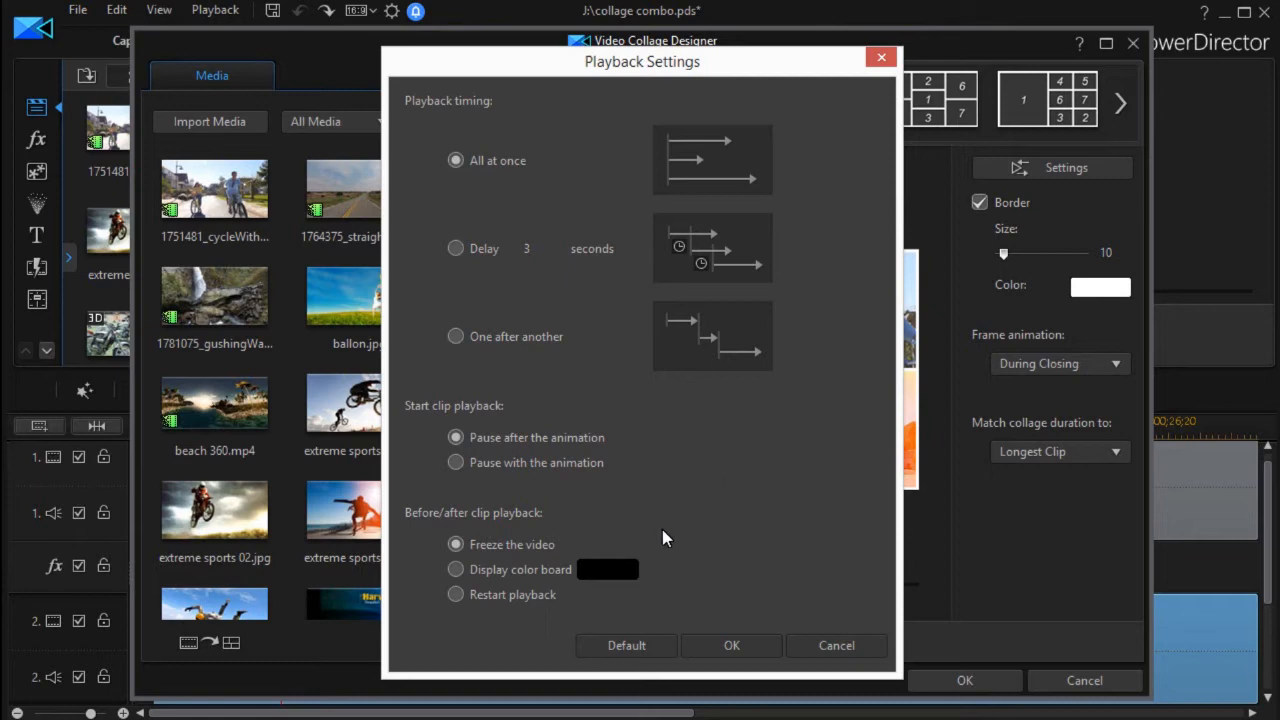
left_click(731, 645)
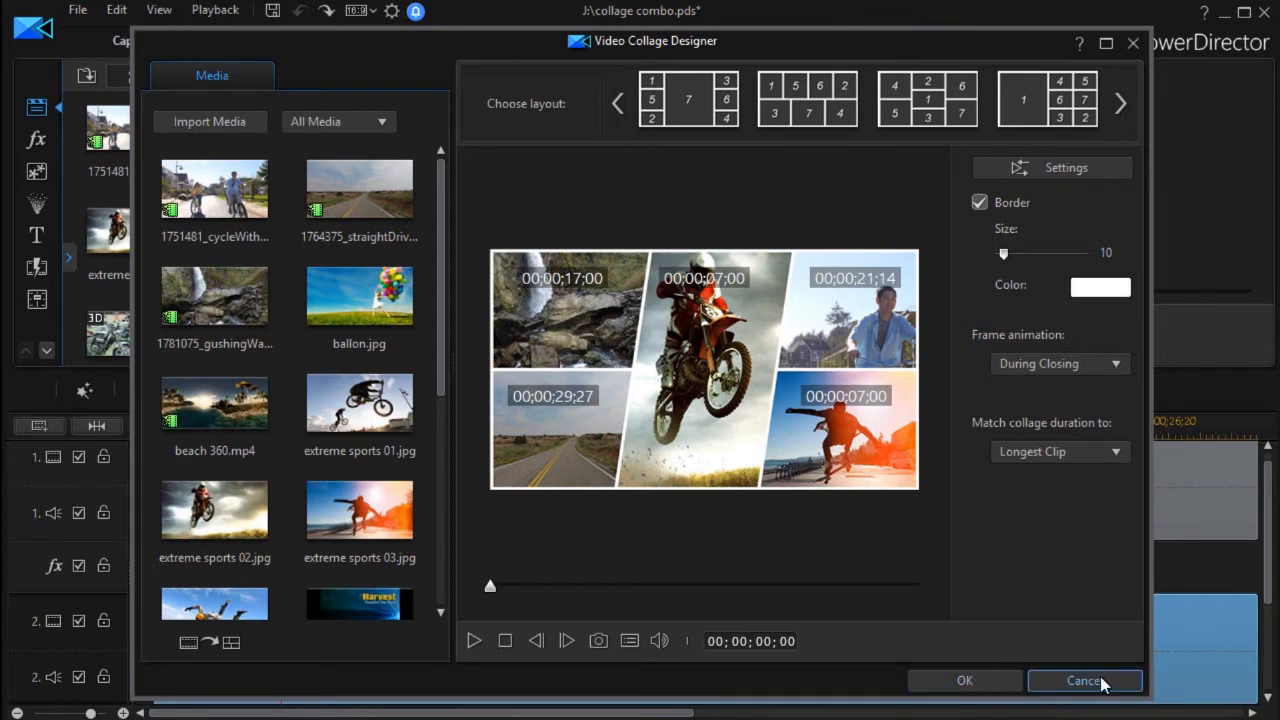
left_click(1084, 680)
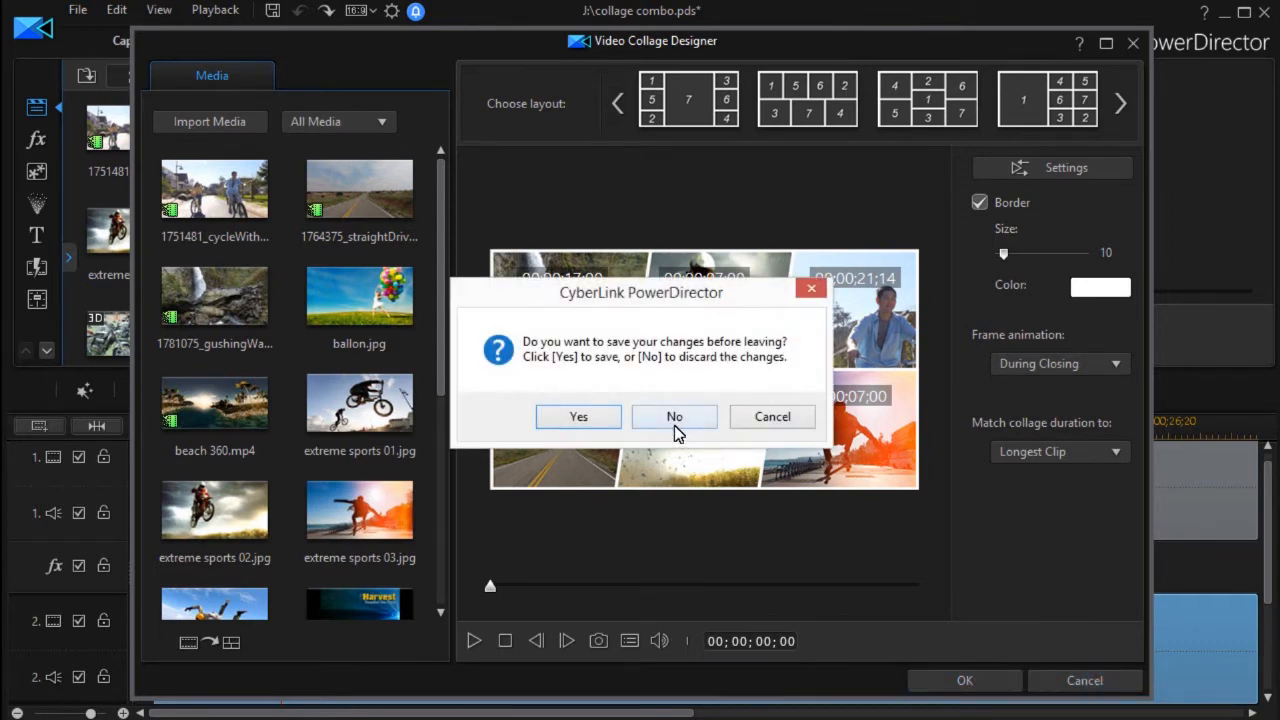
Step: Dismiss the save prompt to return to the timeline
left_click(674, 416)
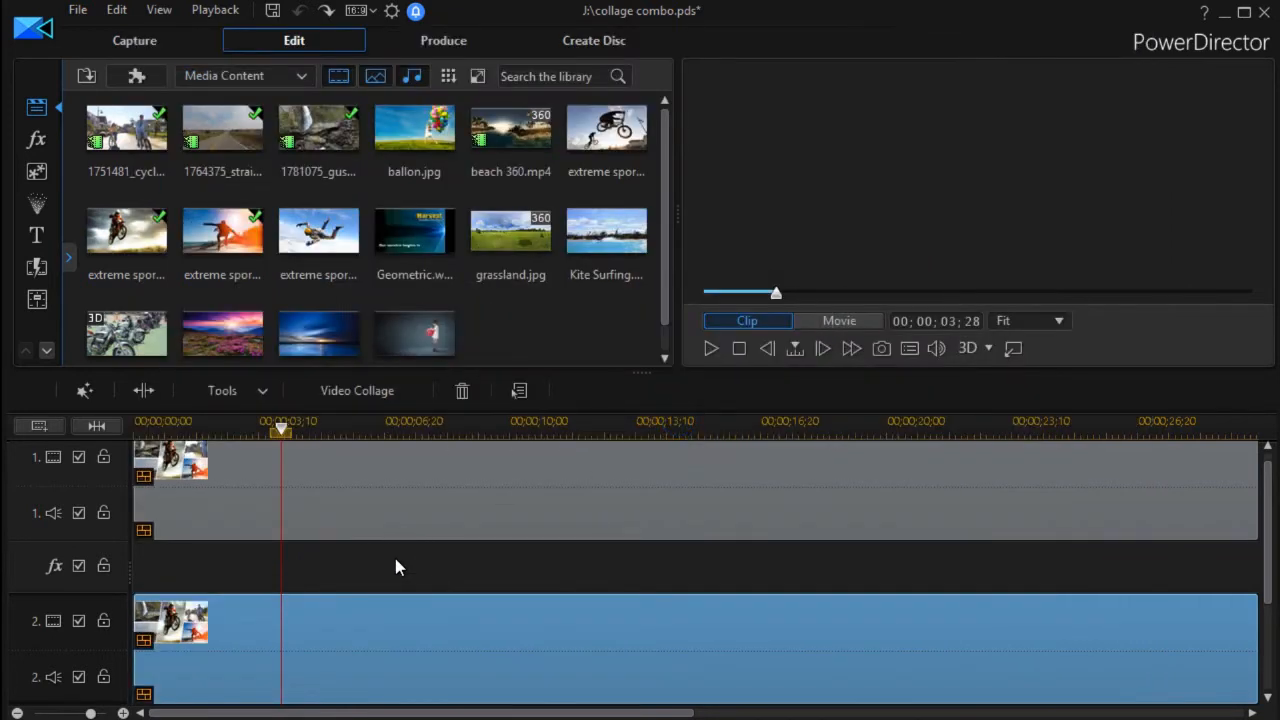
mouse_move(210, 549)
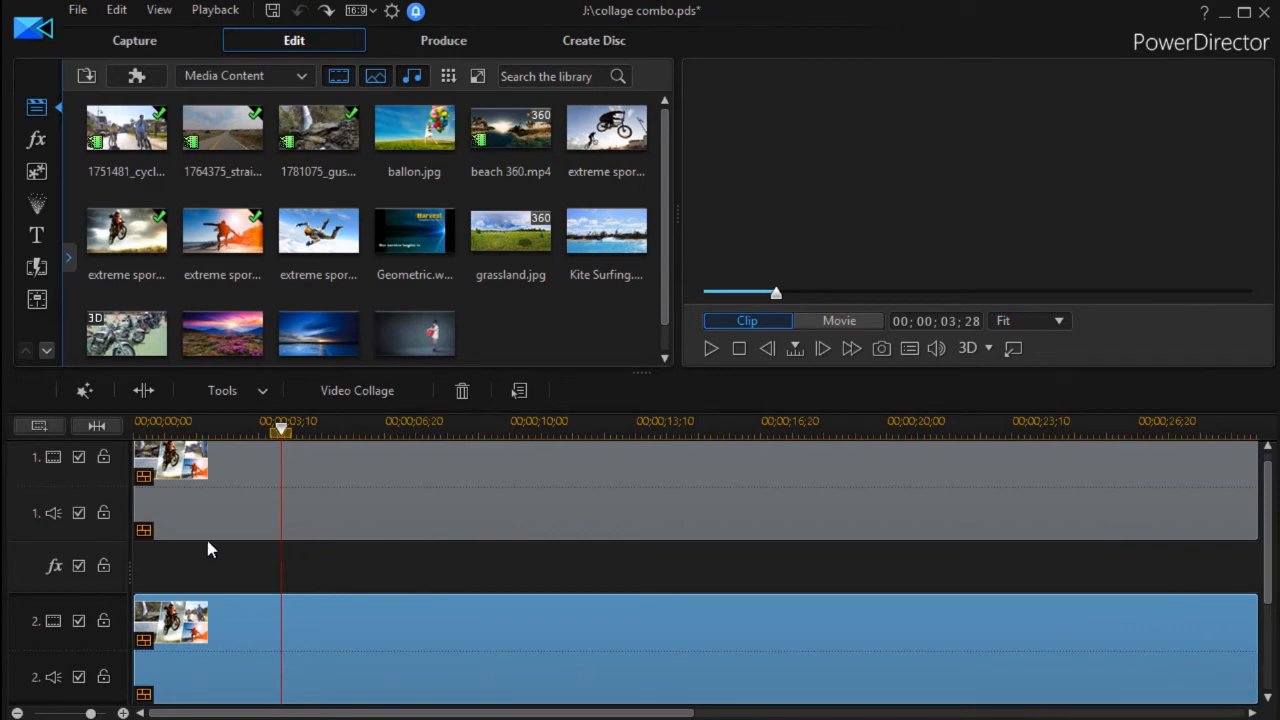
mouse_move(240, 625)
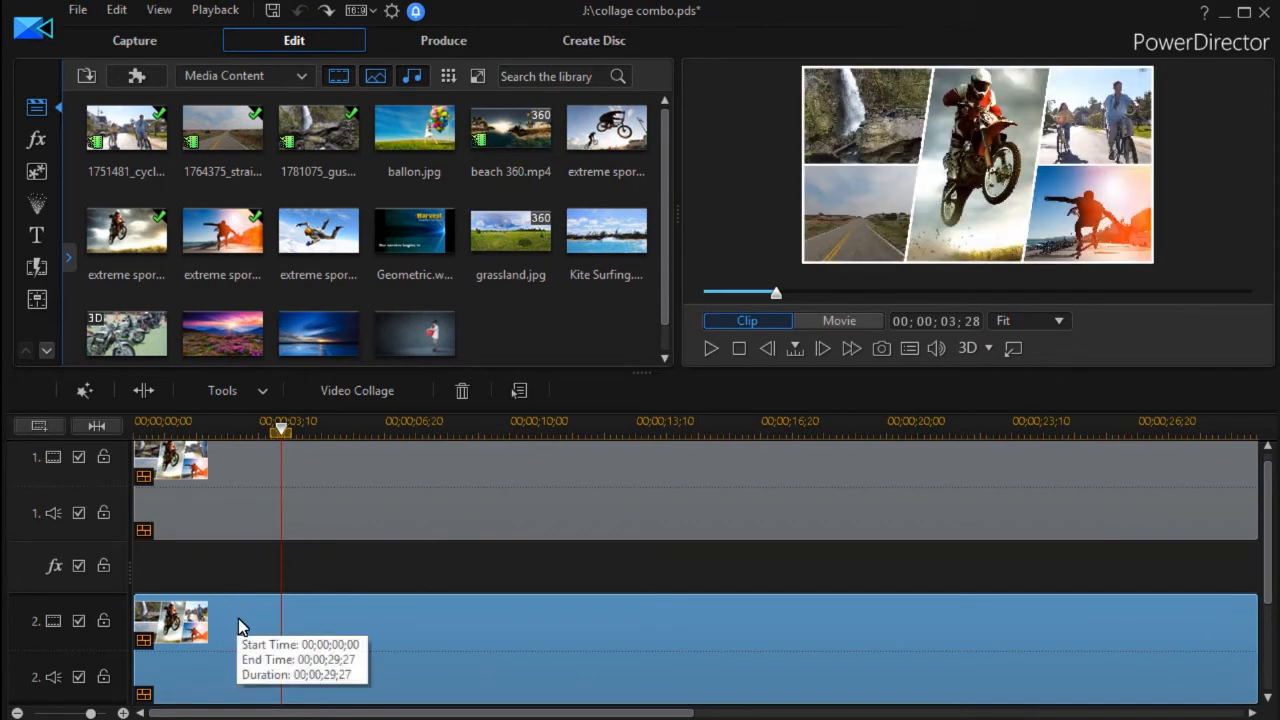
mouse_move(250, 632)
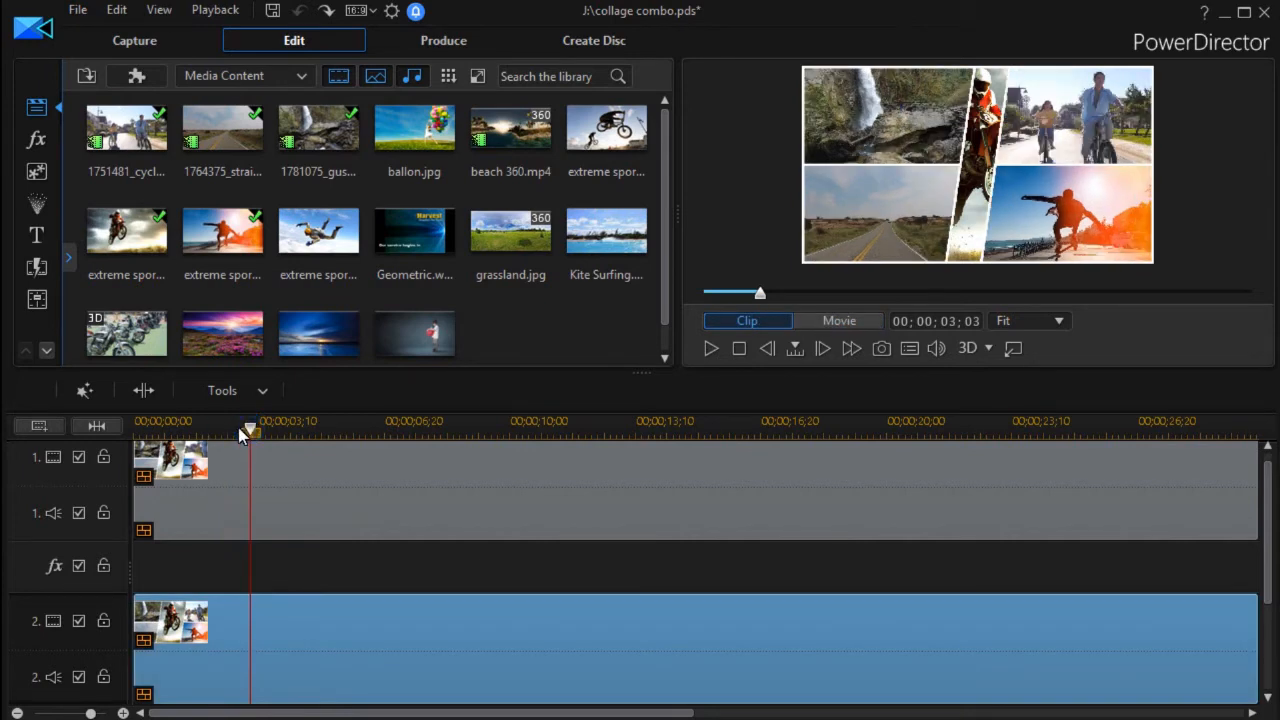
mouse_move(276, 635)
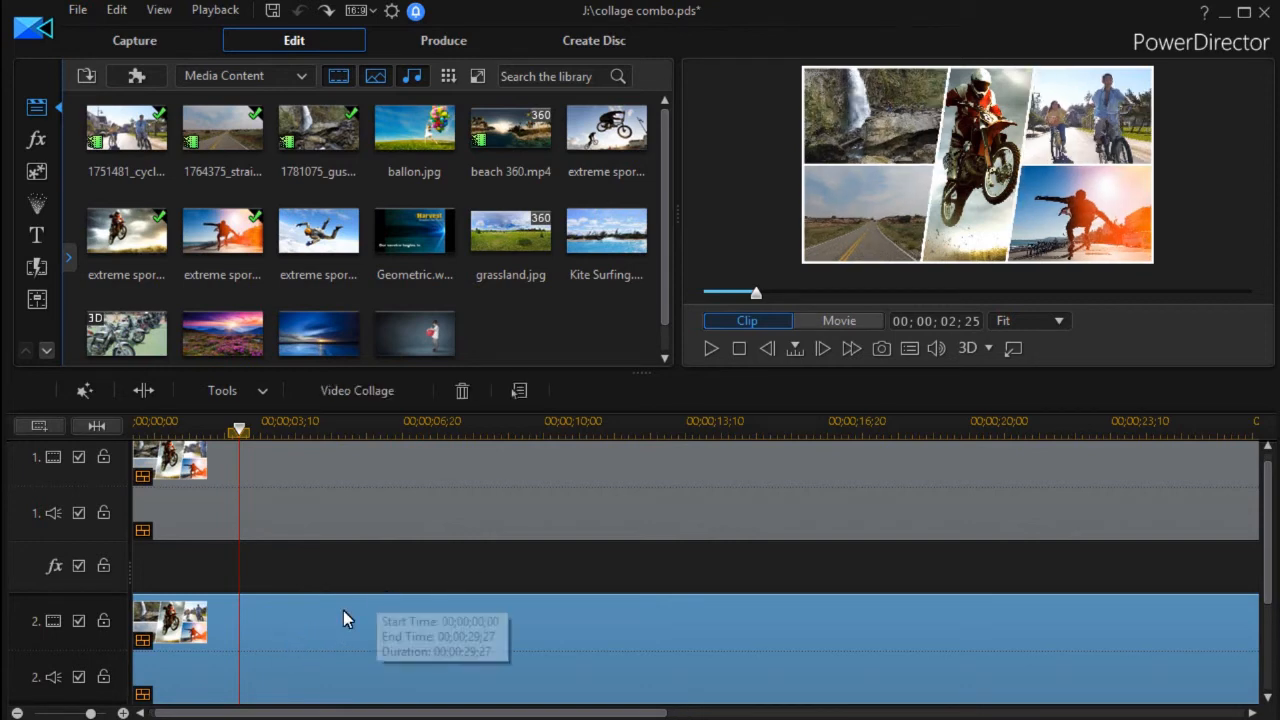
mouse_move(310, 625)
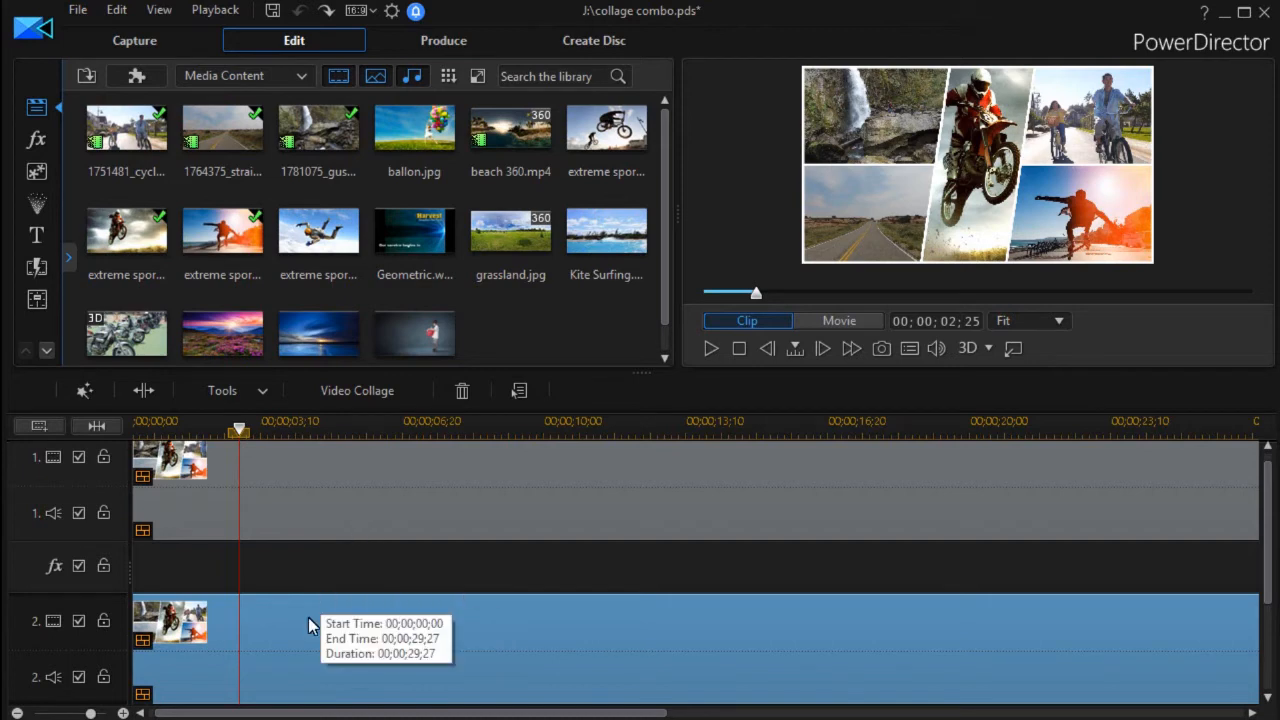
mouse_move(336, 561)
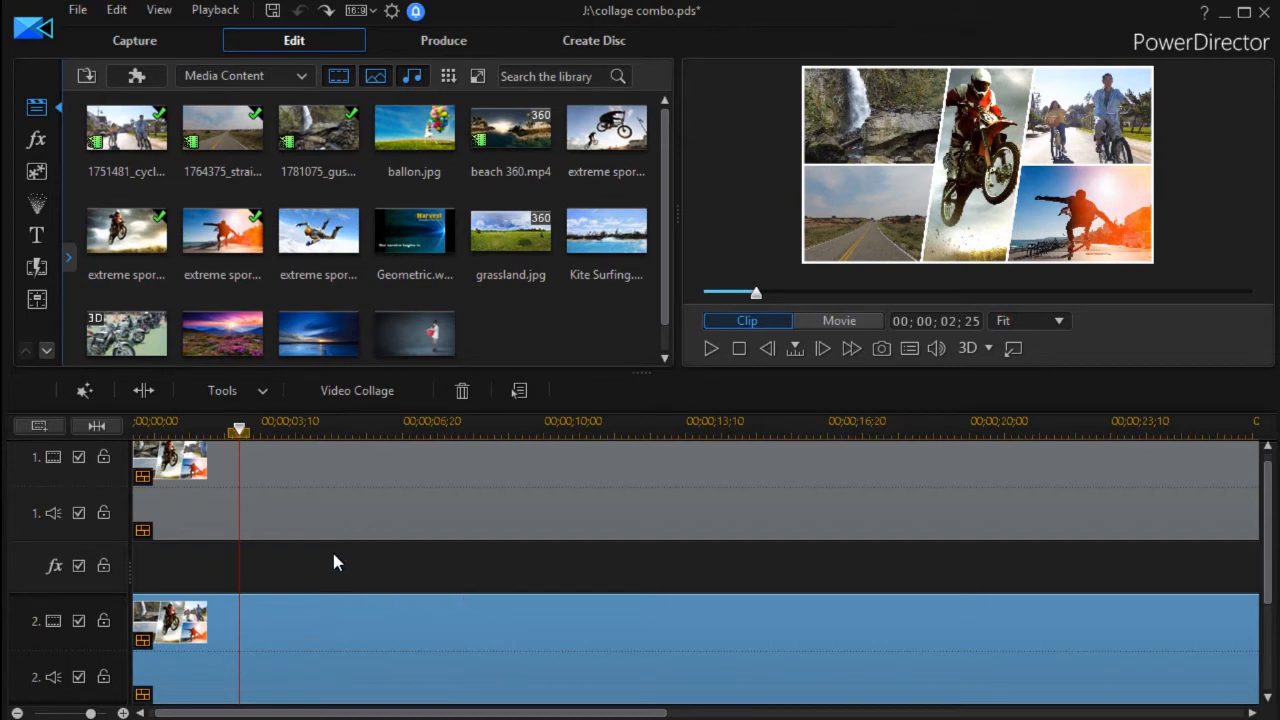
mouse_move(348, 588)
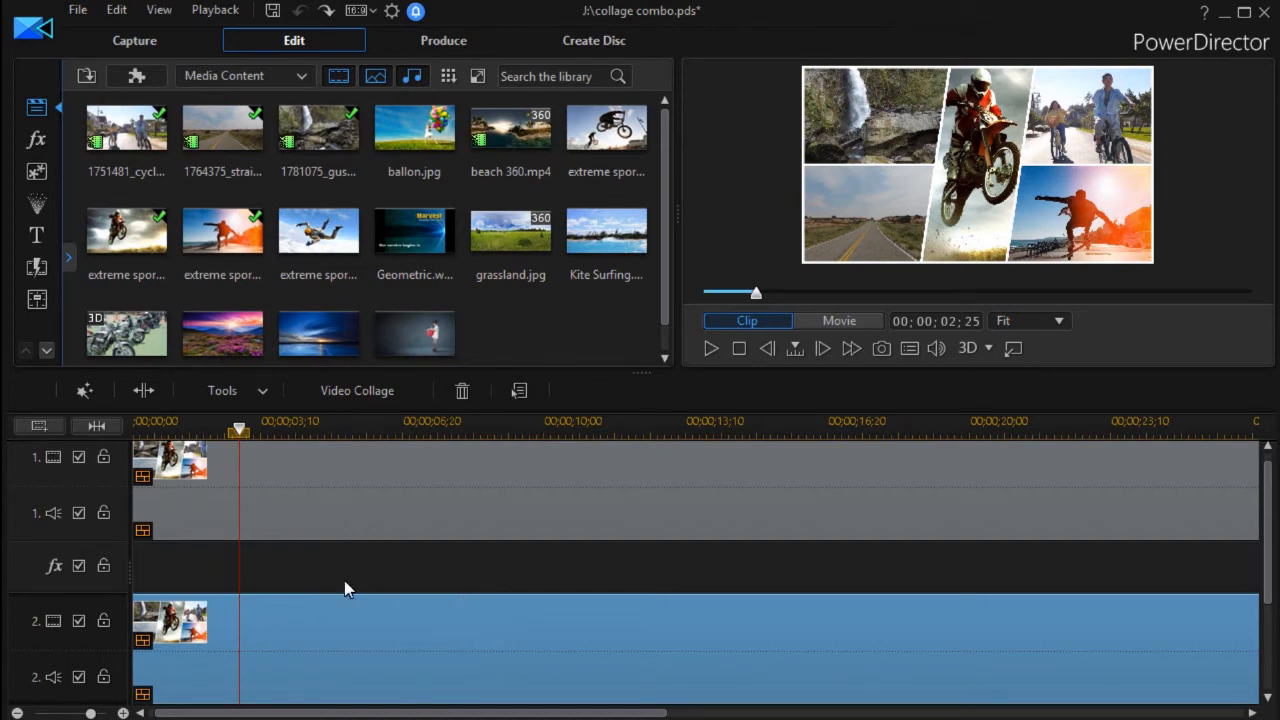
mouse_move(333, 632)
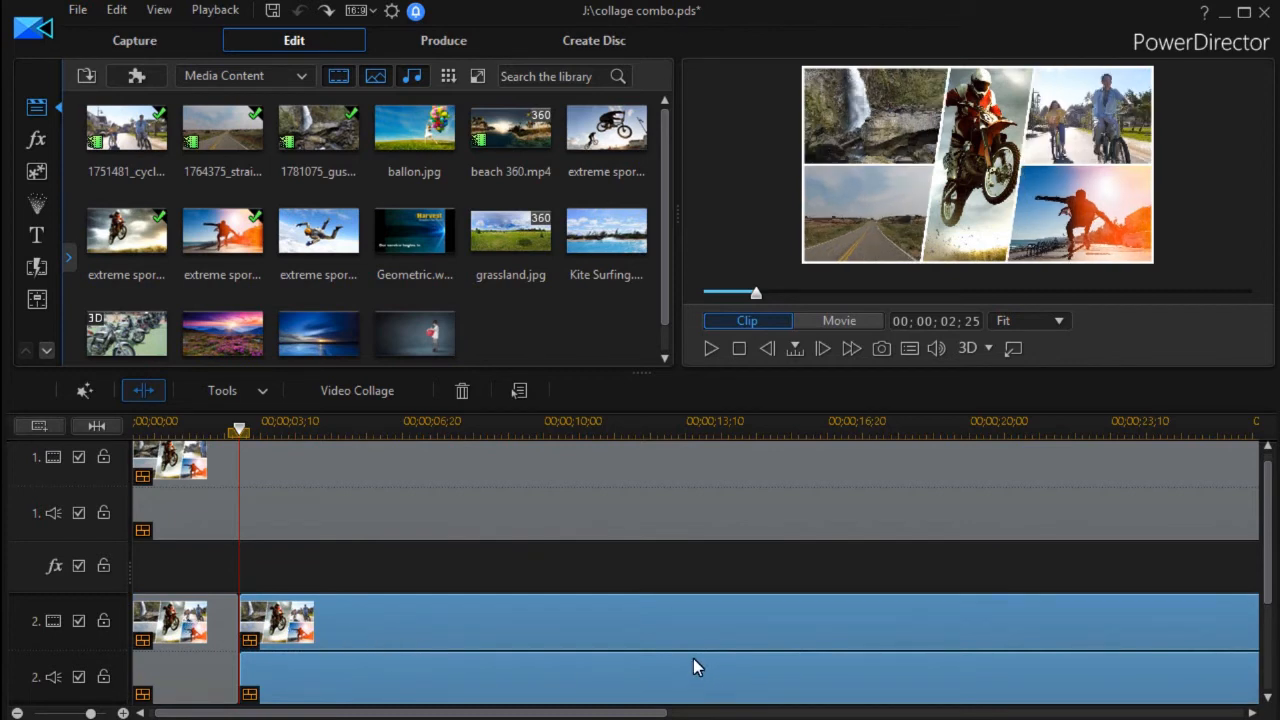
mouse_move(697, 658)
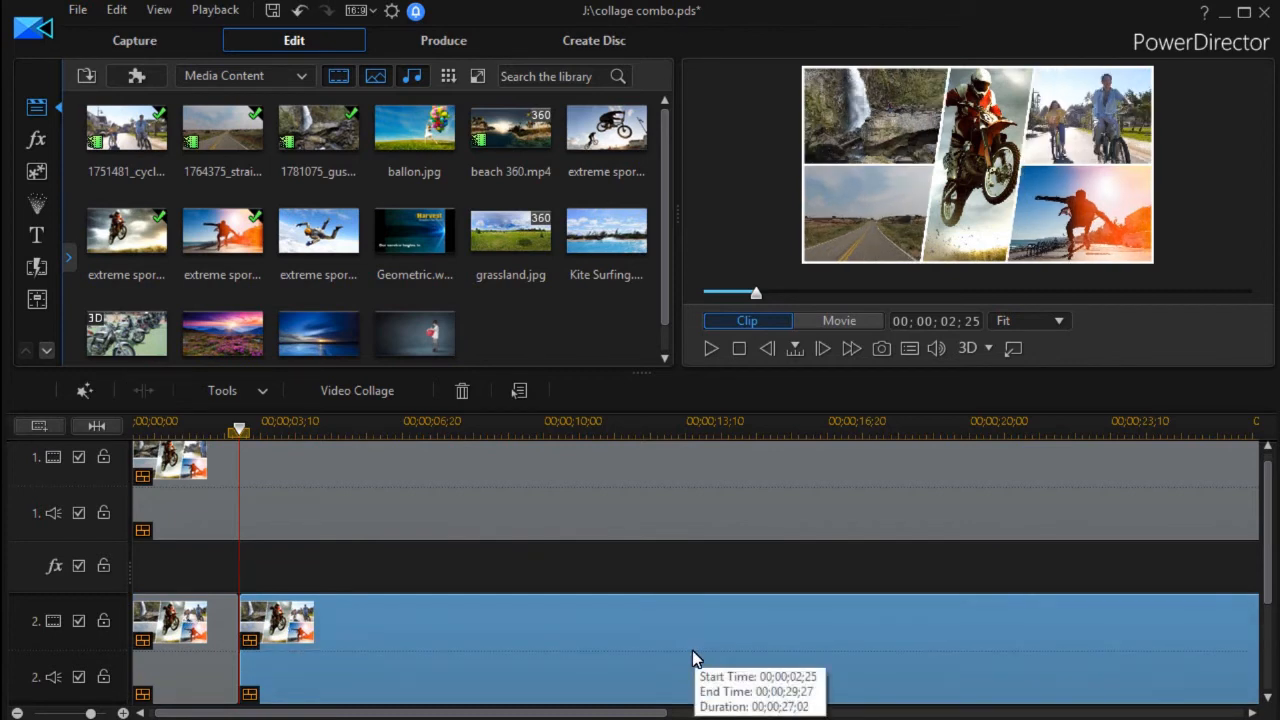
mouse_move(688, 657)
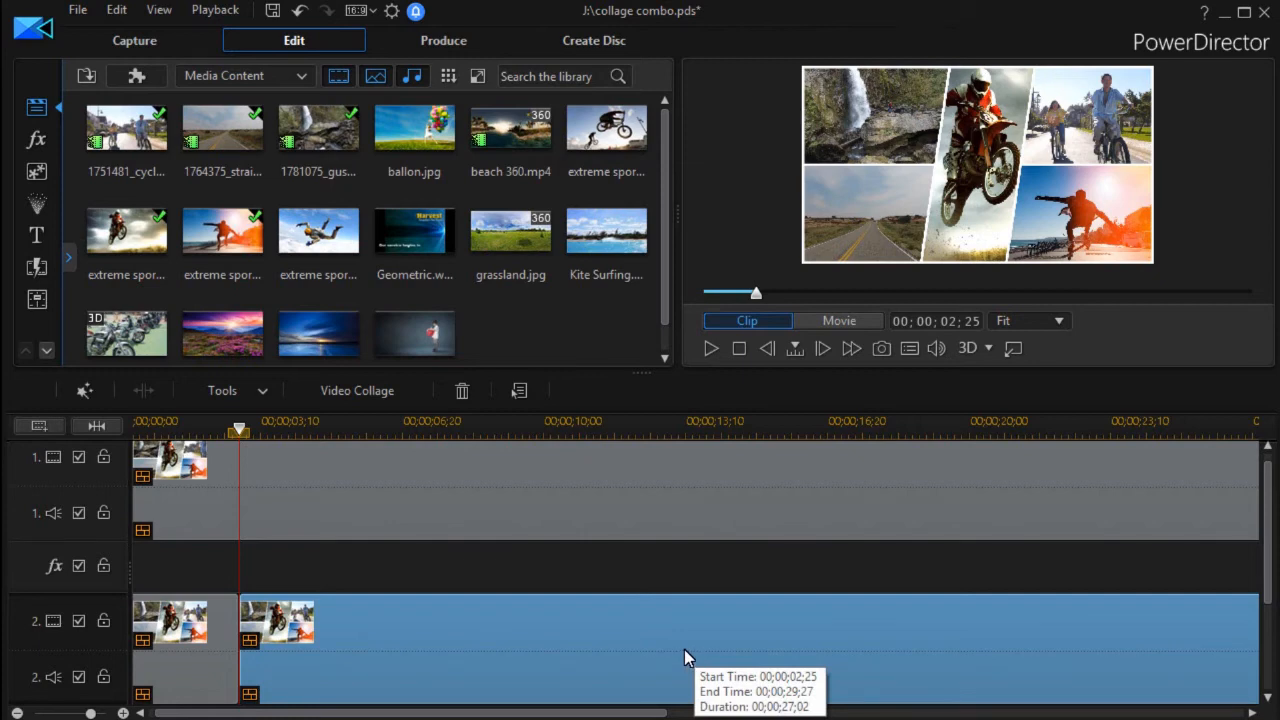
mouse_move(640, 642)
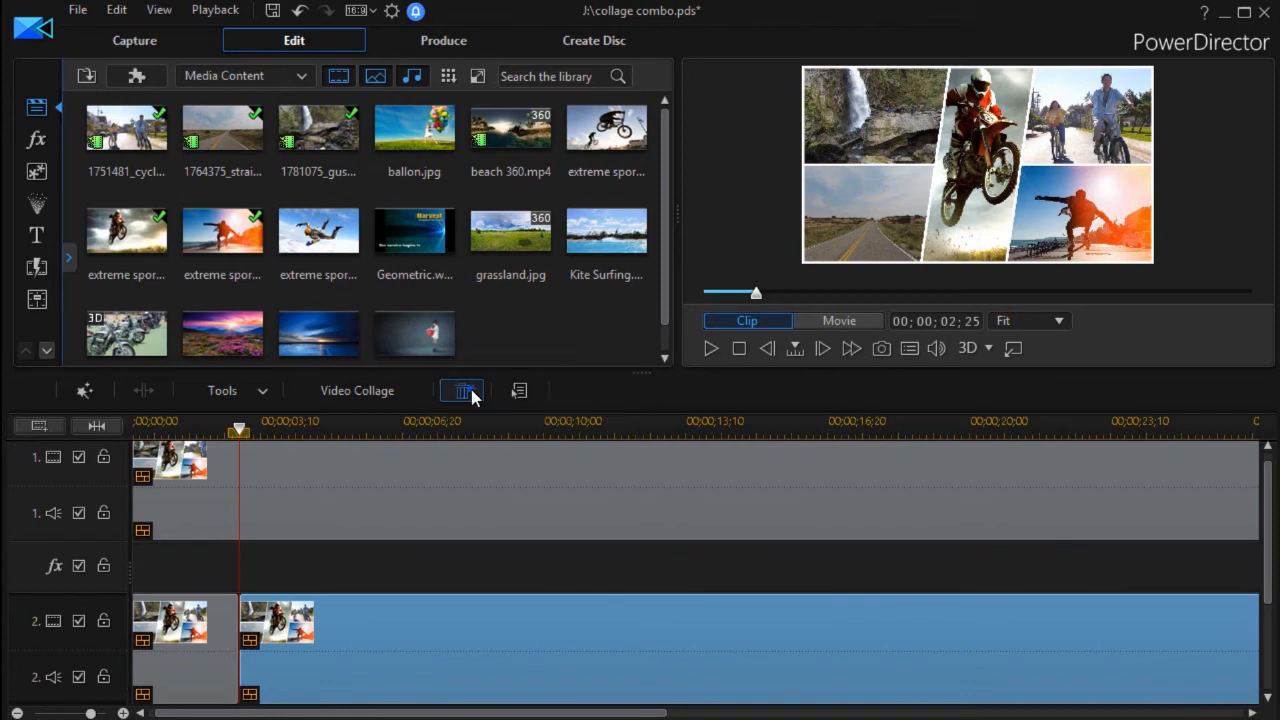
Step: Delete the track 2 collage portion after the 00;00;02;25 cut
left_click(838, 320)
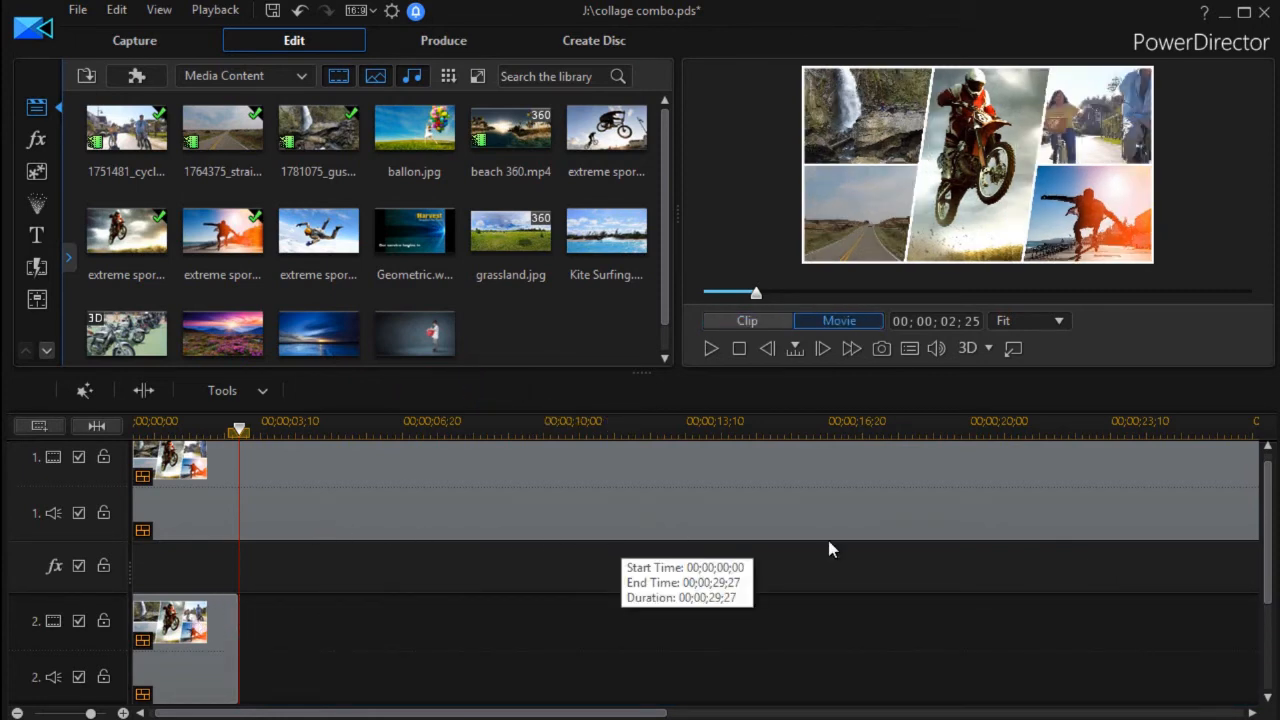
mouse_move(1232, 514)
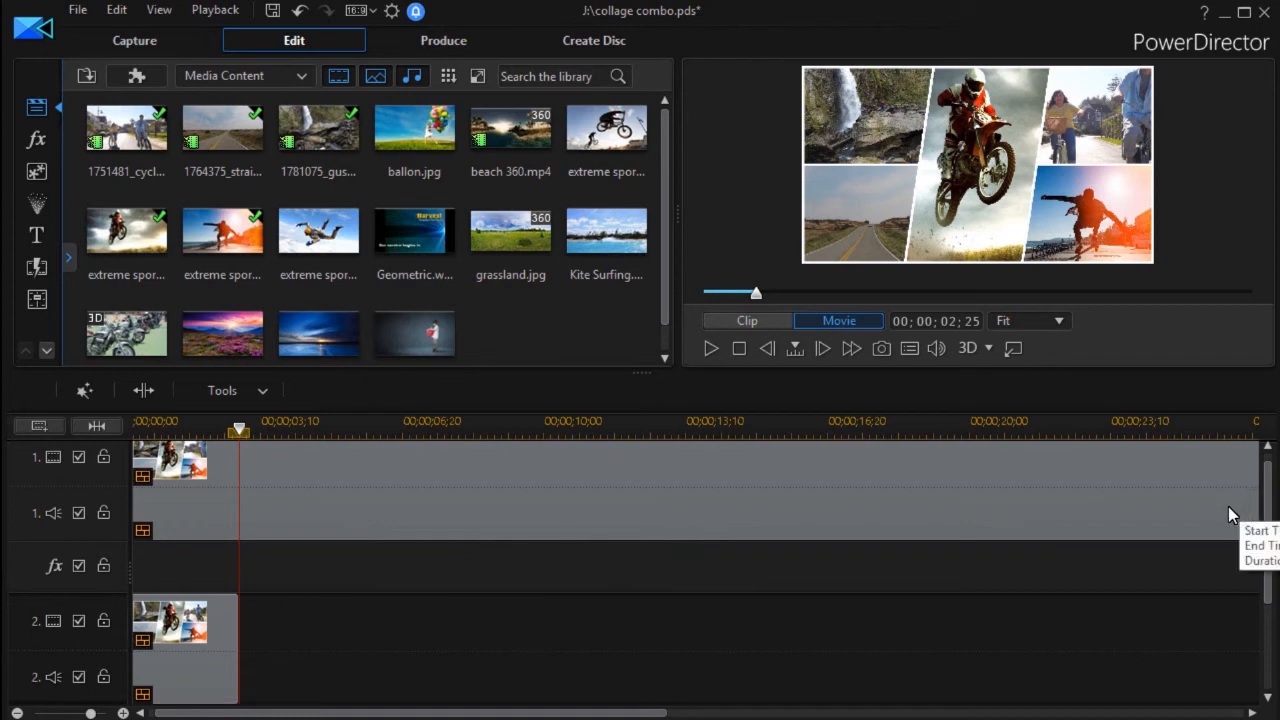
mouse_move(1018, 510)
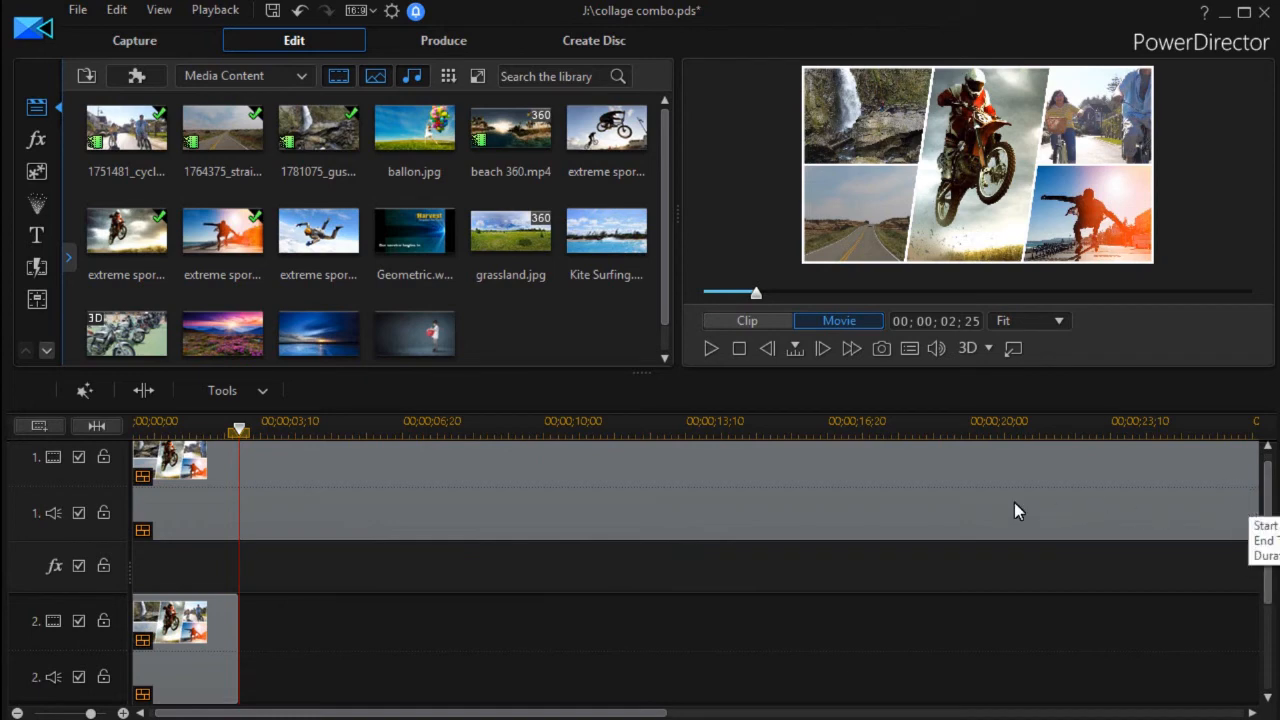
mouse_move(186, 485)
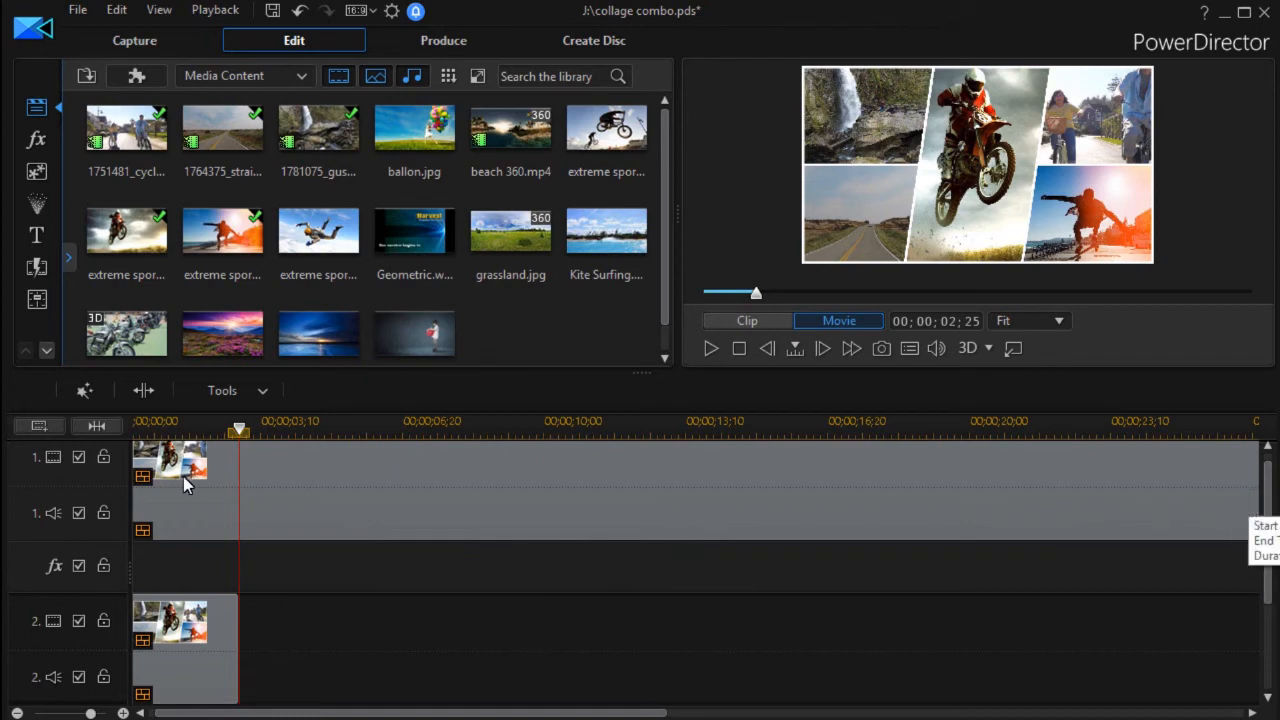
mouse_move(220, 480)
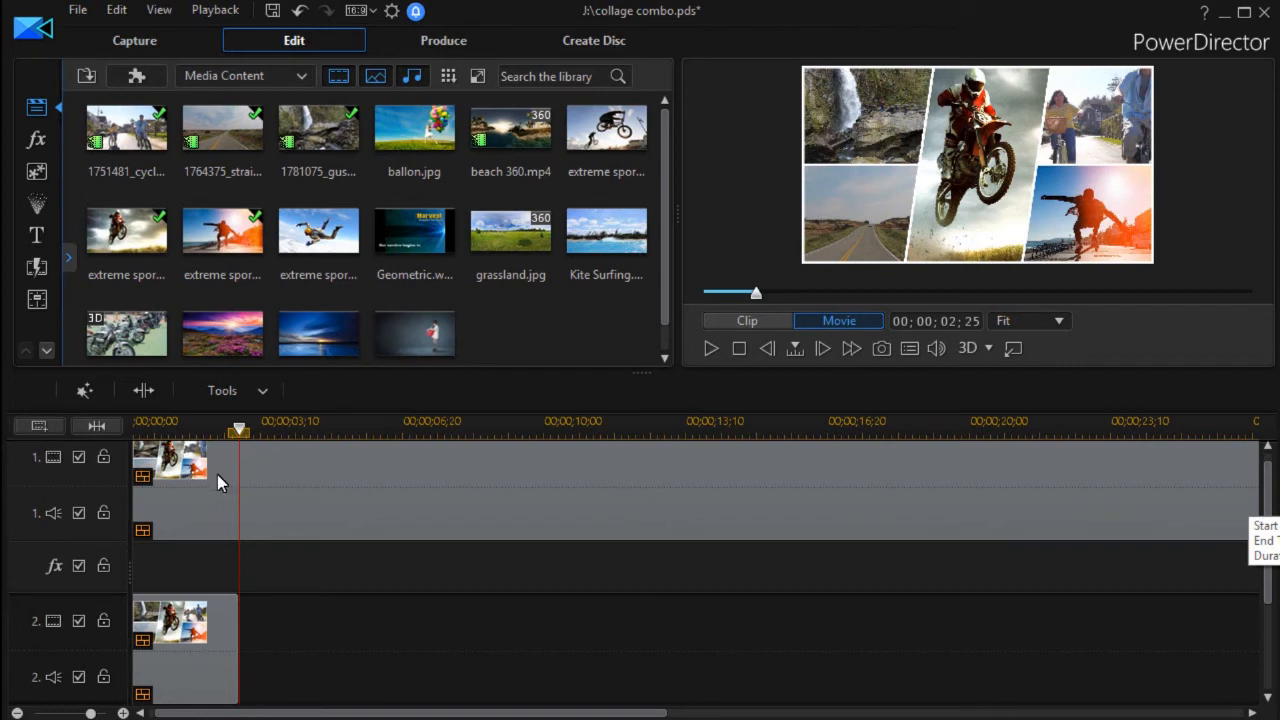
mouse_move(240, 472)
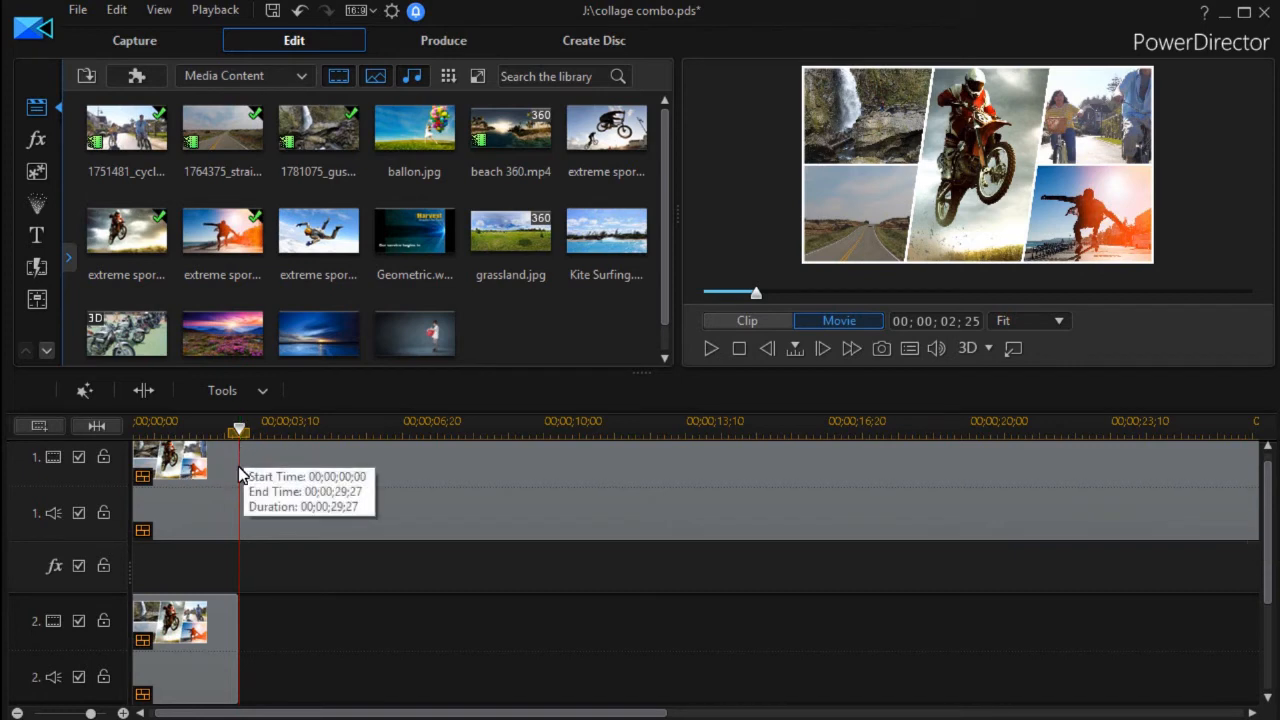
mouse_move(458, 485)
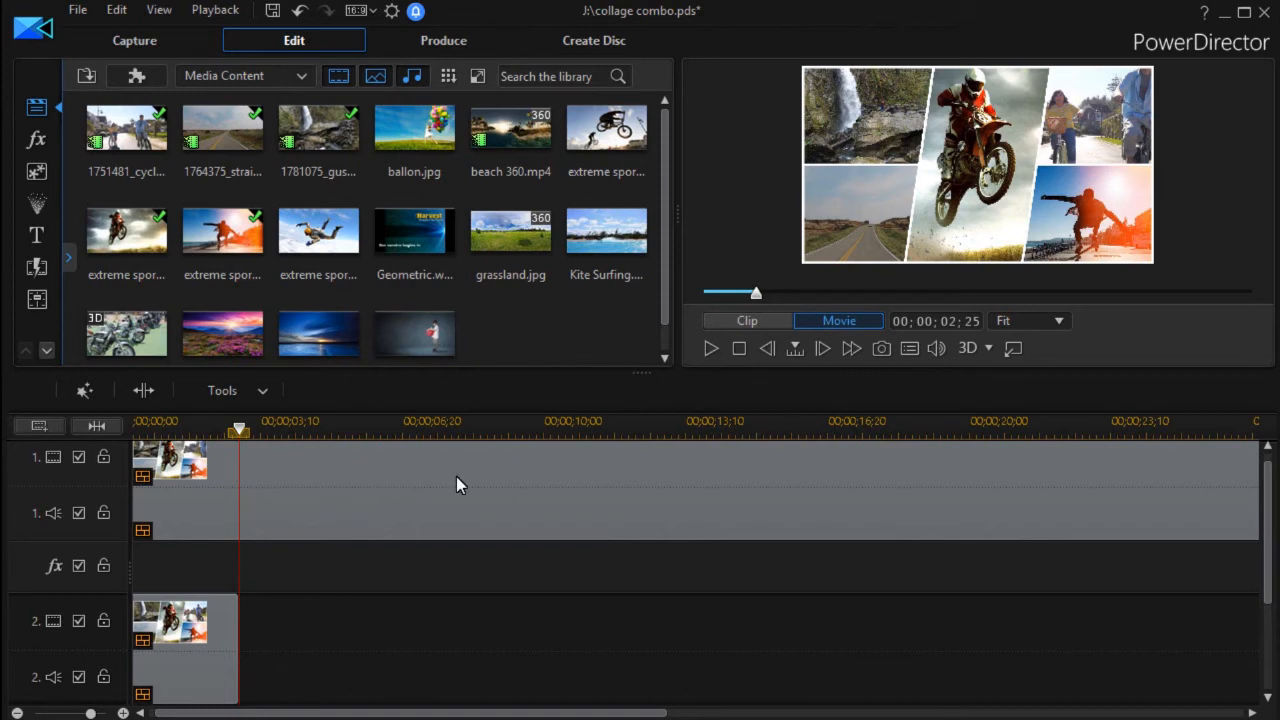
mouse_move(200, 590)
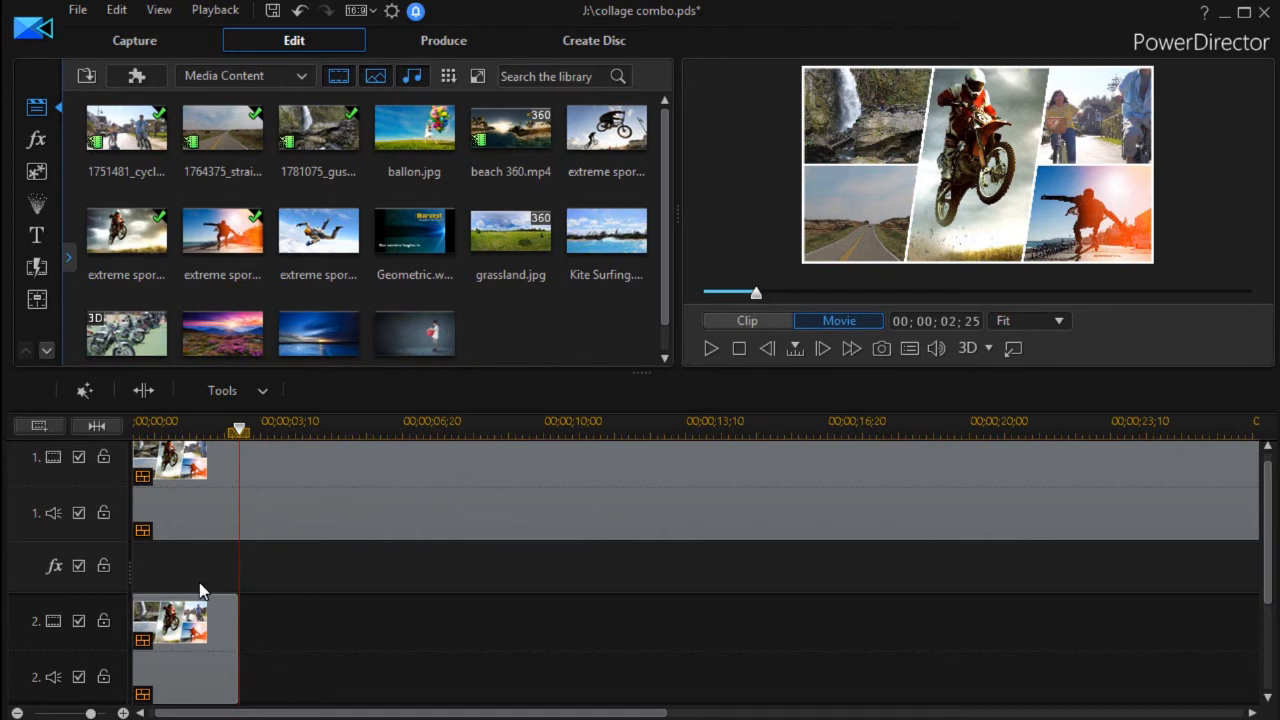
mouse_move(210, 680)
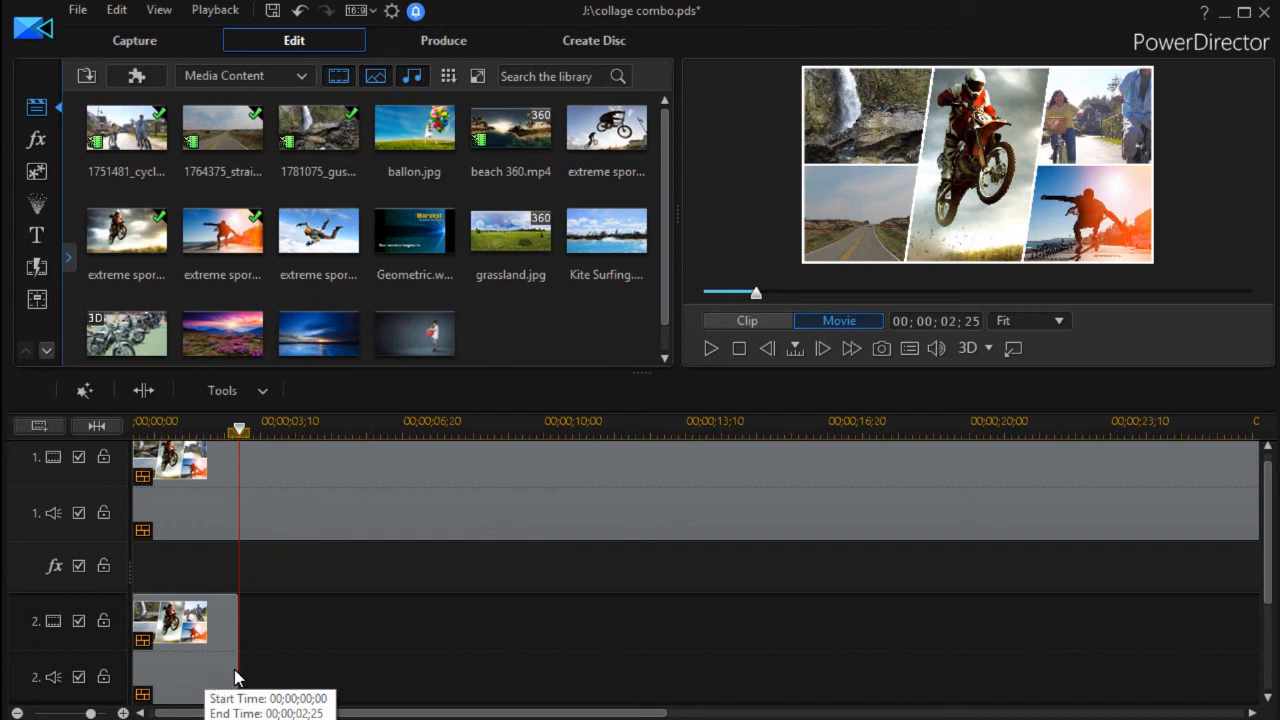
mouse_move(235, 620)
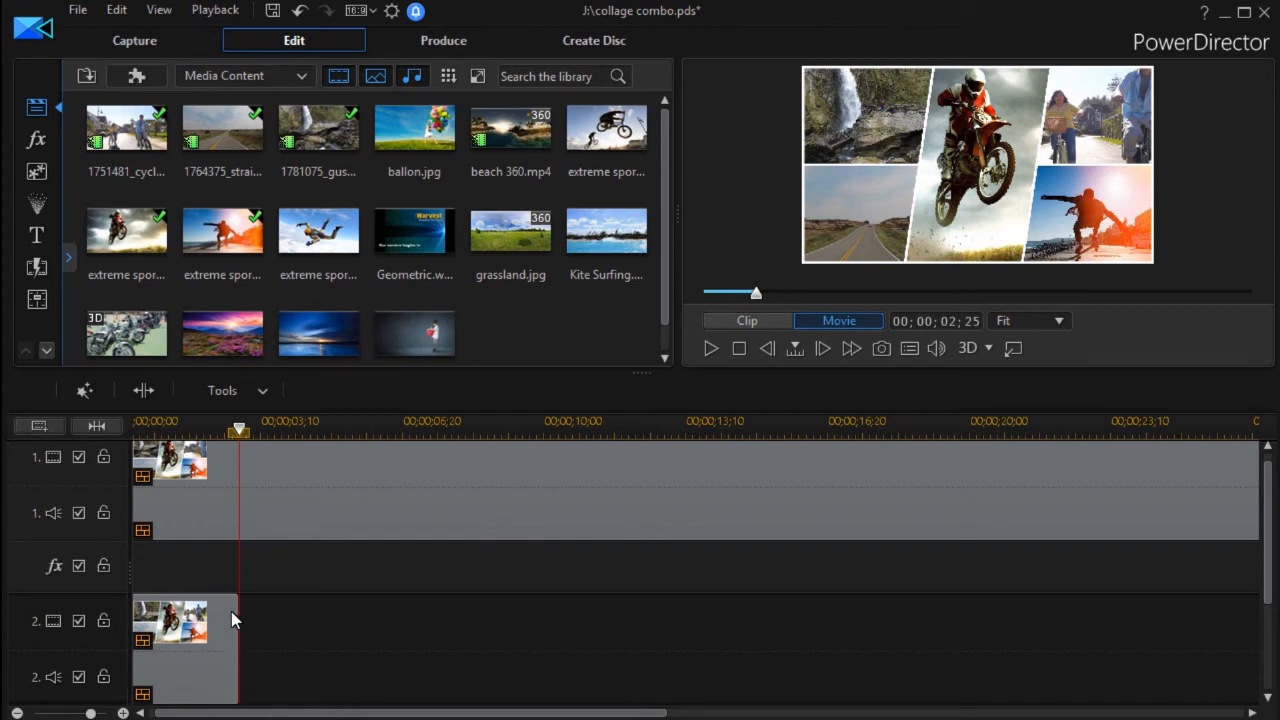
mouse_move(278, 470)
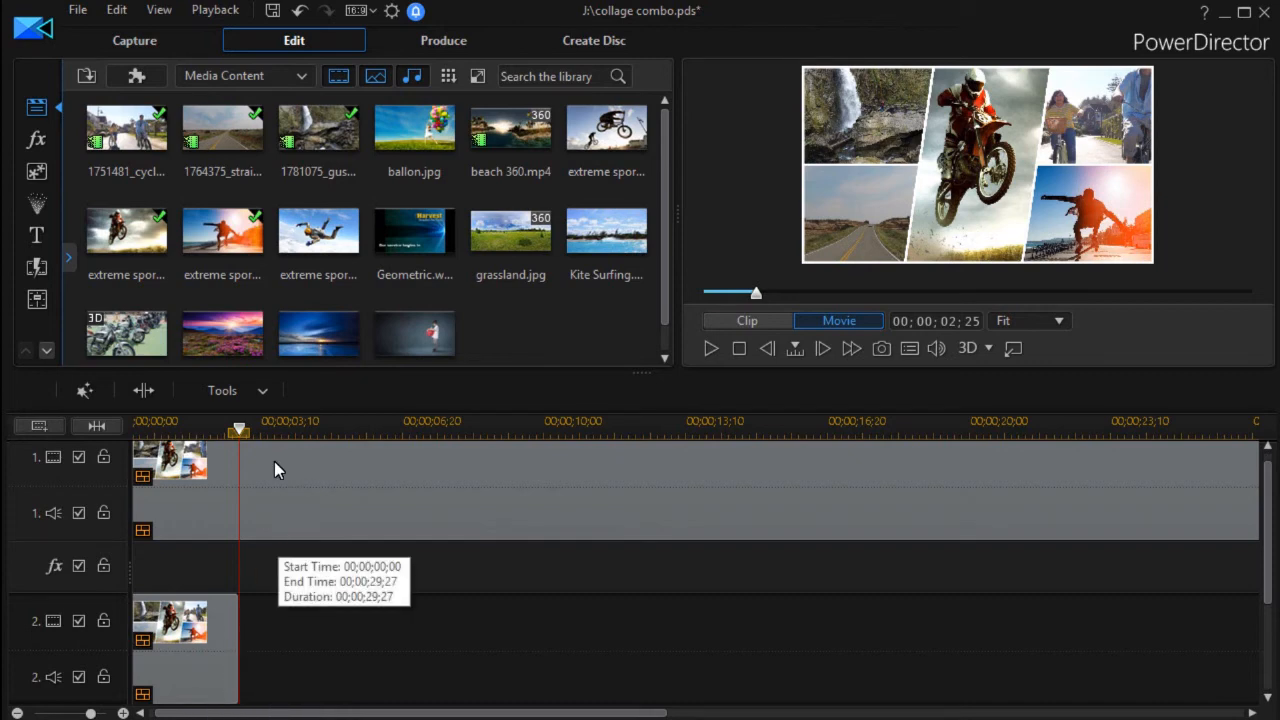
mouse_move(308, 474)
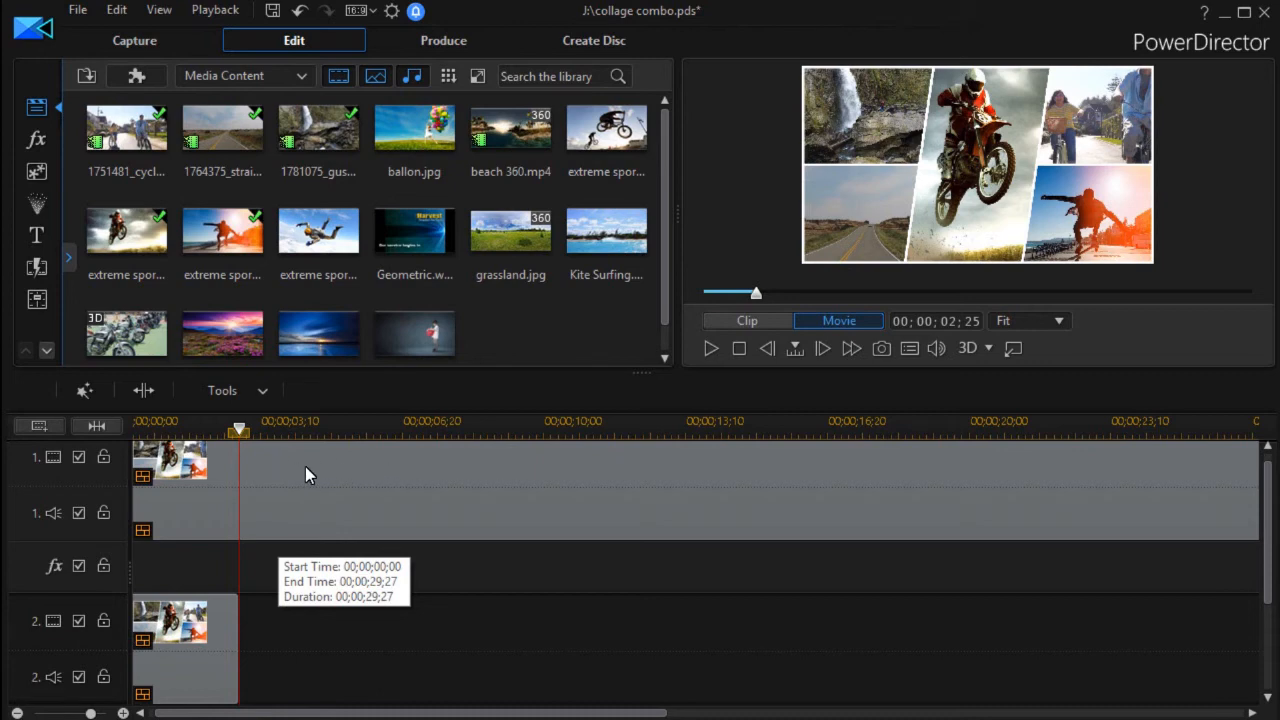
mouse_move(415, 486)
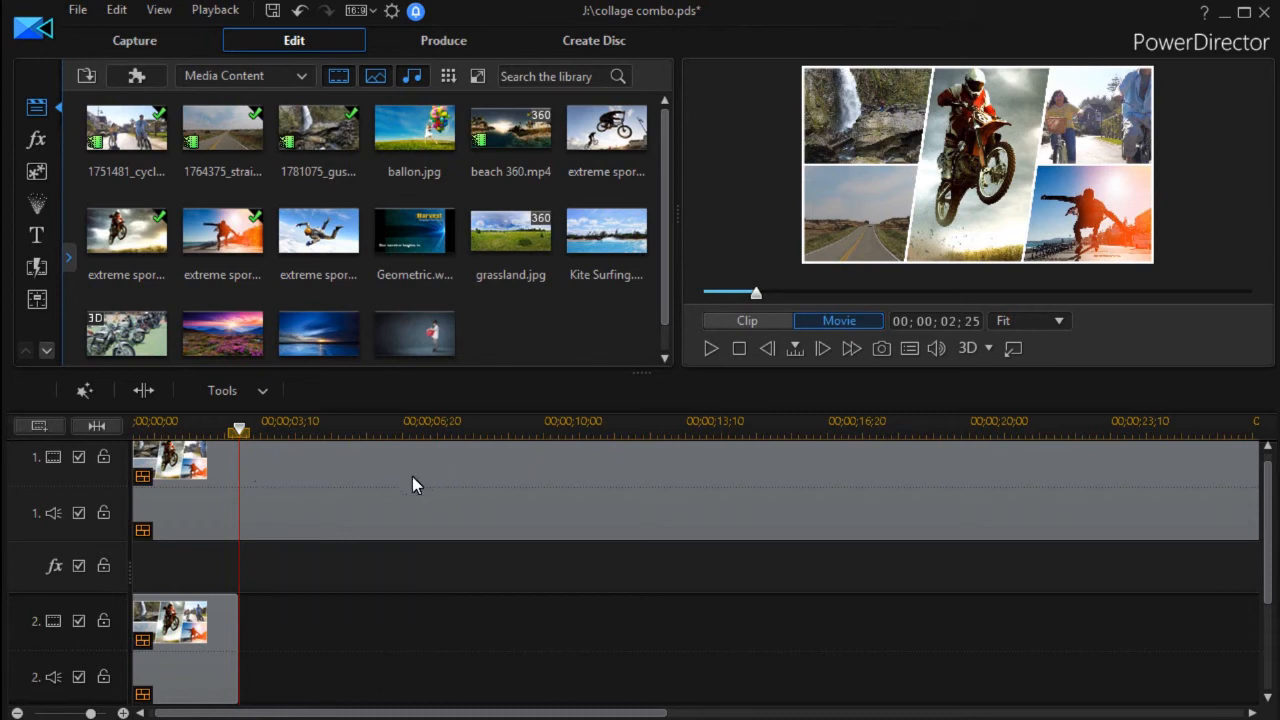
mouse_move(309, 577)
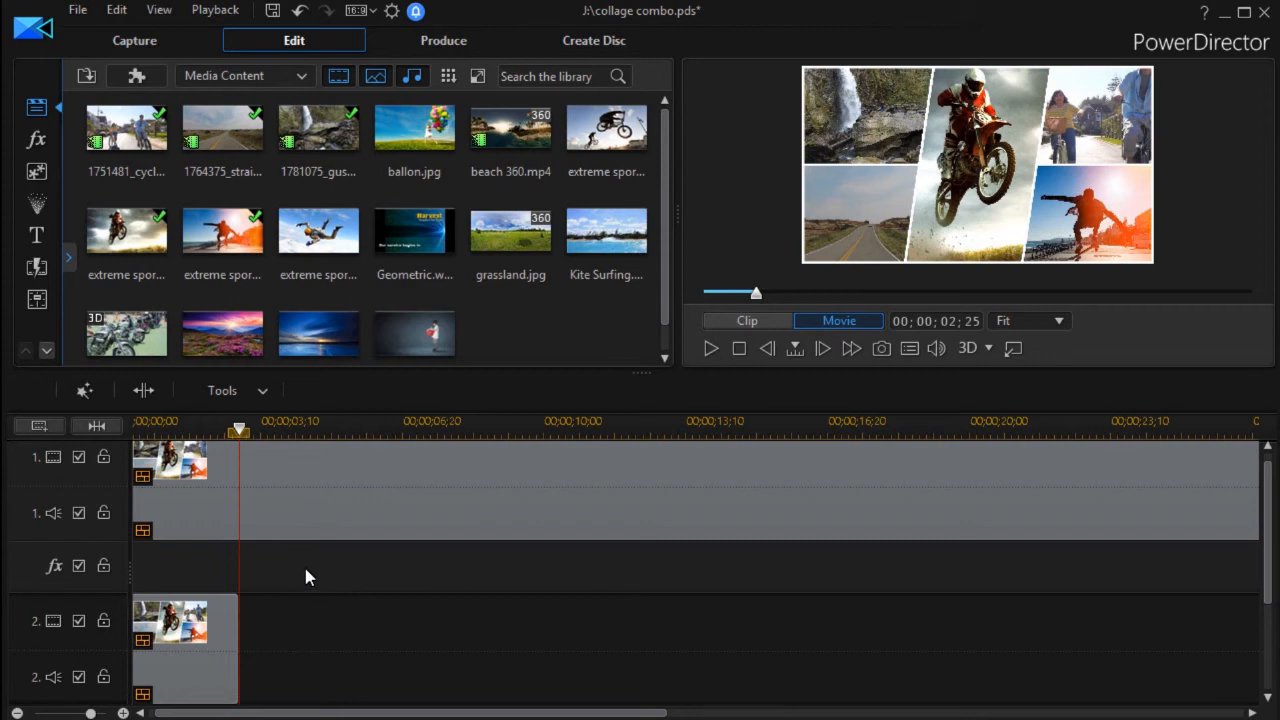
mouse_move(315, 571)
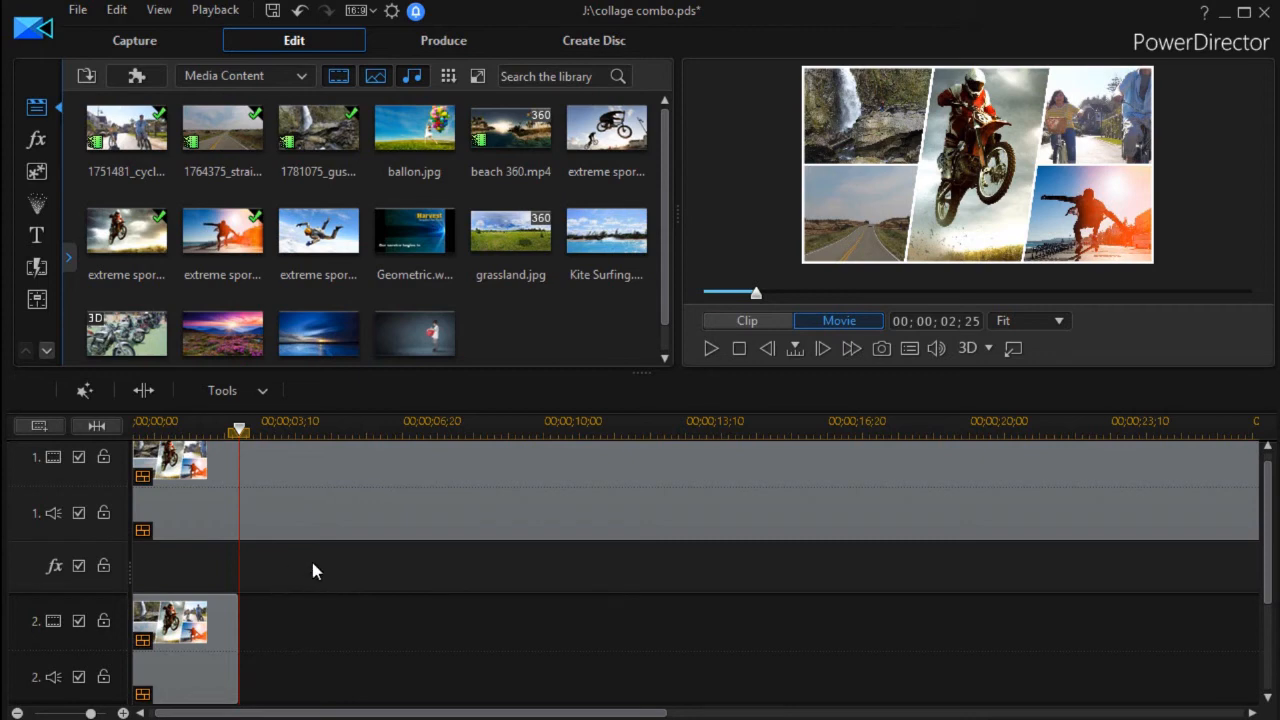
mouse_move(281, 578)
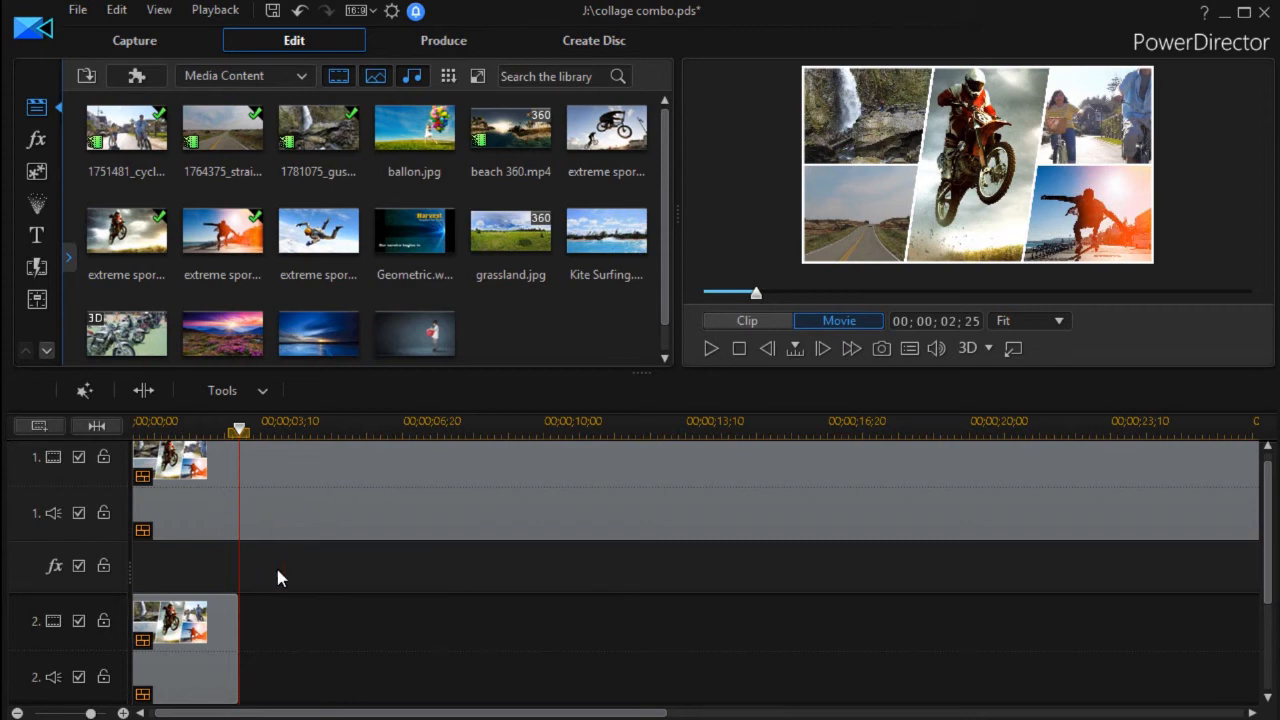
mouse_move(170, 465)
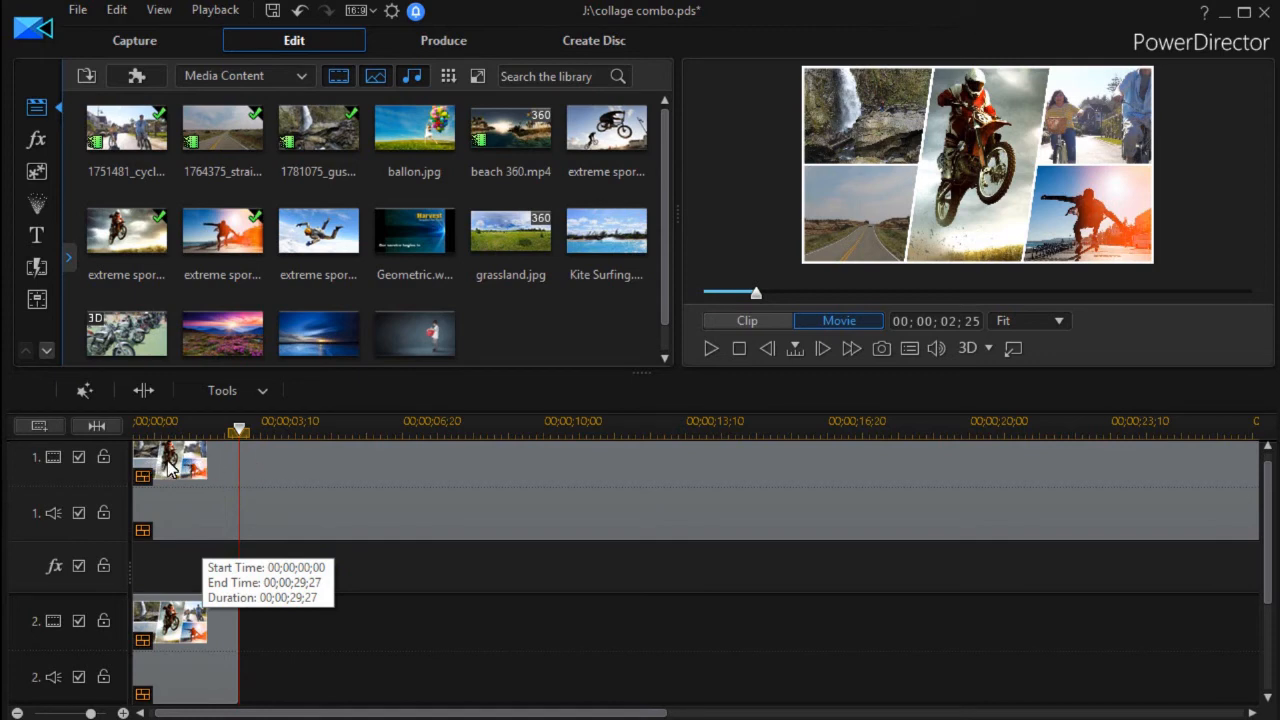
mouse_move(255, 467)
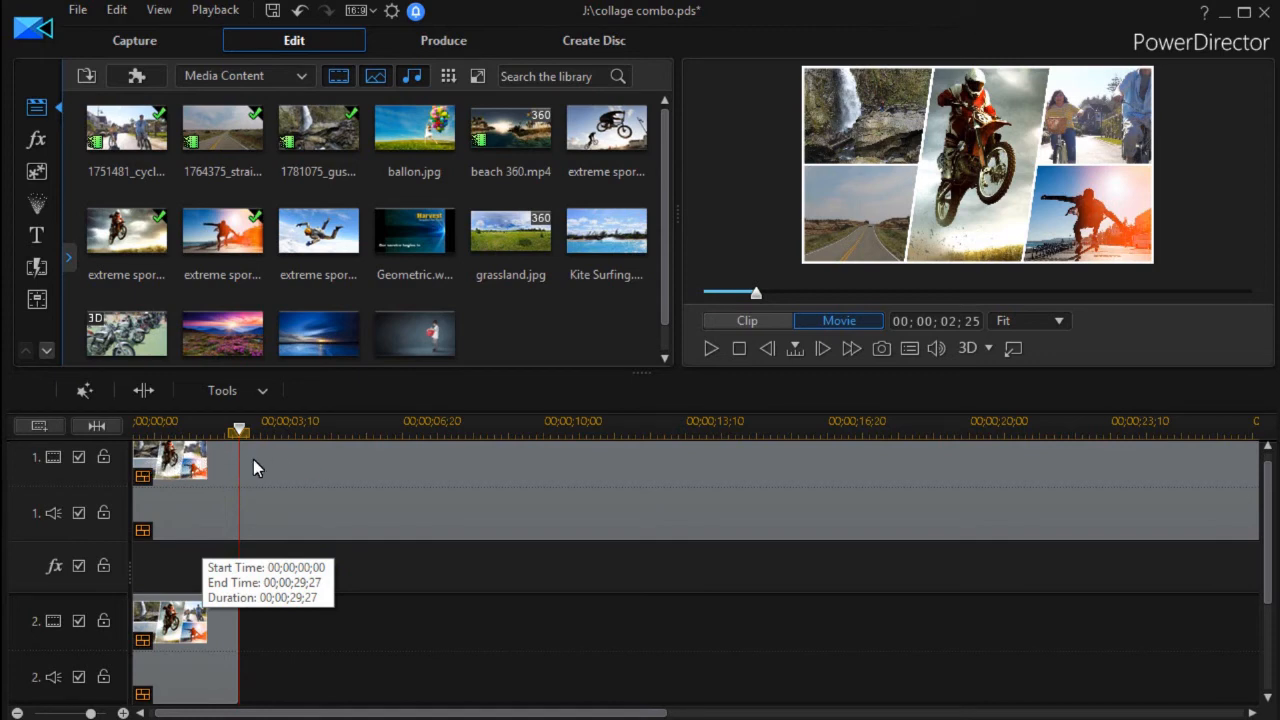
mouse_move(278, 477)
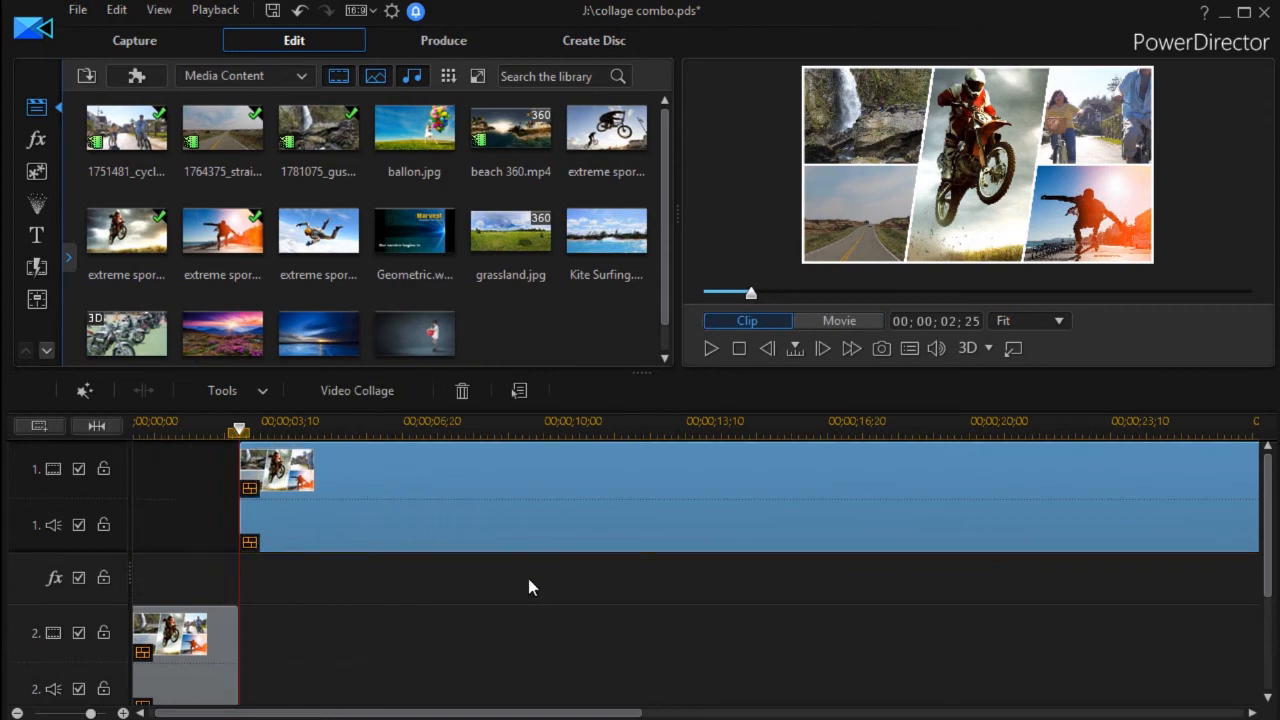
mouse_move(752, 657)
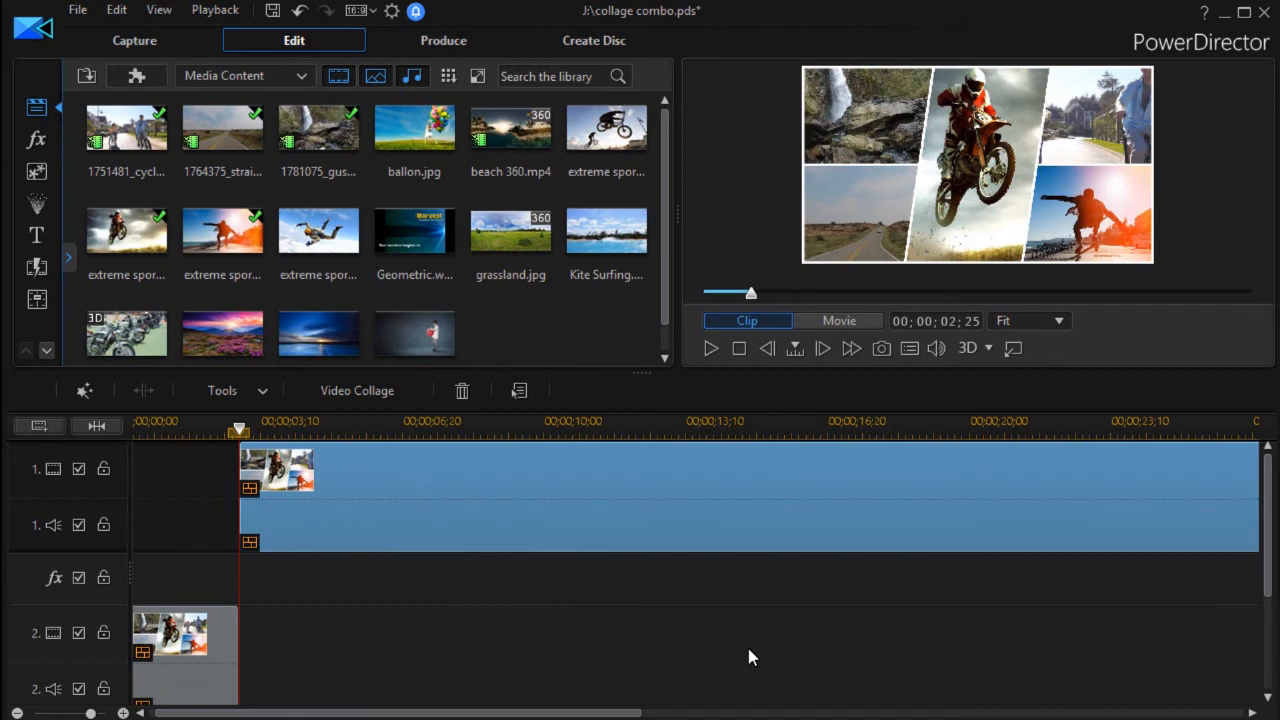